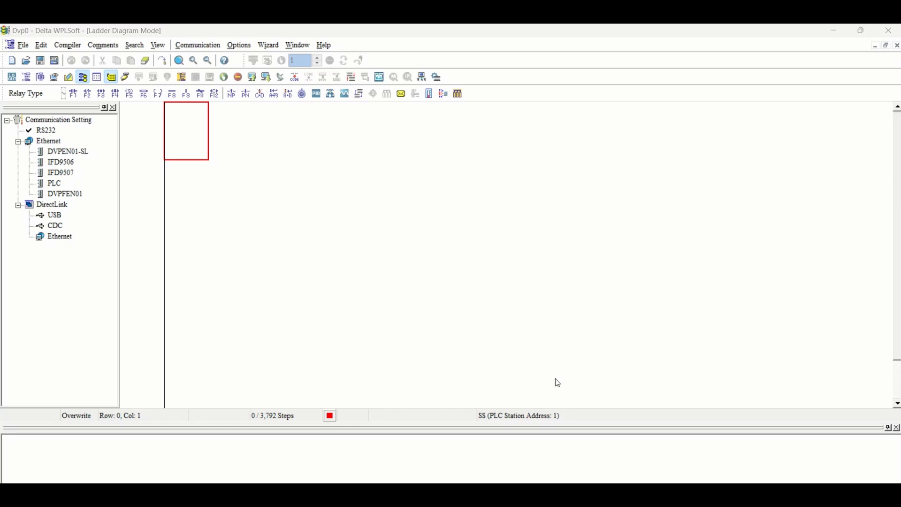
mouse_move(85, 118)
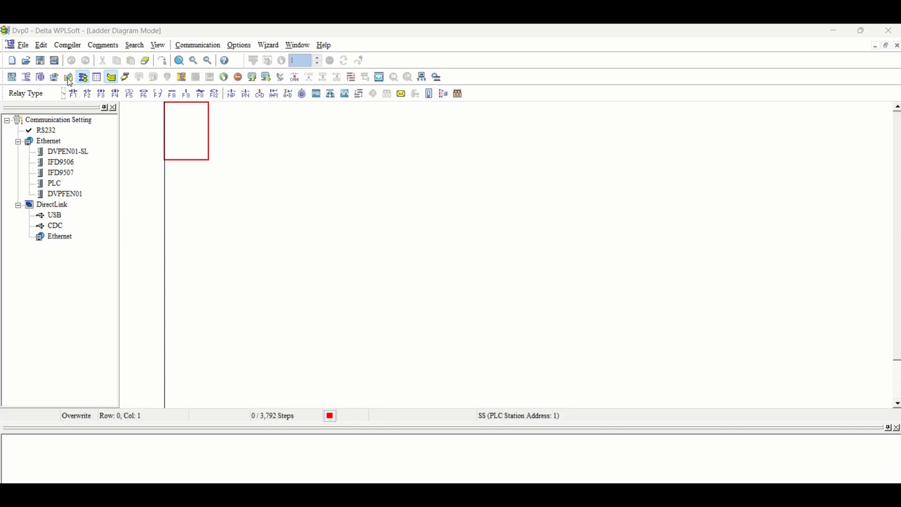
- In the Device Comment list, enter START for input X0 and STOP for X1
click(68, 76)
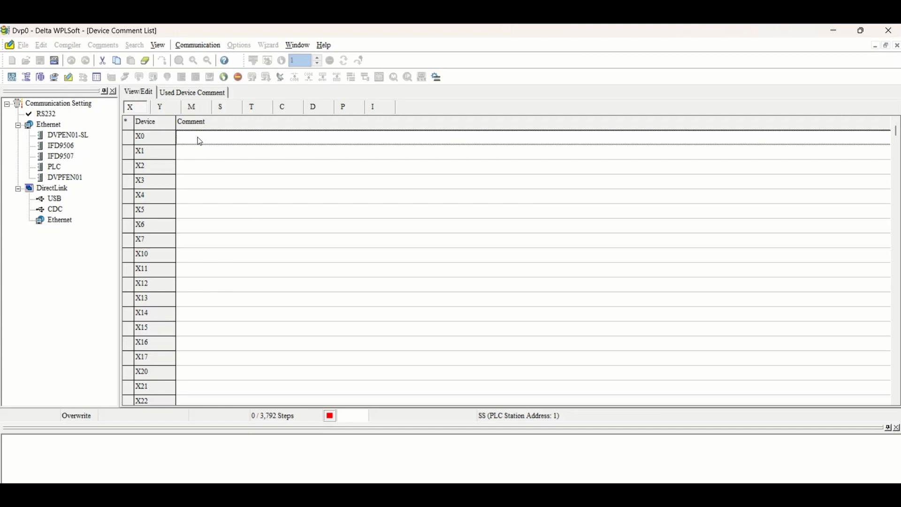
text(START)
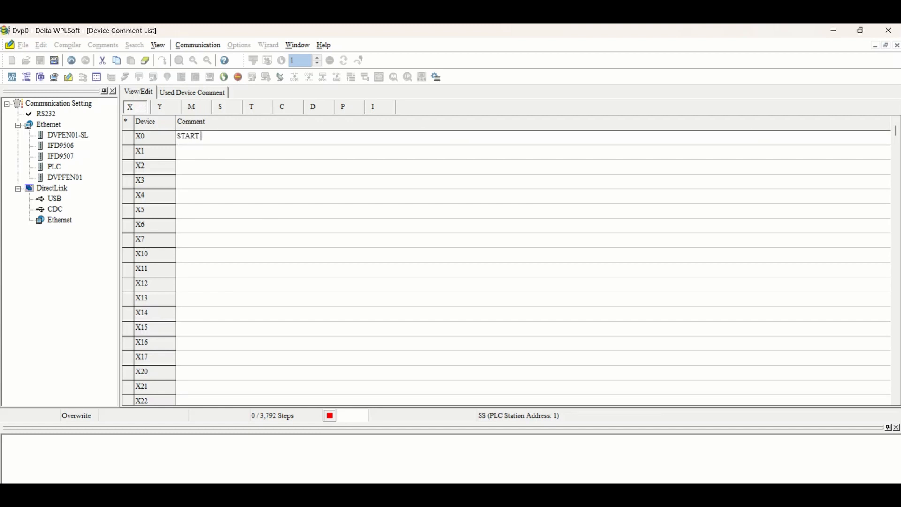
text(PUSH)
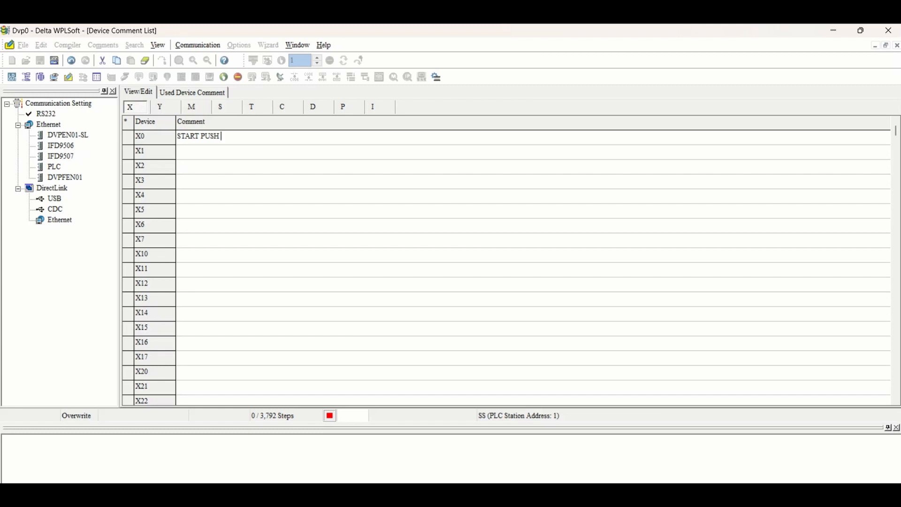
key(Backspace)
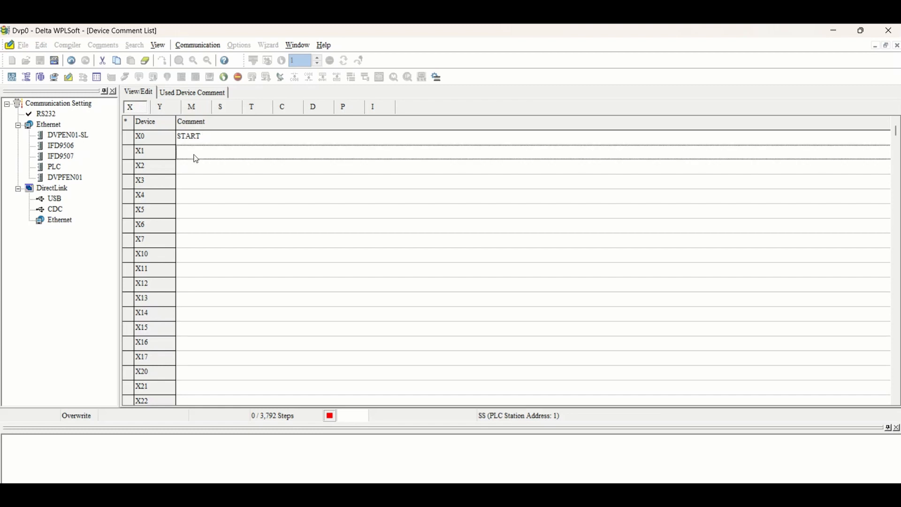
text(STOP)
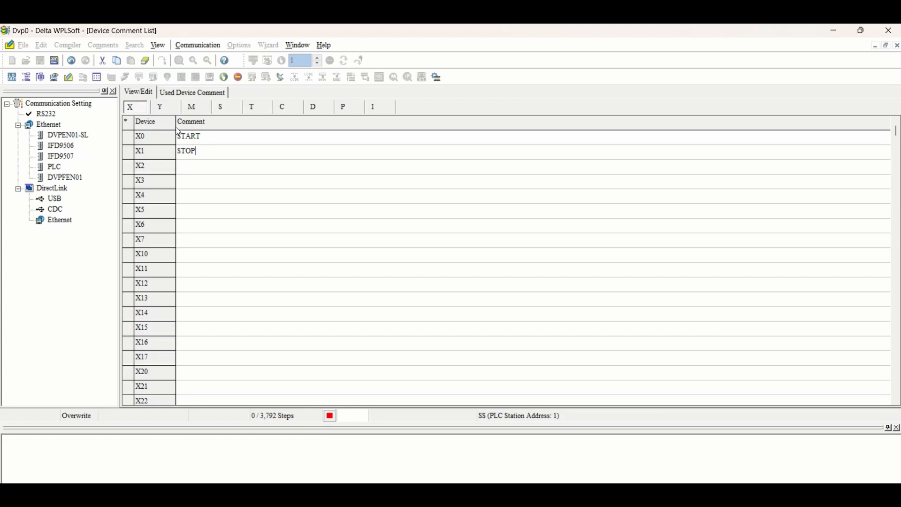
- On the Y tab, enter MAIN MOTOR for Y0, STAR CONTACTOR for Y1, DELTA CONTACTOR for Y2
click(160, 107)
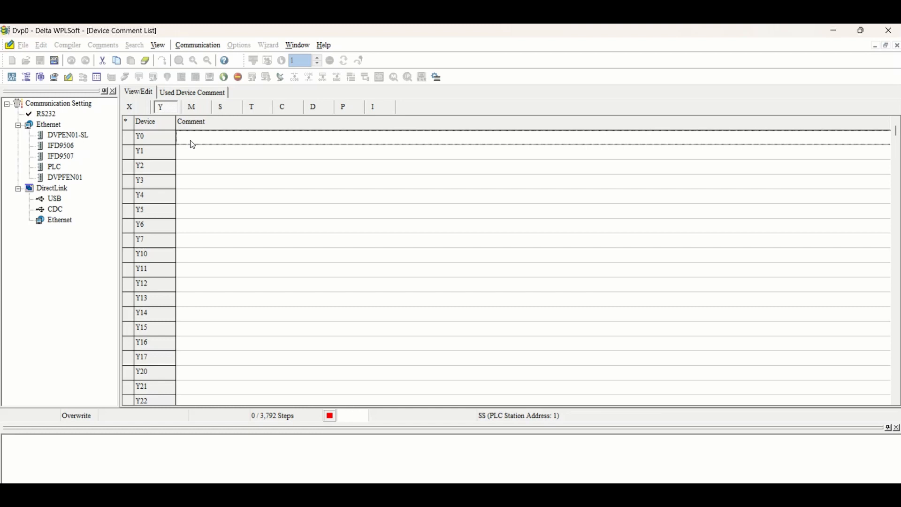
text(MAIN MOTOR)
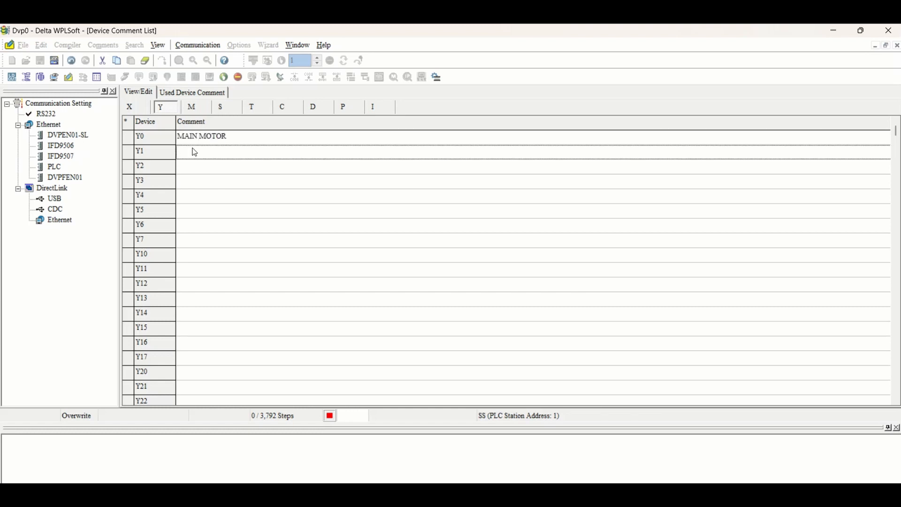
text(STAR)
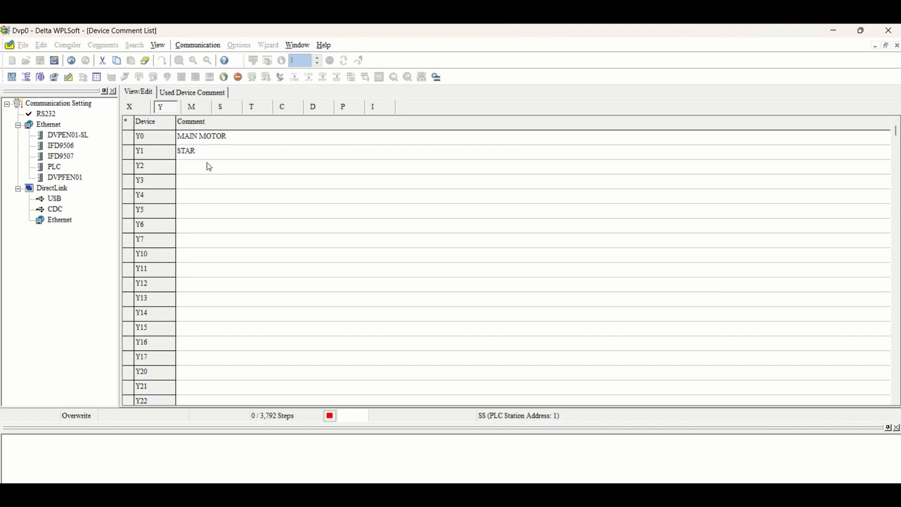
click(210, 151)
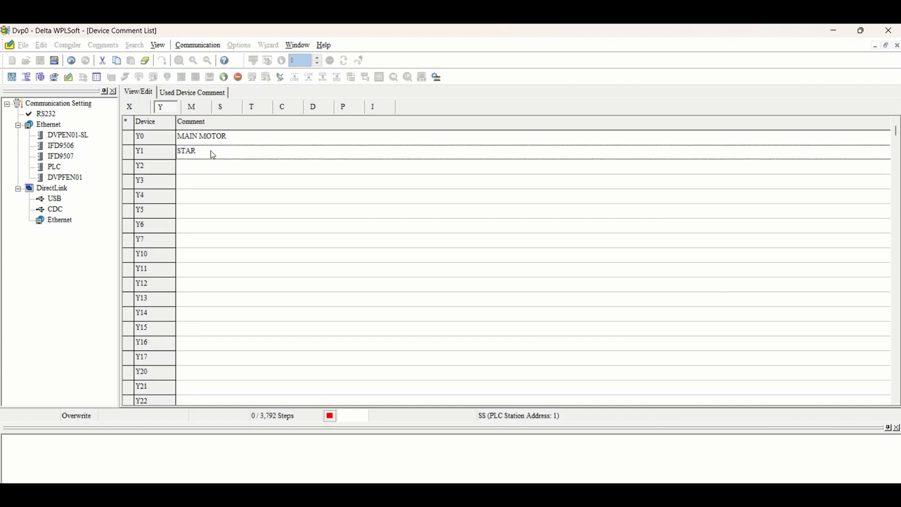
text(CON)
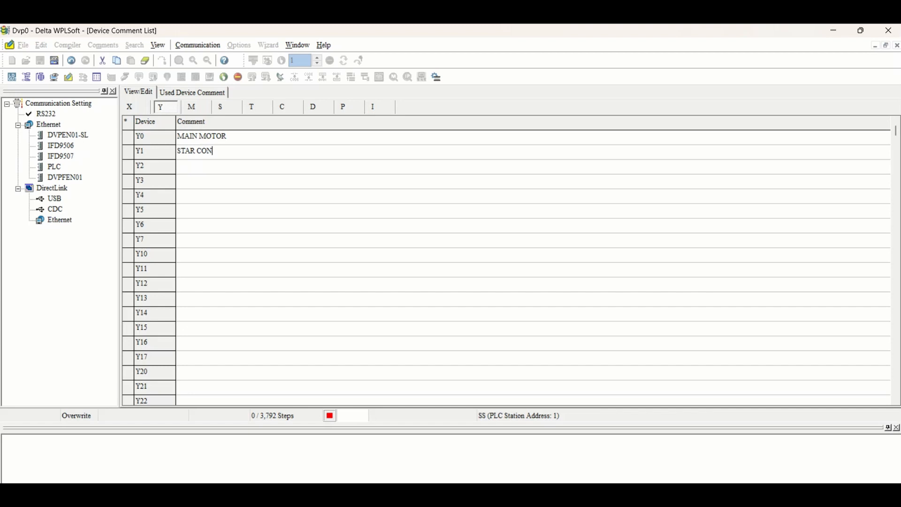
text(TACTOR)
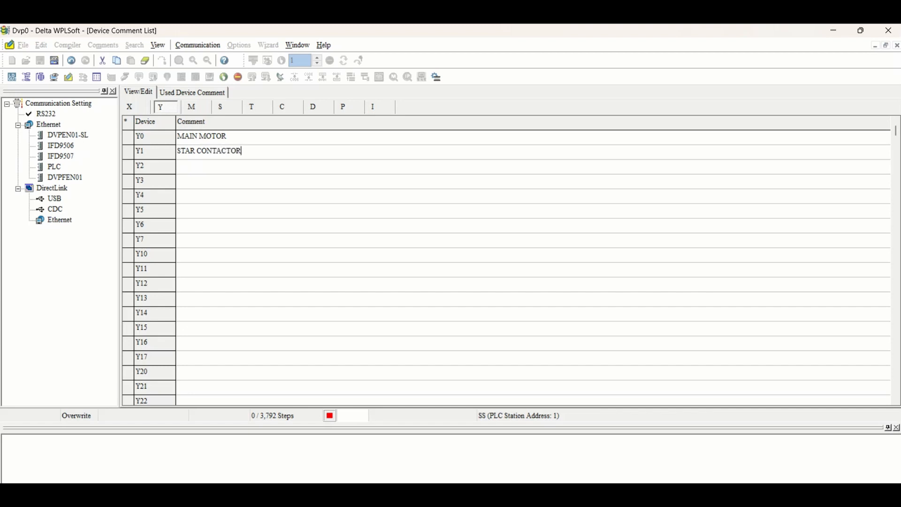
click(207, 166)
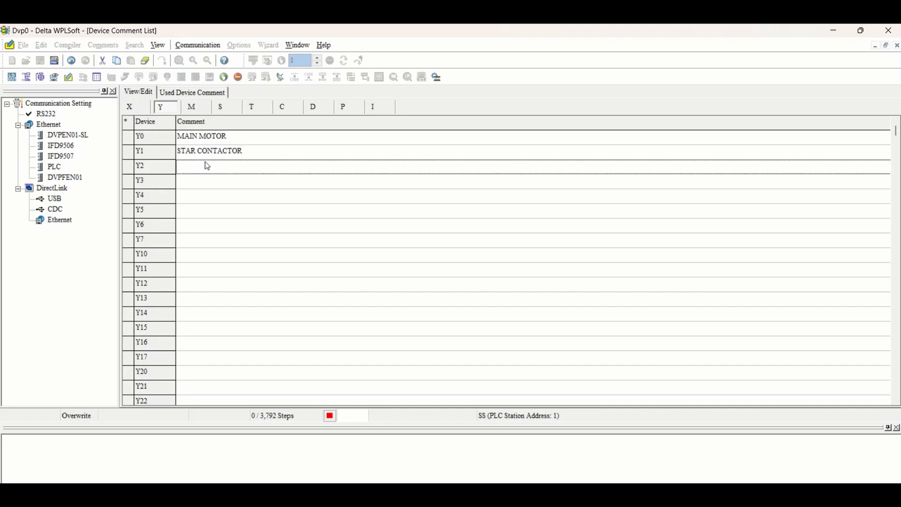
text(DELTA CONTACTOR)
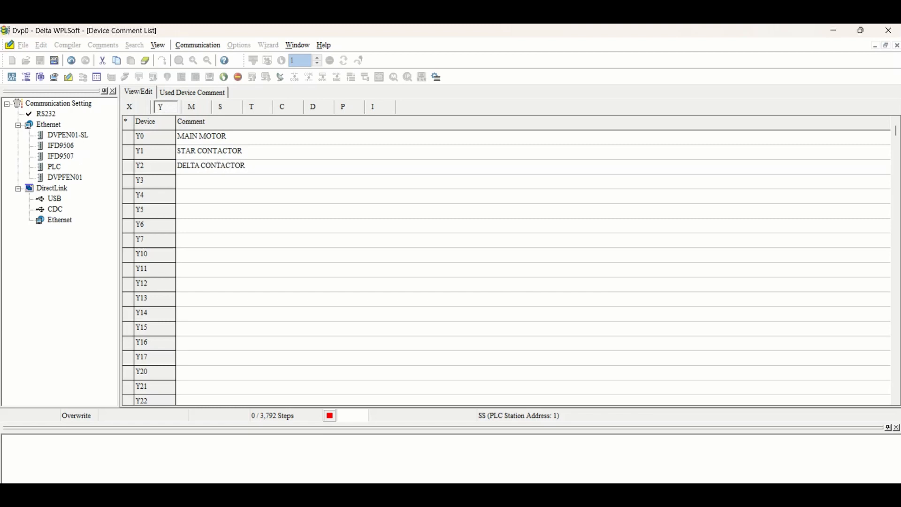
- On the T tab, comment timer T0 as the changeover-from-star-to-delta timer
click(252, 106)
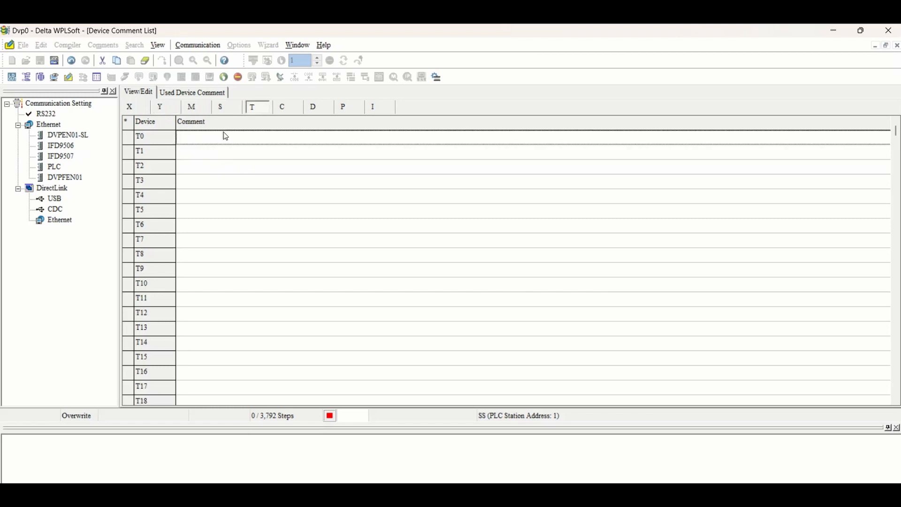
text(TI)
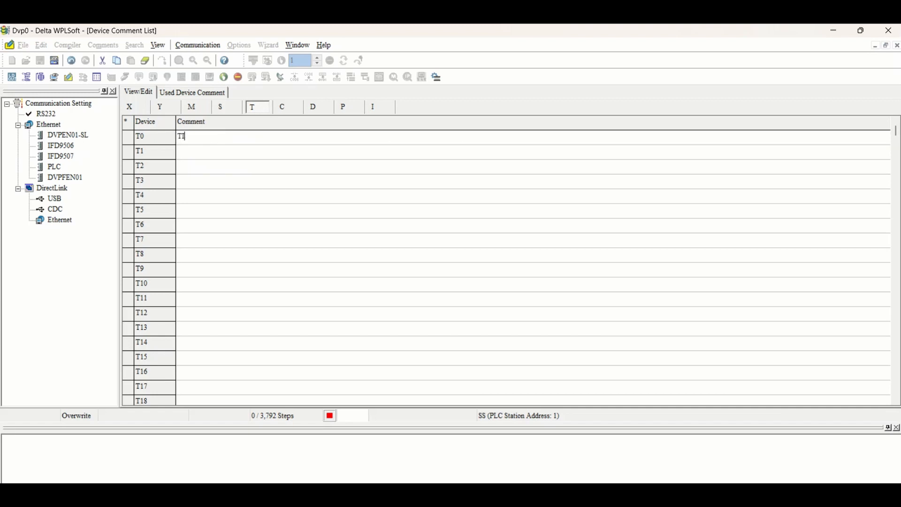
text(IMER TO CH)
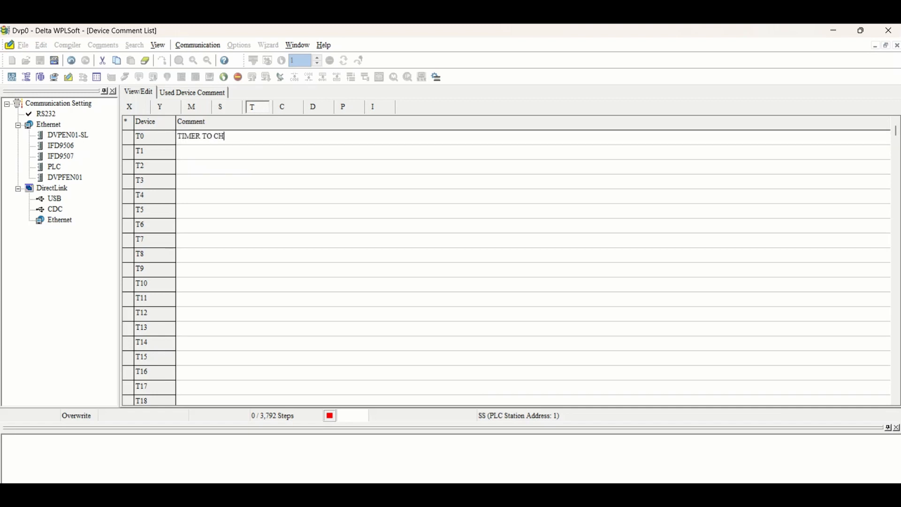
text(ANGE)
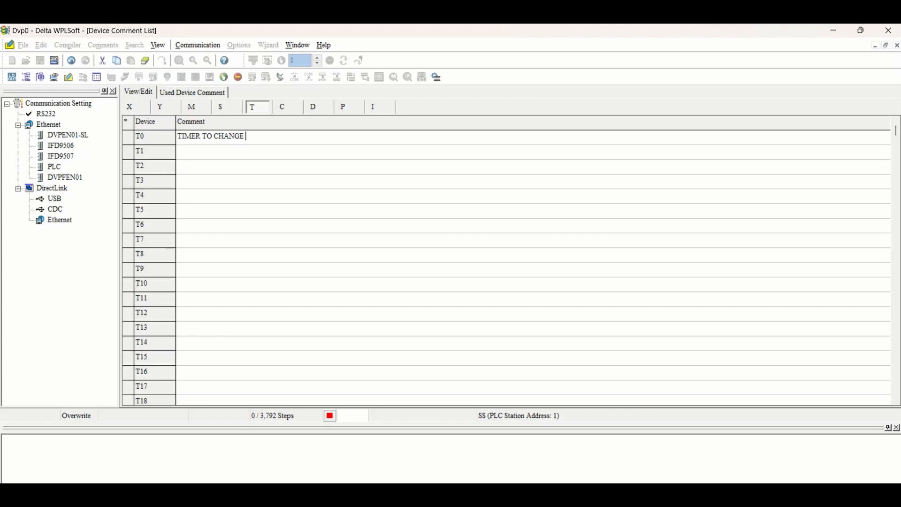
text(OVER)
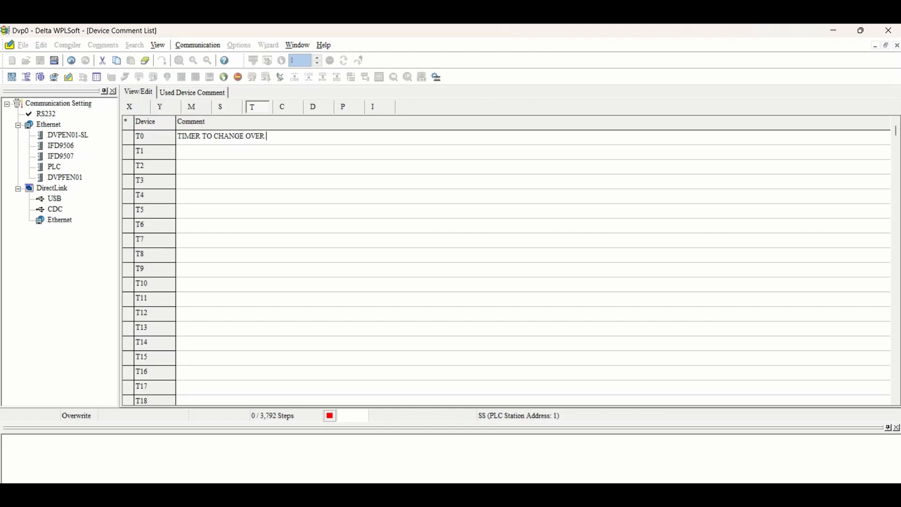
text(FROM STR)
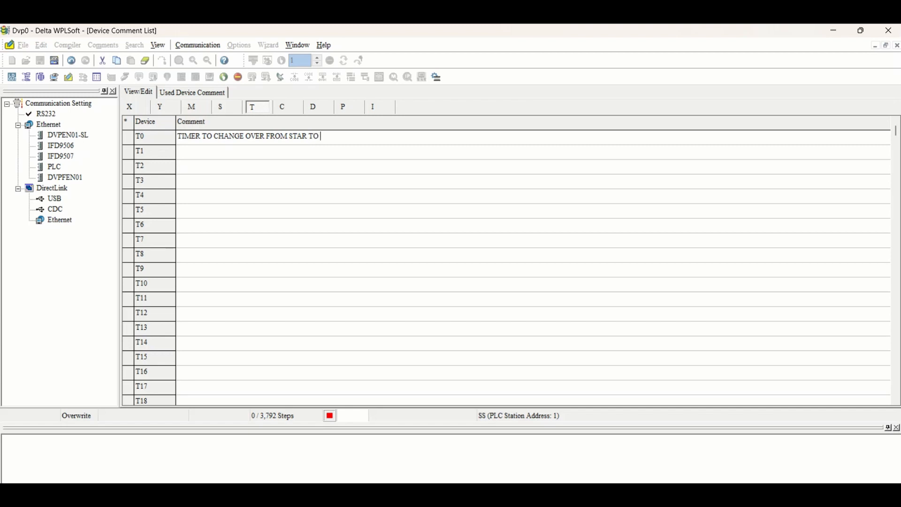
text(DELTA)
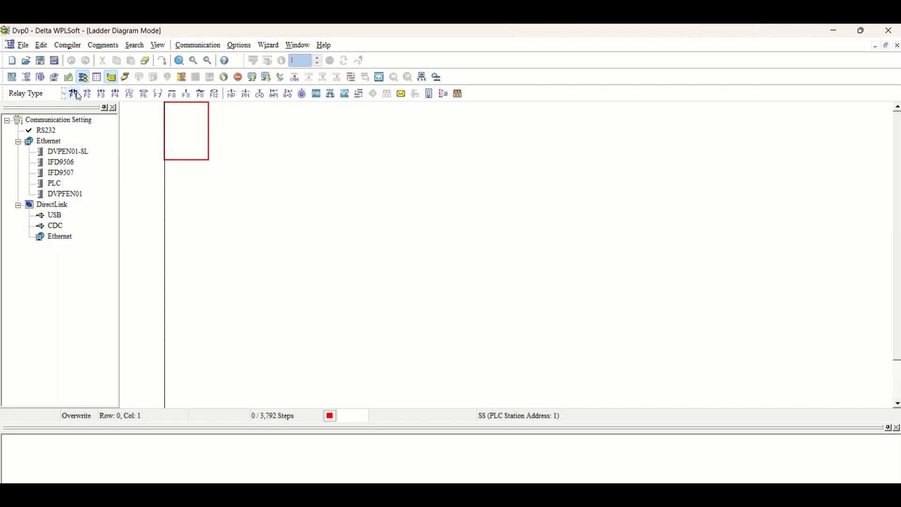
- Place a normally open X0 START contact driving internal relay coil M0
click(73, 93)
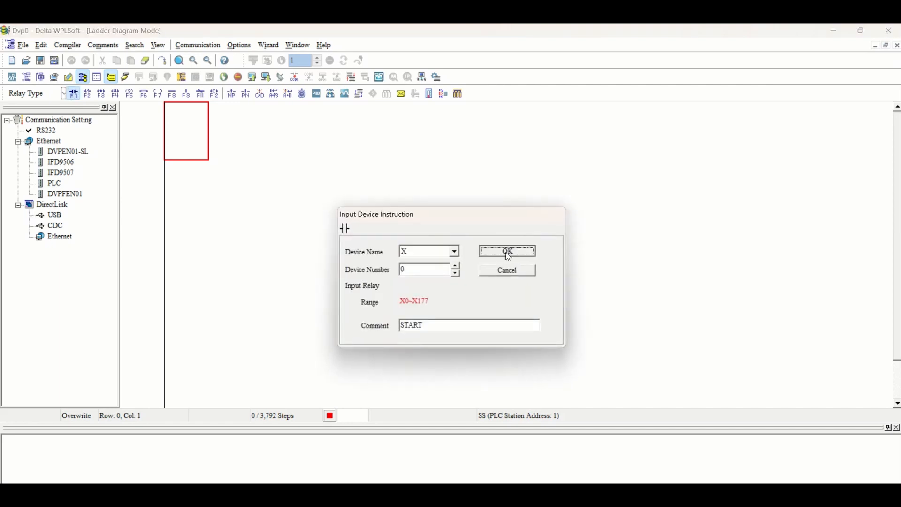
click(507, 251)
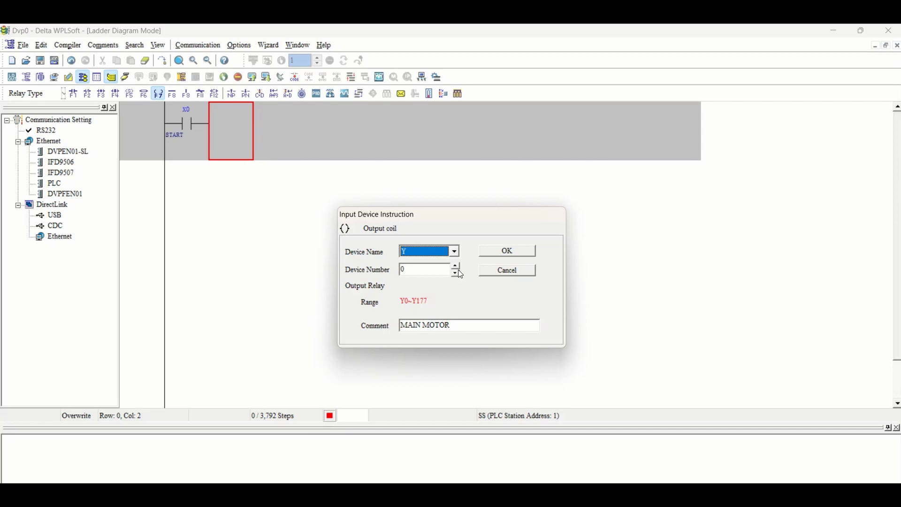
mouse_move(520, 250)
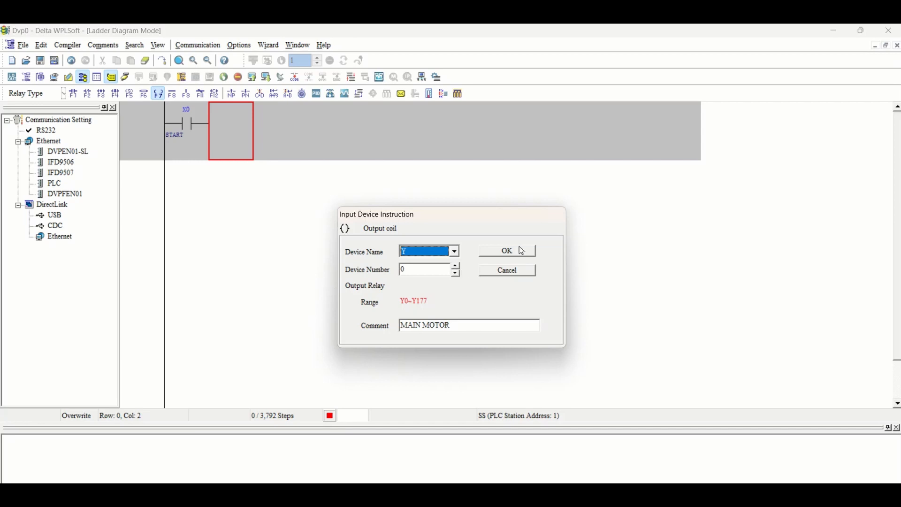
click(453, 251)
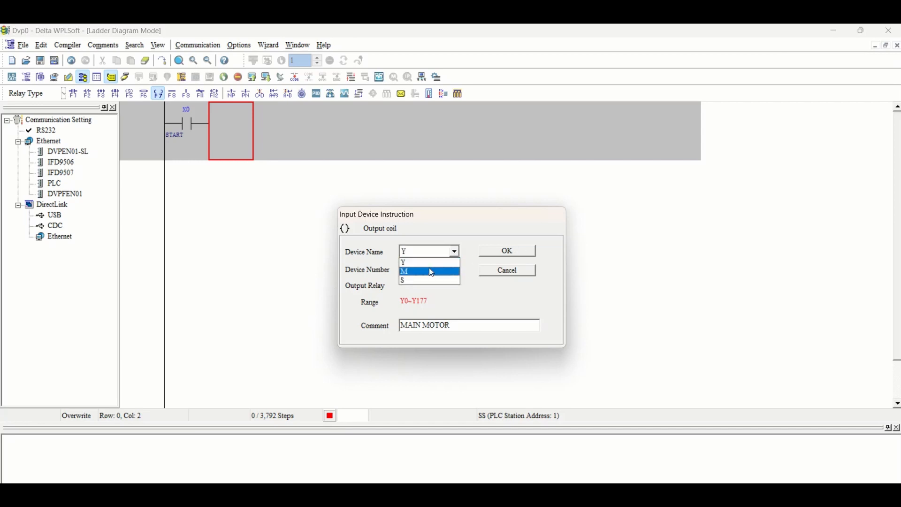
click(404, 271)
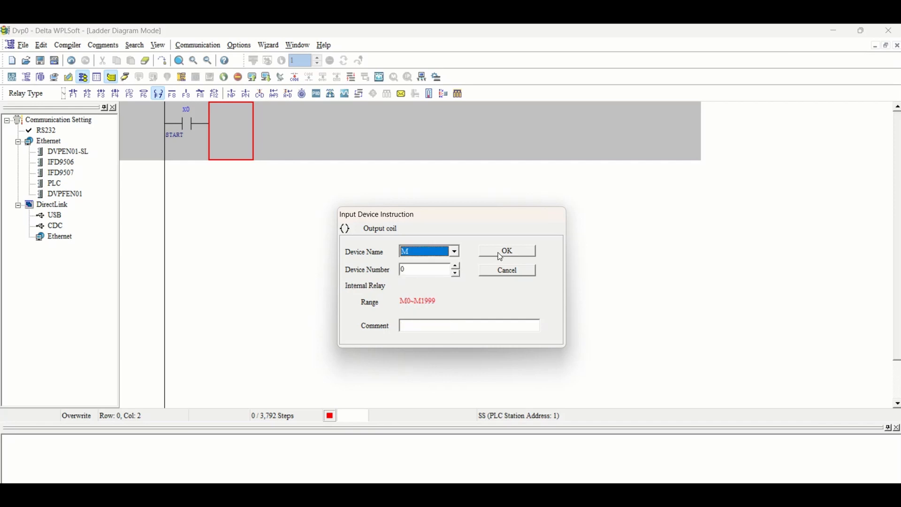
click(505, 250)
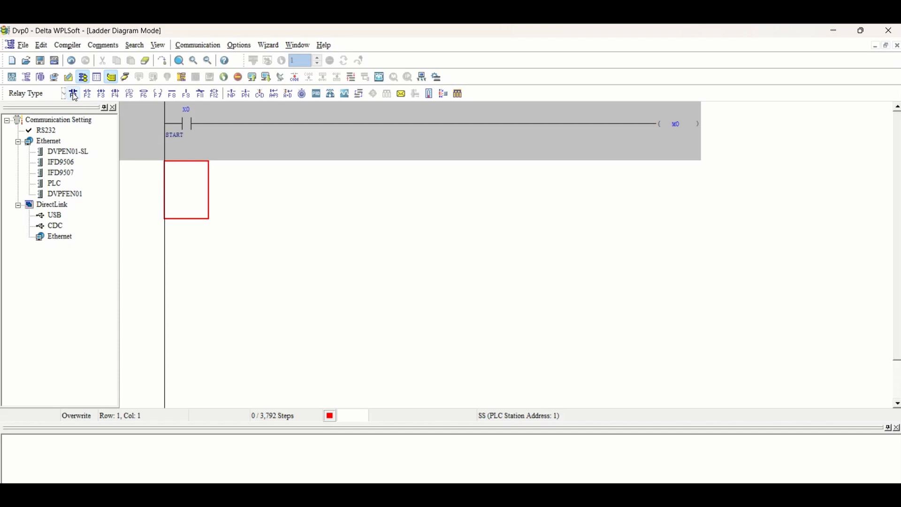
- Insert a normally open M0 contact beneath the START contact as the latch branch
click(73, 93)
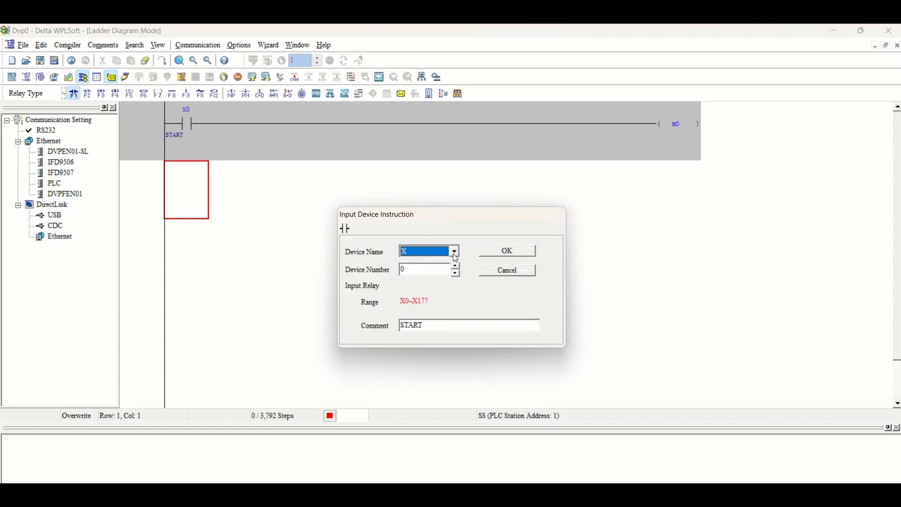
click(428, 251)
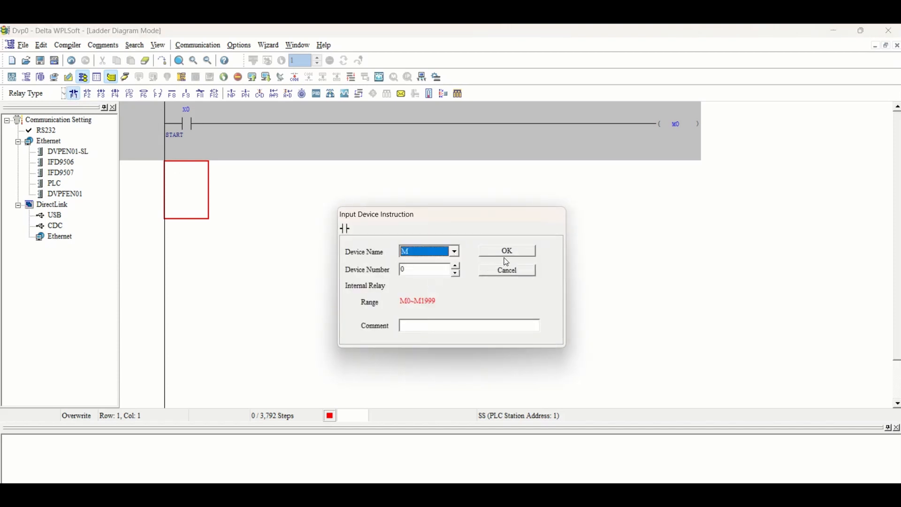
click(505, 251)
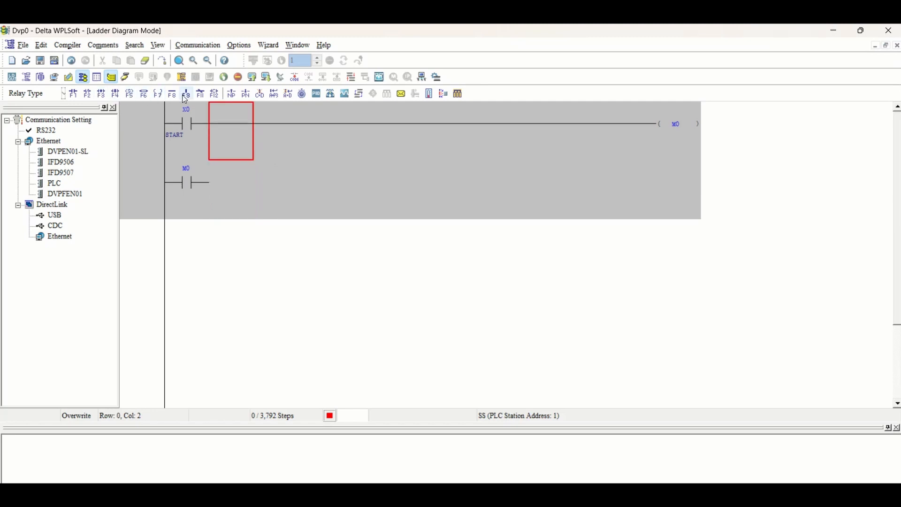
mouse_move(259, 256)
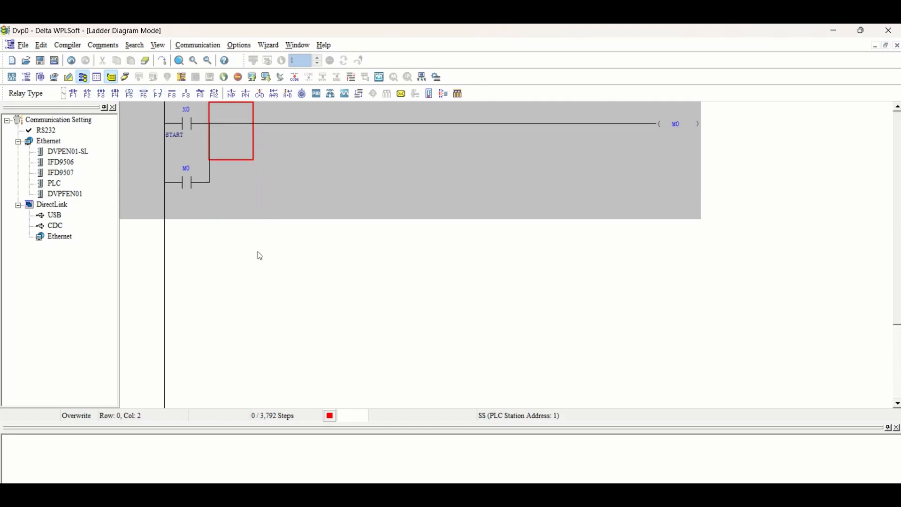
mouse_move(192, 124)
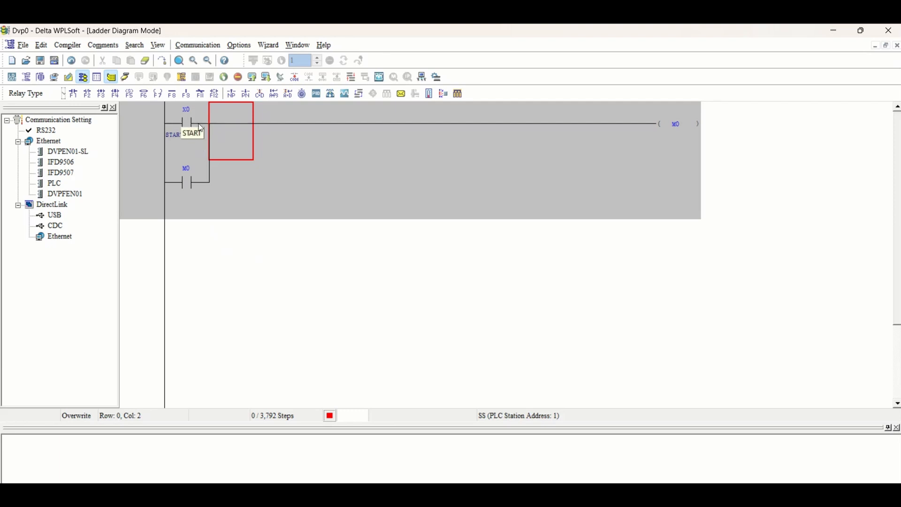
mouse_move(696, 119)
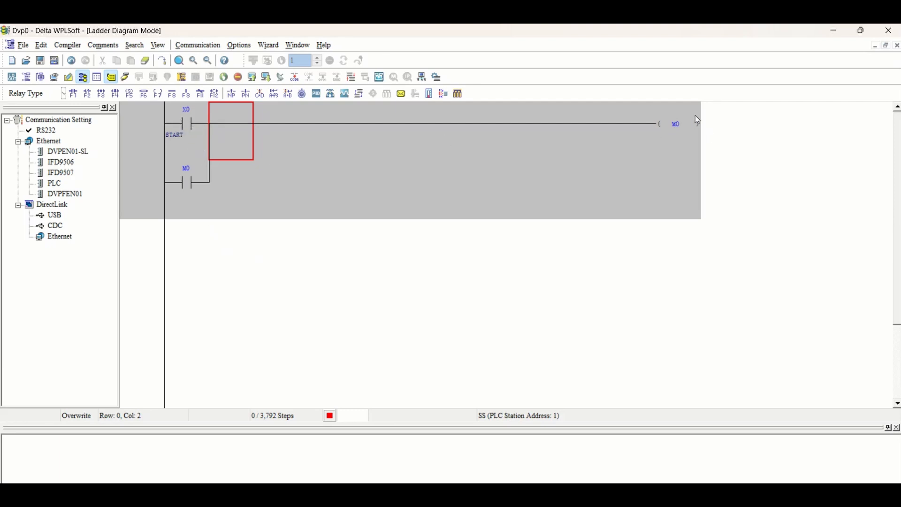
mouse_move(185, 116)
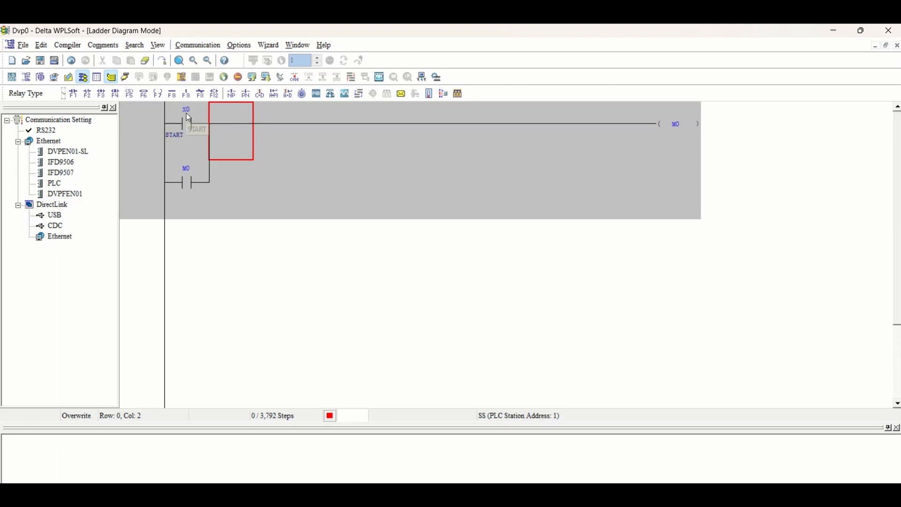
mouse_move(158, 128)
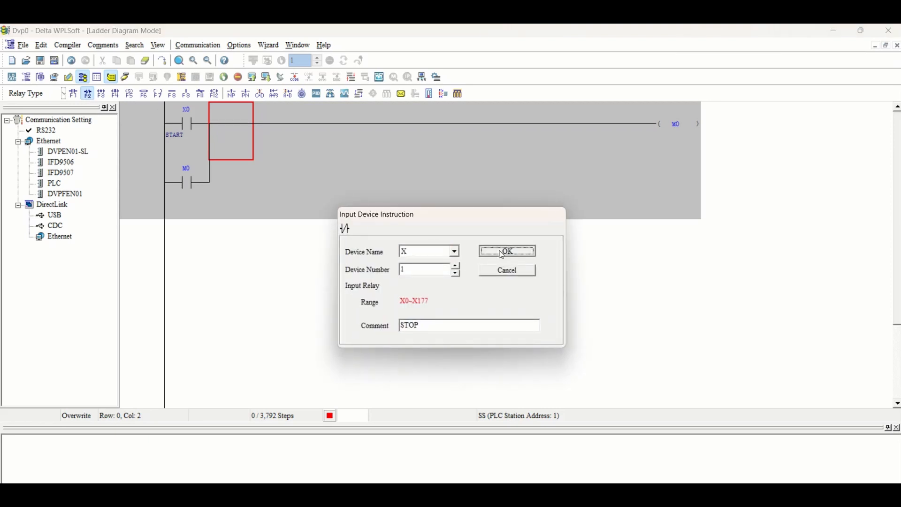
- Confirm the normally closed X1 STOP contact after the START/M0 branch
click(506, 251)
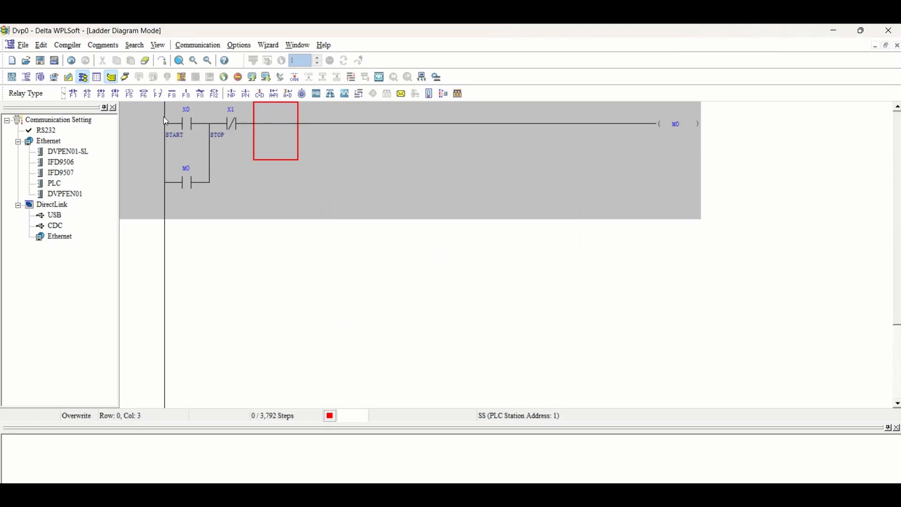
mouse_move(330, 262)
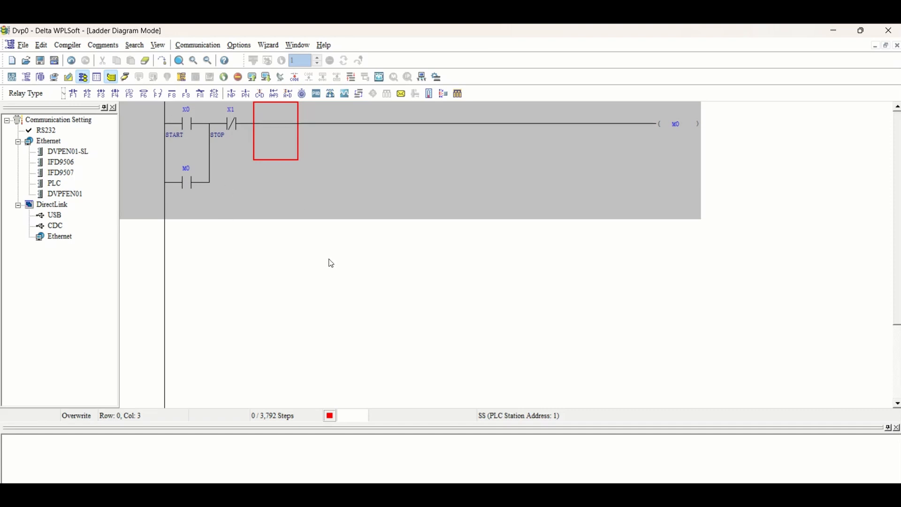
mouse_move(243, 252)
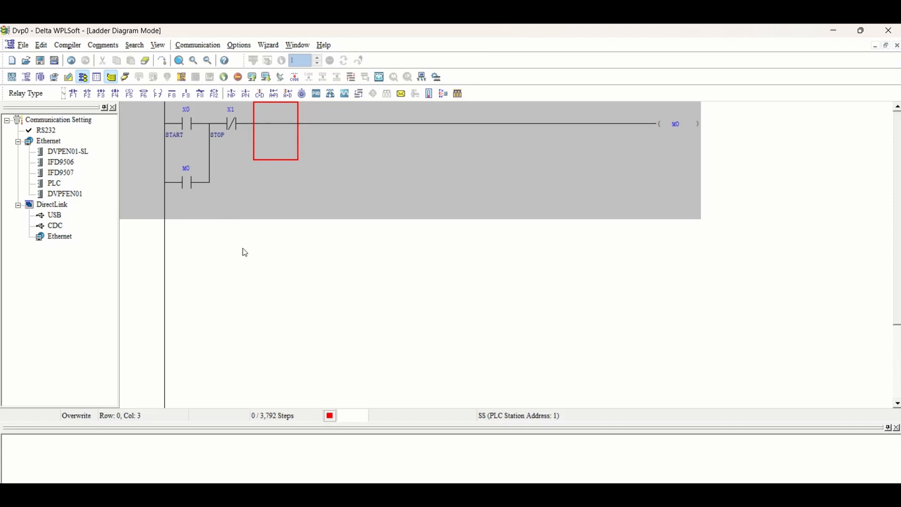
mouse_move(256, 260)
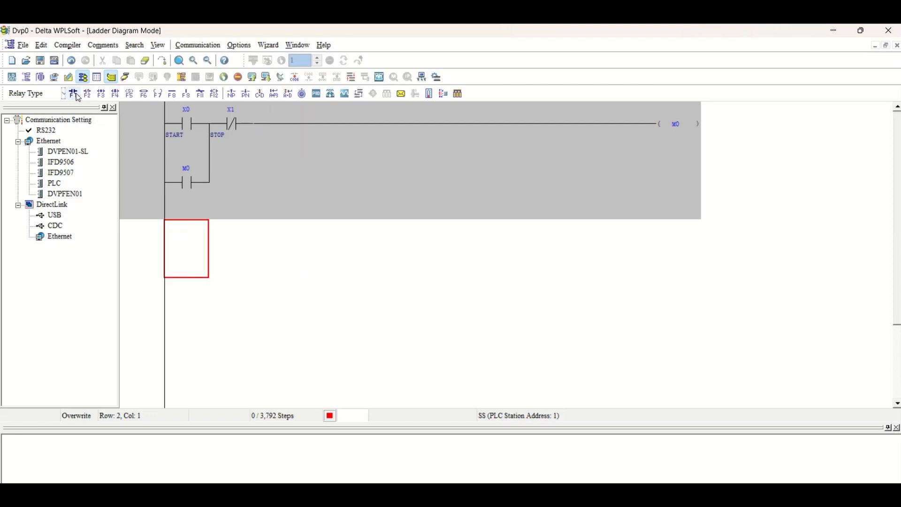
- Add a rung with an M0 contact driving the MAIN MOTOR output coil Y0
click(73, 93)
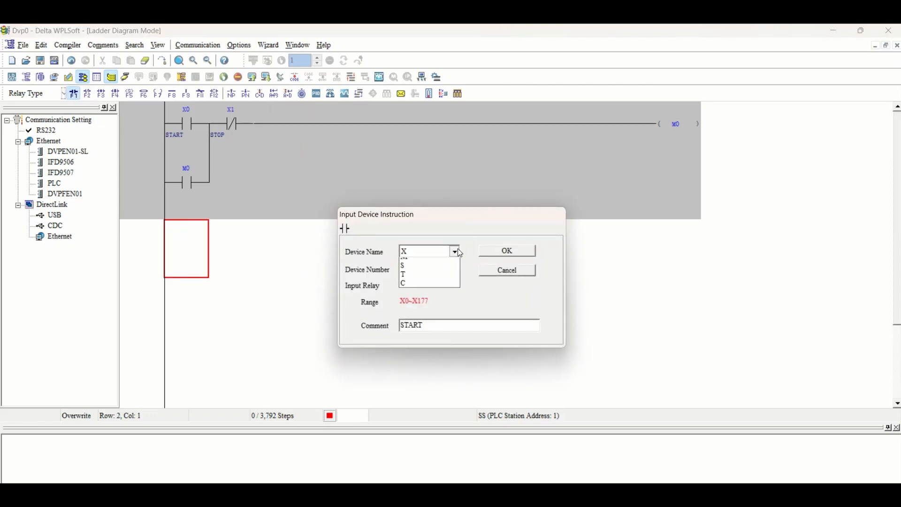
click(404, 257)
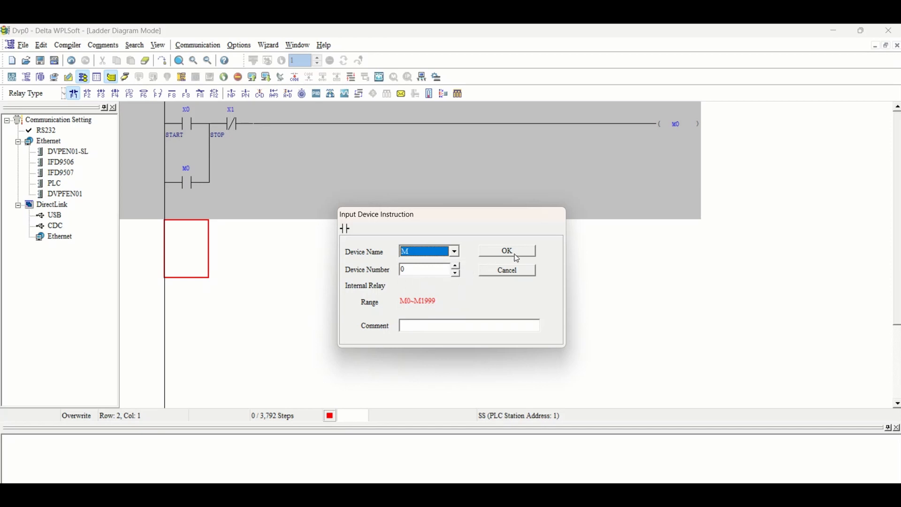
click(506, 251)
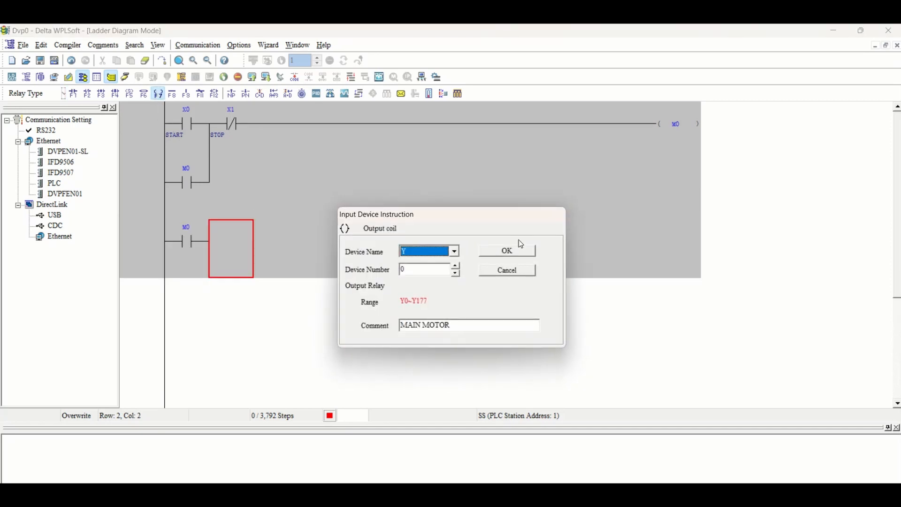
click(505, 251)
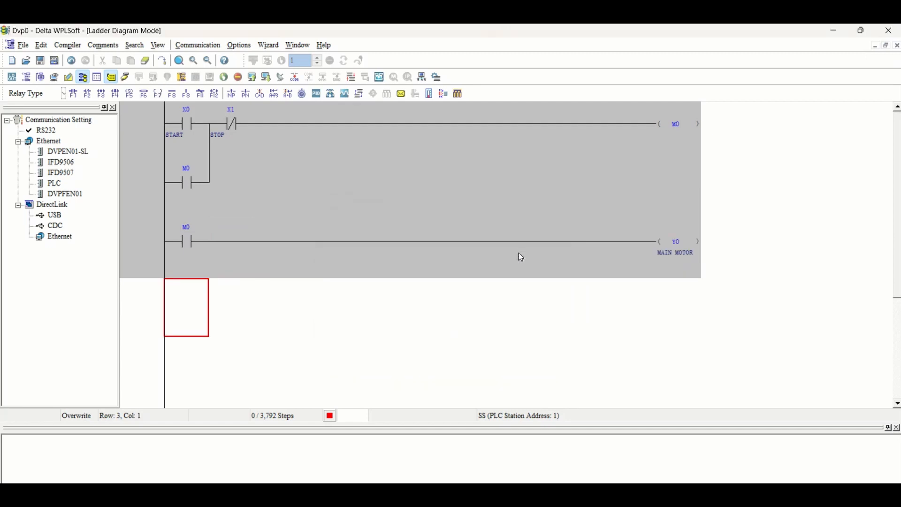
mouse_move(73, 93)
text(M0)
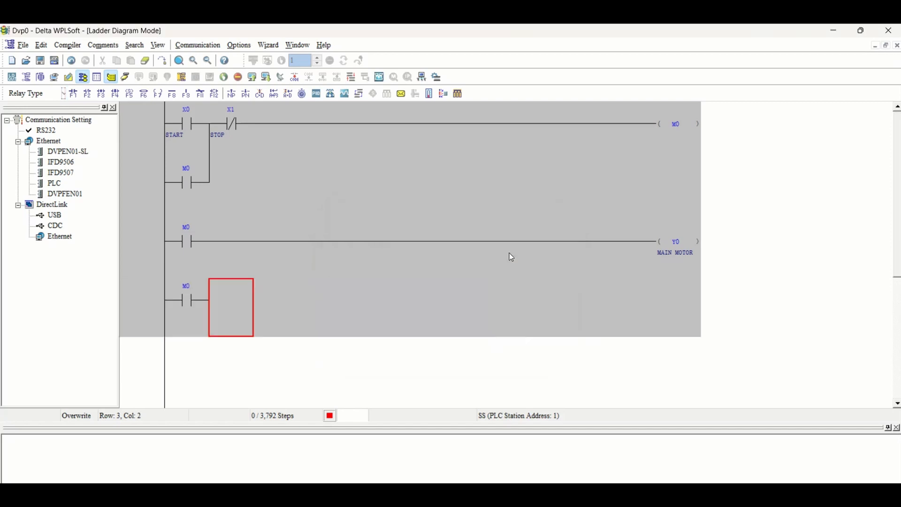
mouse_move(415, 356)
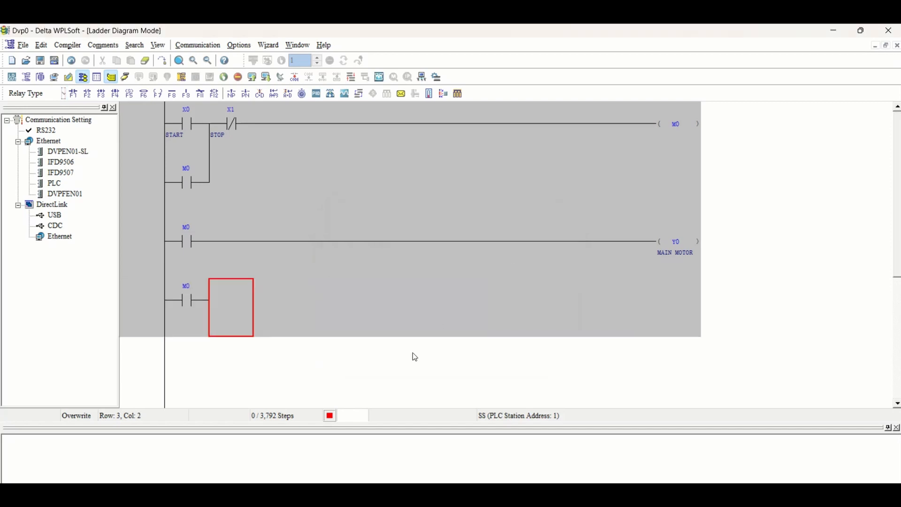
mouse_move(484, 422)
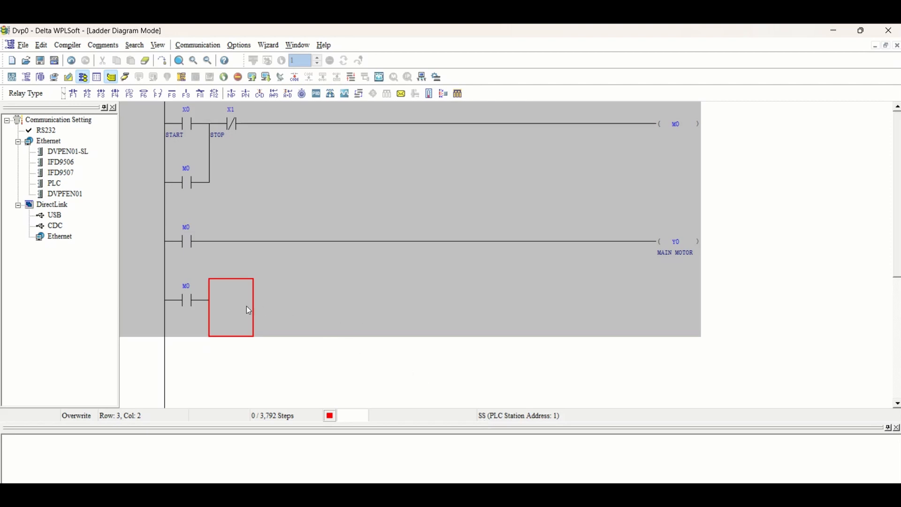
- Change the fourth rung's M0 contact to MAIN MOTOR Y0 and add STAR CONTACTOR coil Y1
key(Left)
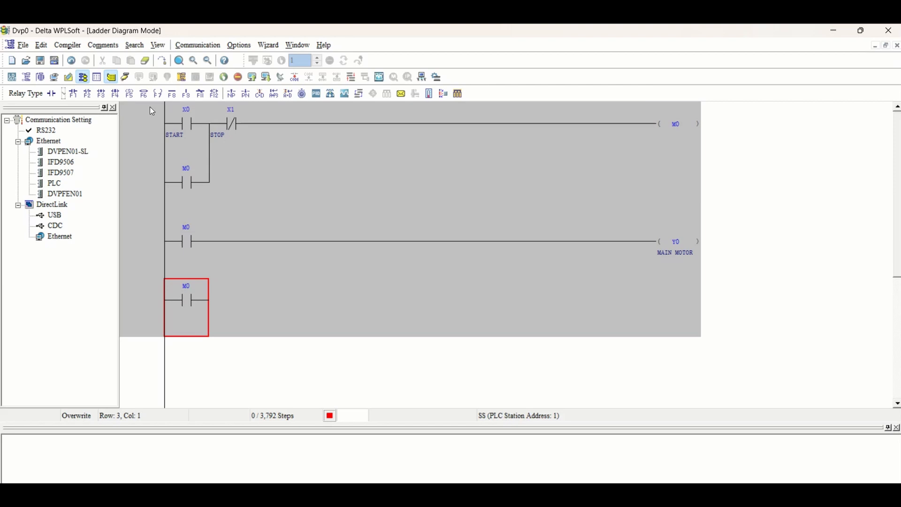
mouse_move(132, 131)
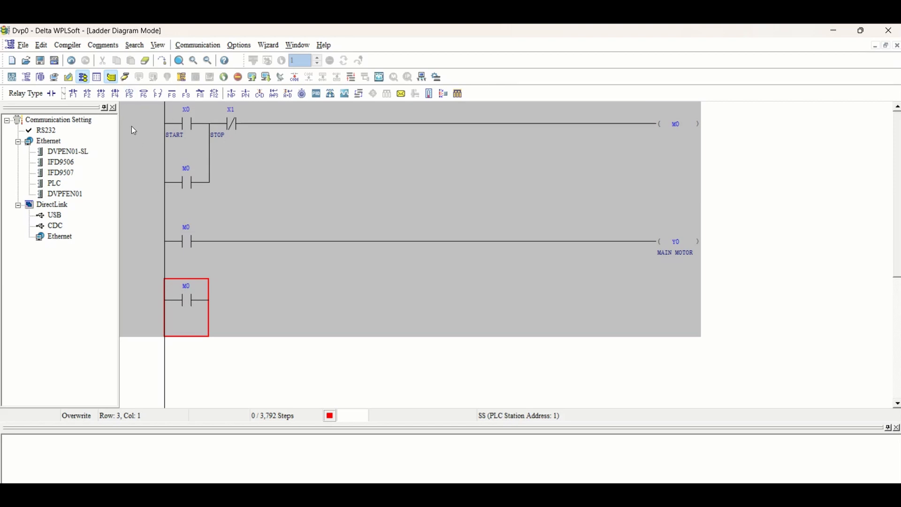
mouse_move(193, 307)
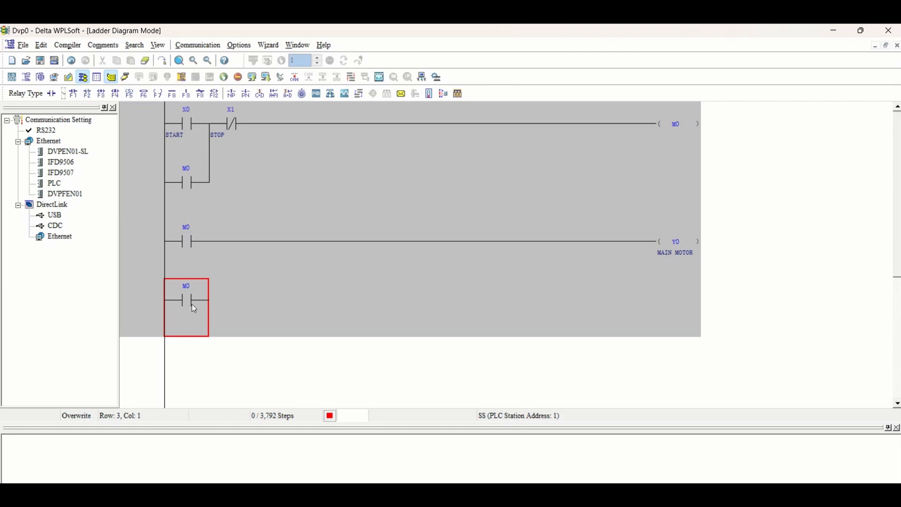
double_click(185, 298)
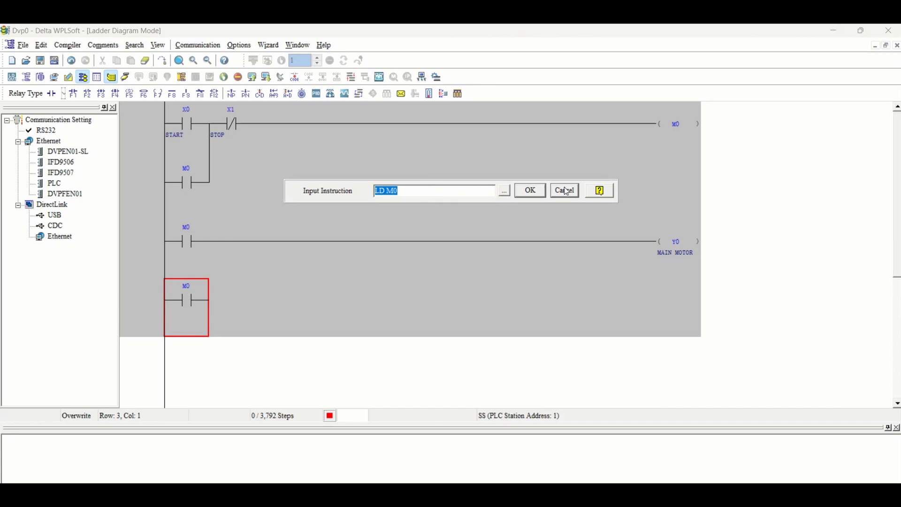
click(564, 190)
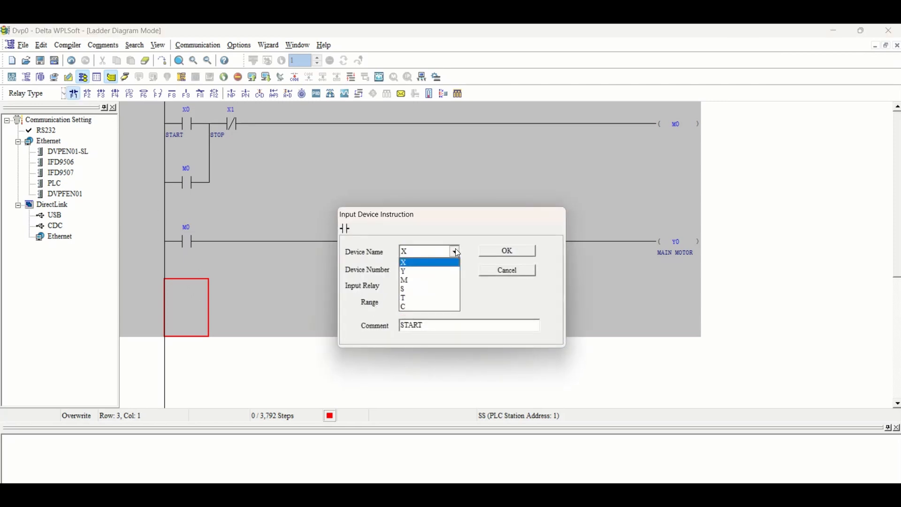
click(403, 280)
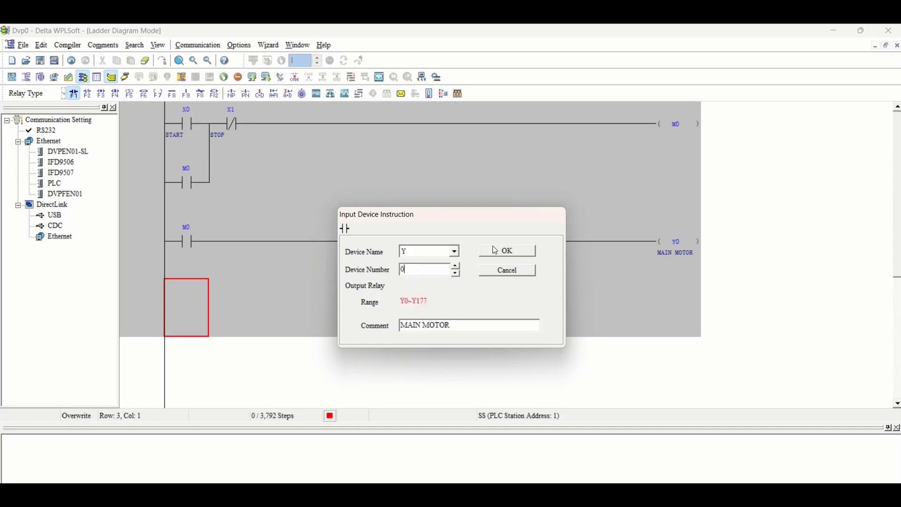
click(505, 251)
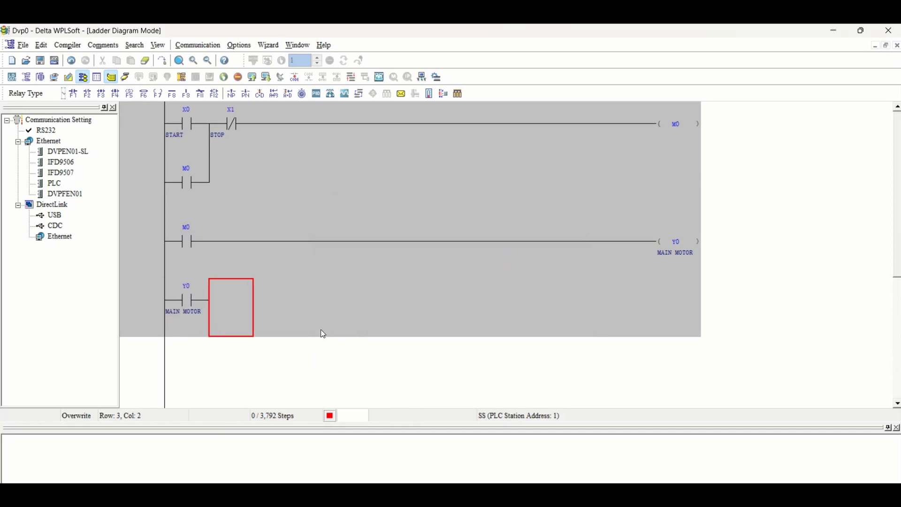
mouse_move(194, 215)
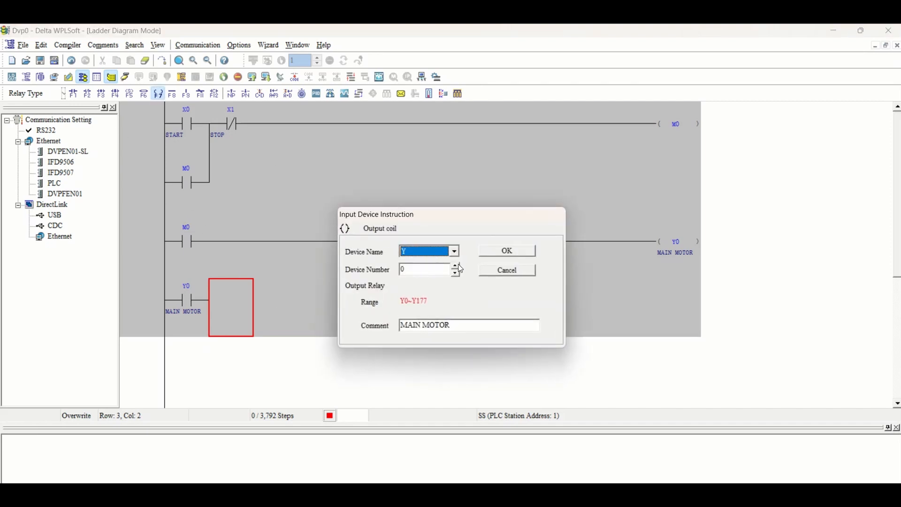
click(505, 251)
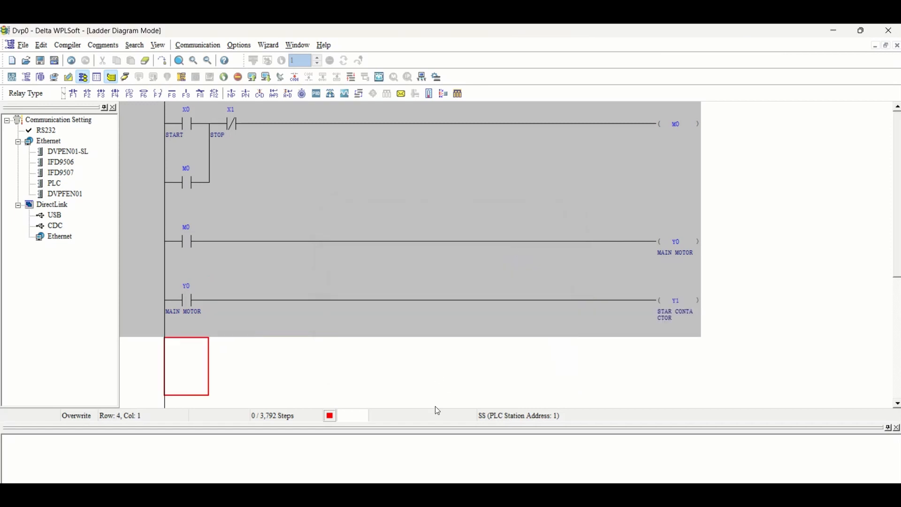
mouse_move(186, 141)
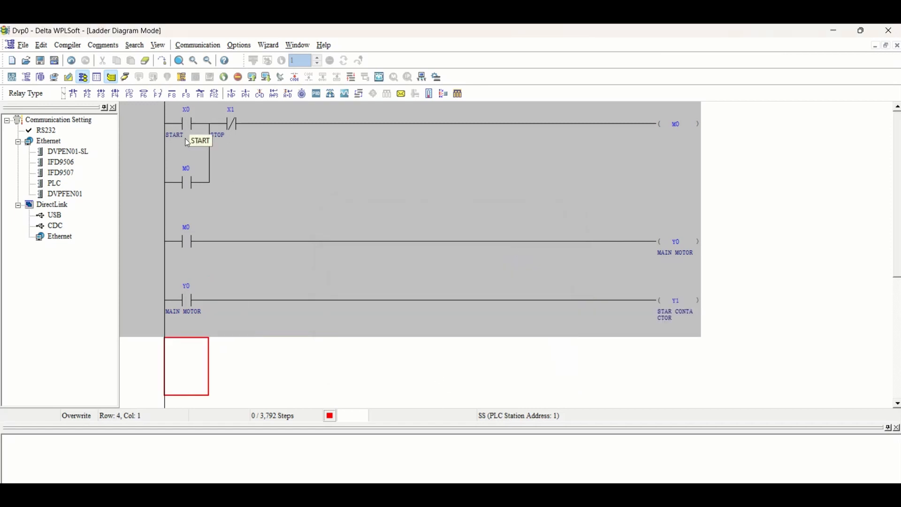
mouse_move(256, 235)
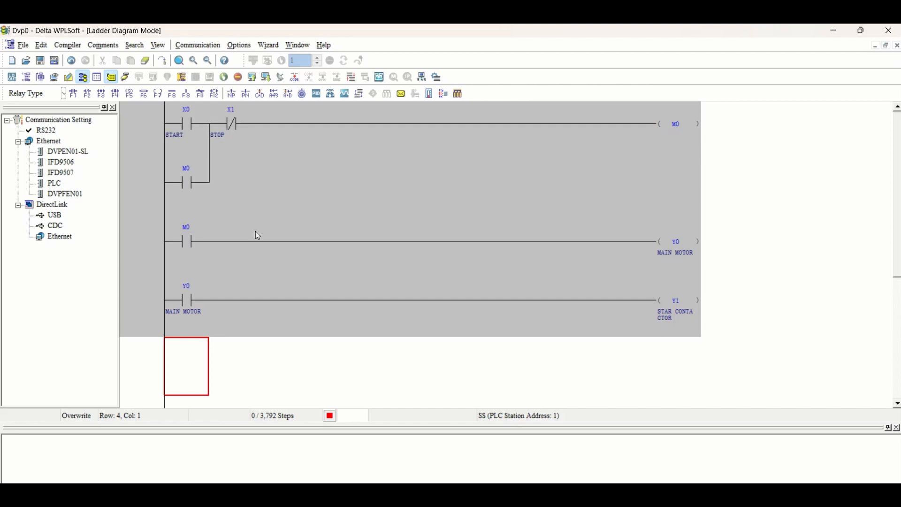
mouse_move(624, 250)
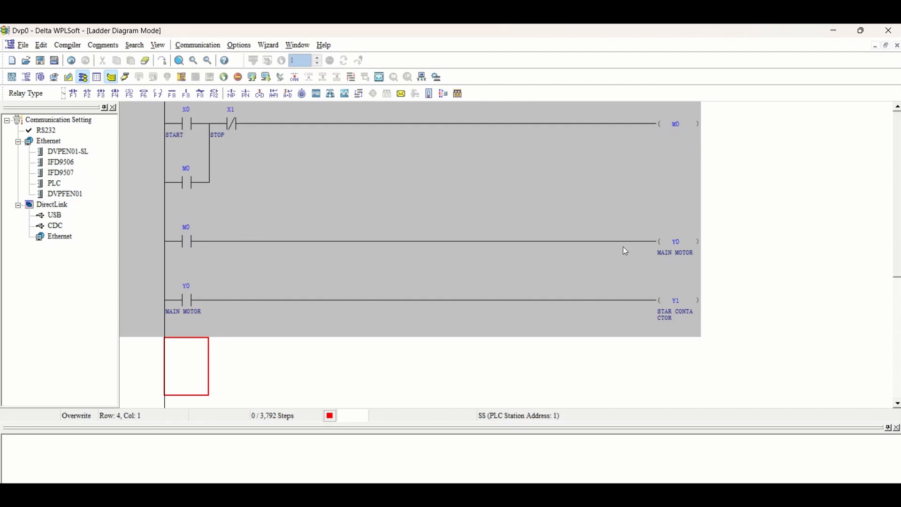
mouse_move(281, 343)
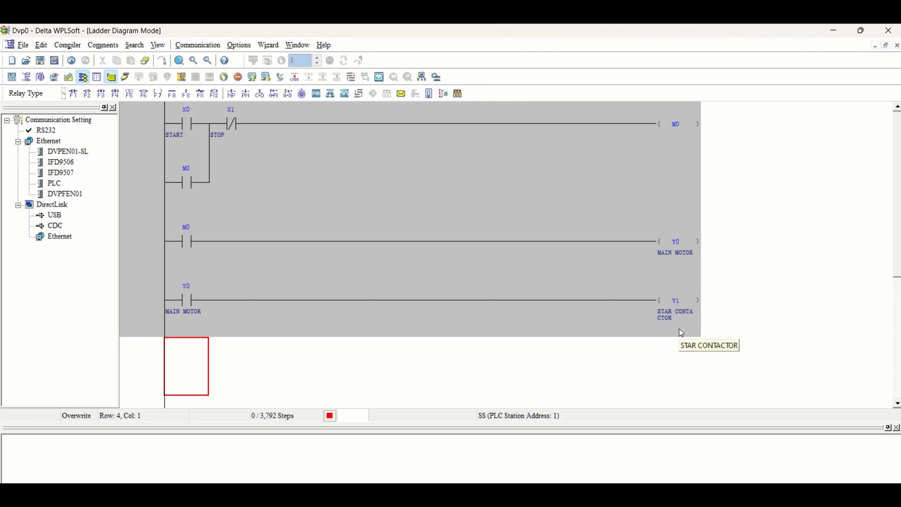
mouse_move(680, 332)
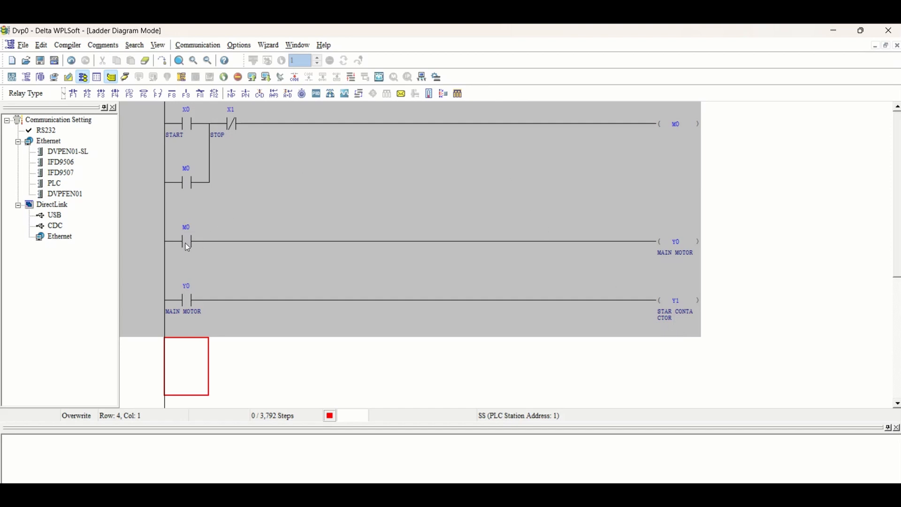
mouse_move(130, 277)
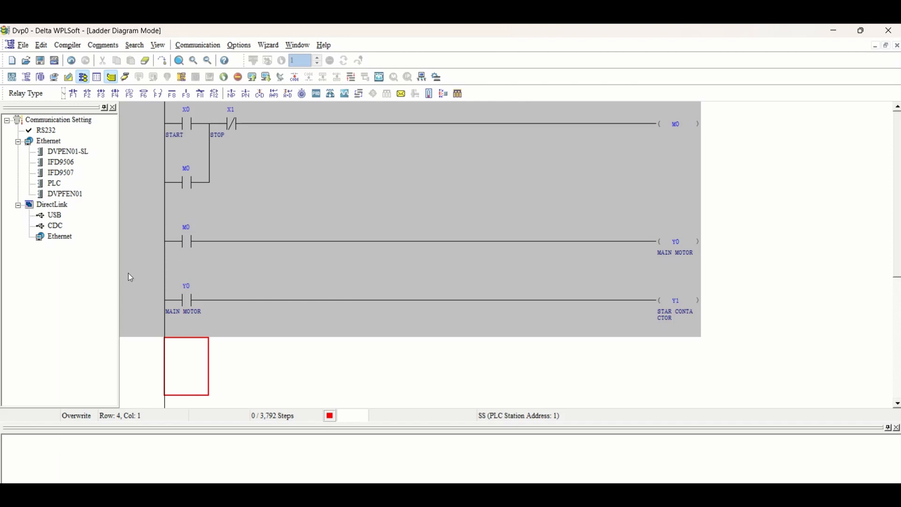
mouse_move(201, 331)
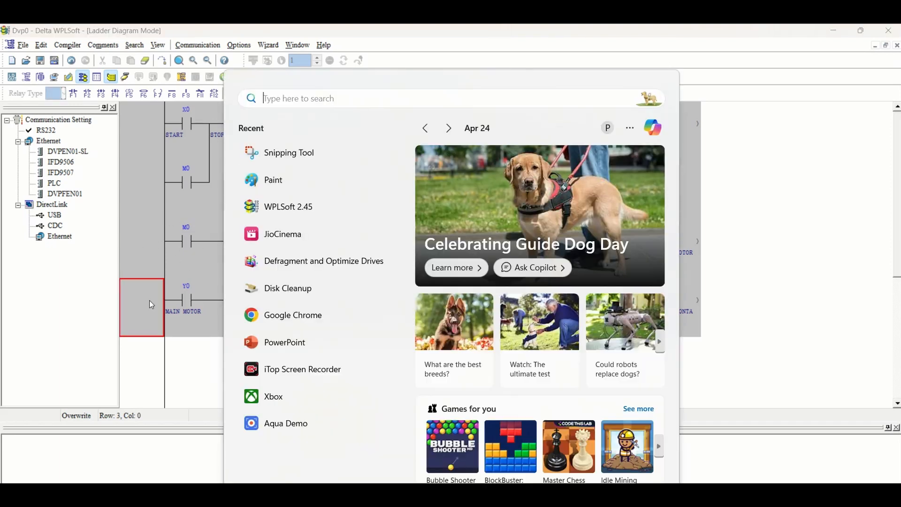
- Insert a row above the star contactor rung holding the TMR T0 K50 instruction
right_click(141, 308)
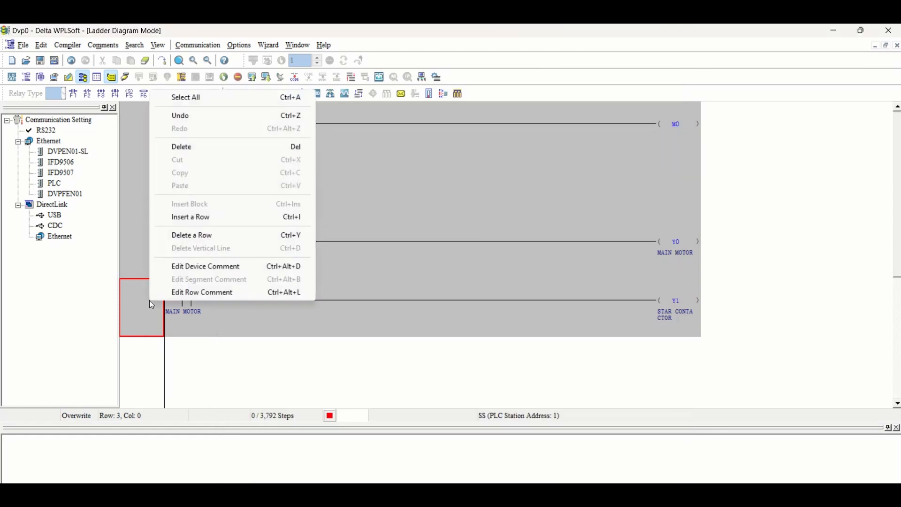
click(181, 290)
text(T)
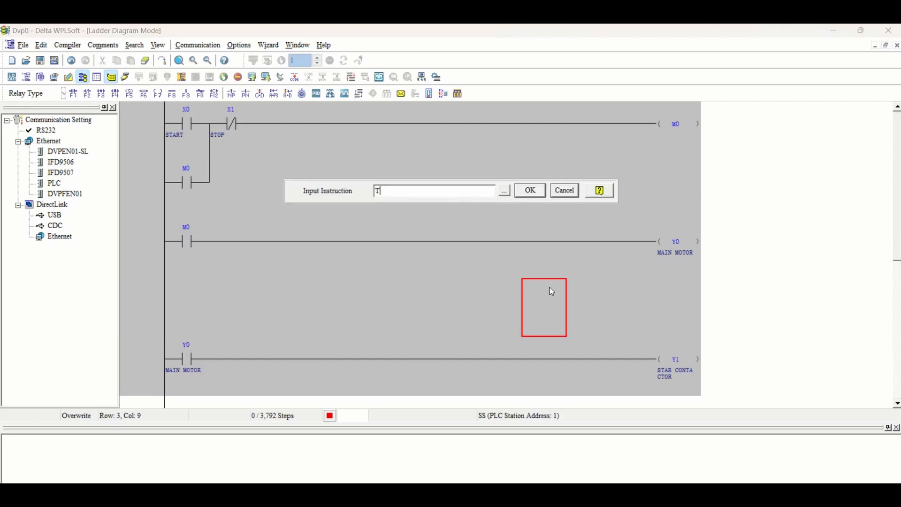
text(MR T0)
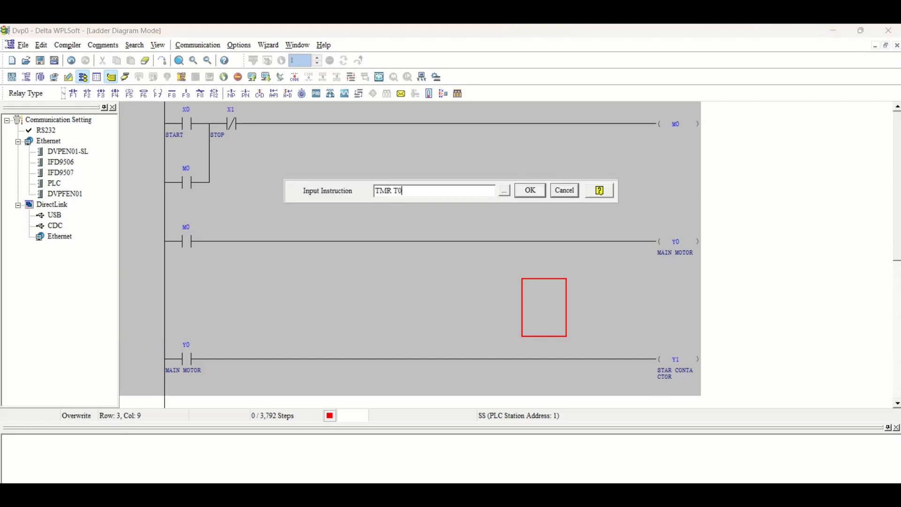
text(K)
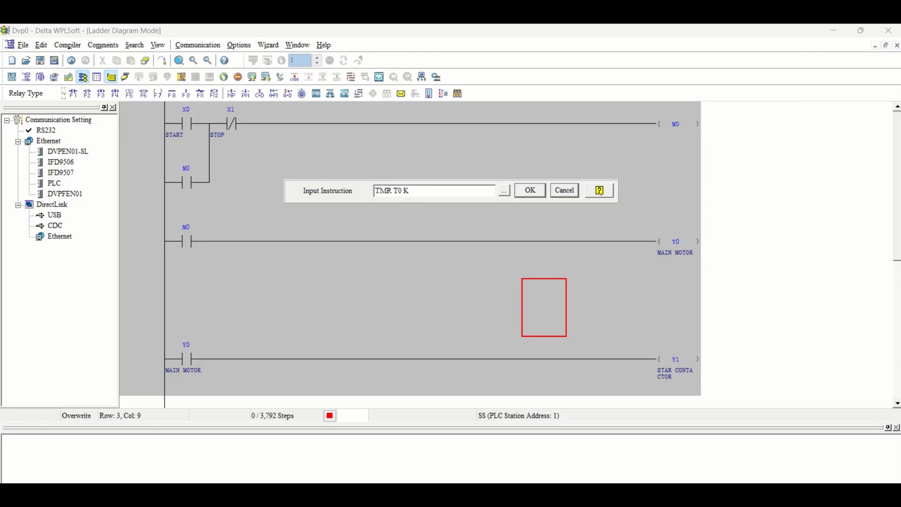
click(528, 190)
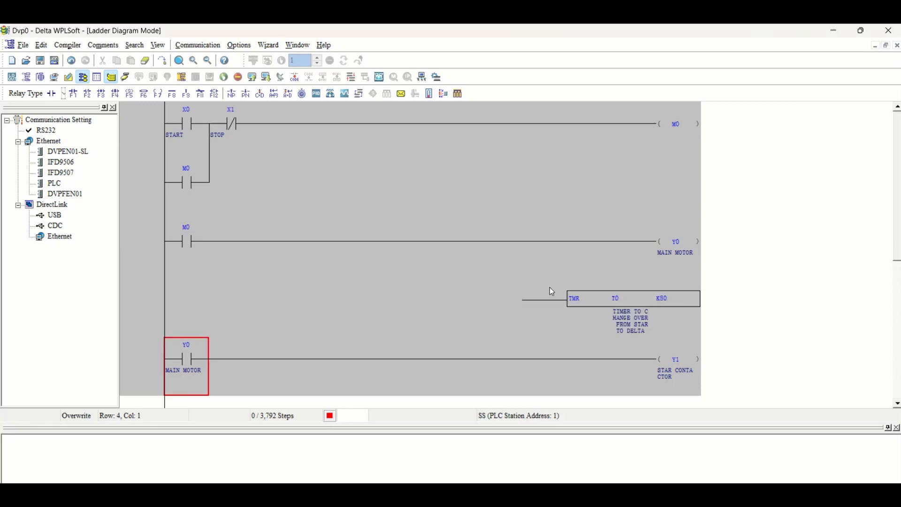
- Draw a vertical line from the M0 rung before Y0 down to the TMR T0 row
click(499, 248)
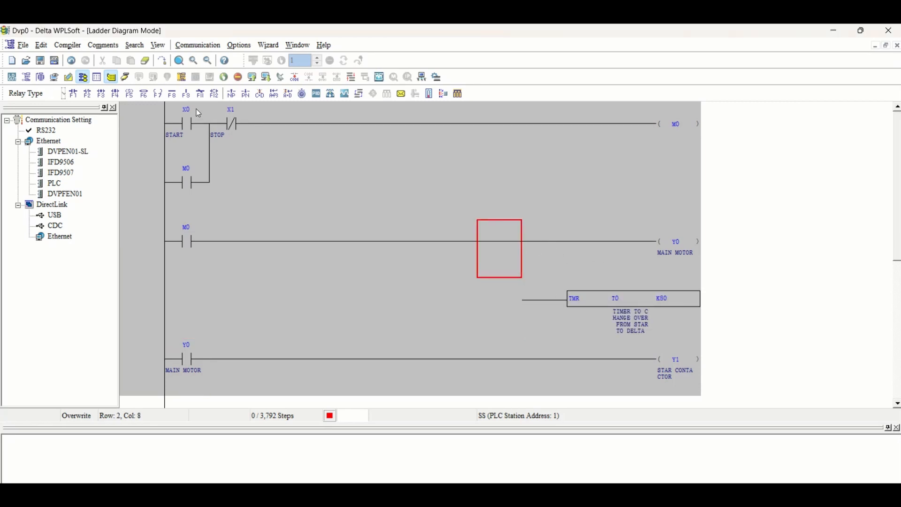
click(497, 299)
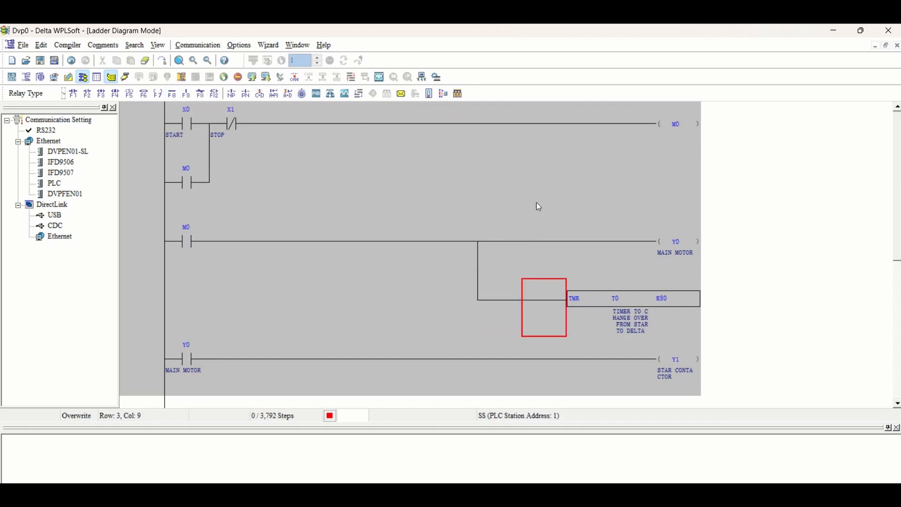
scroll(down, 3)
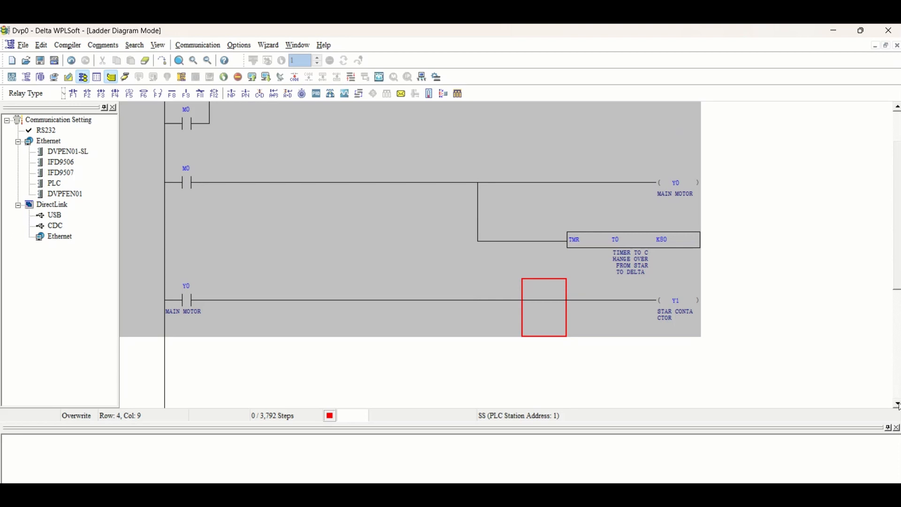
mouse_move(736, 158)
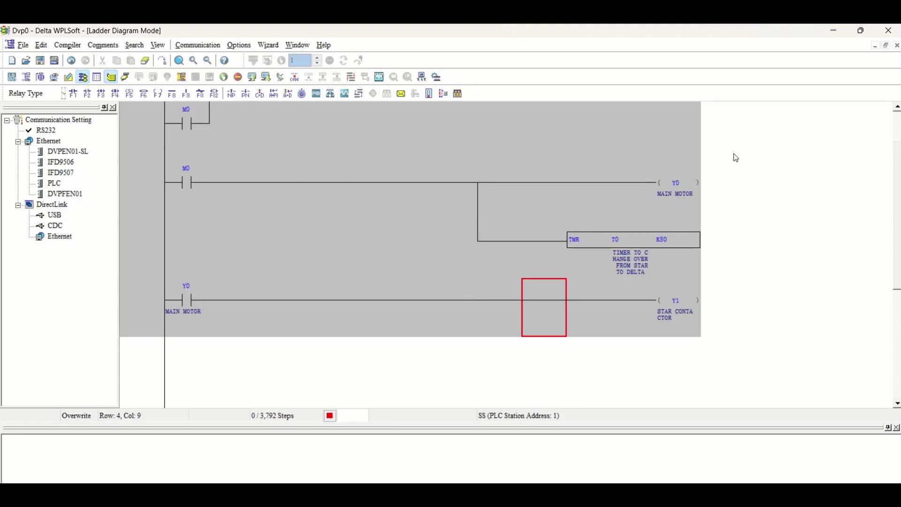
mouse_move(643, 255)
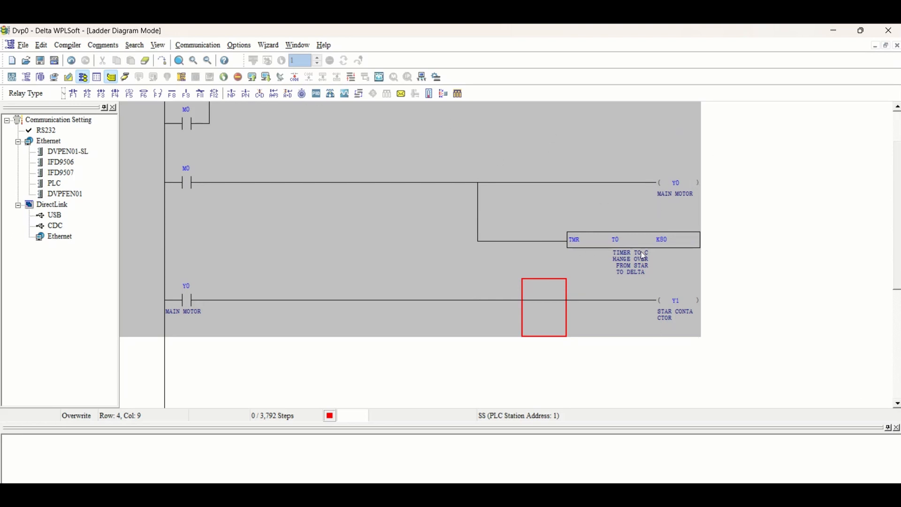
mouse_move(192, 270)
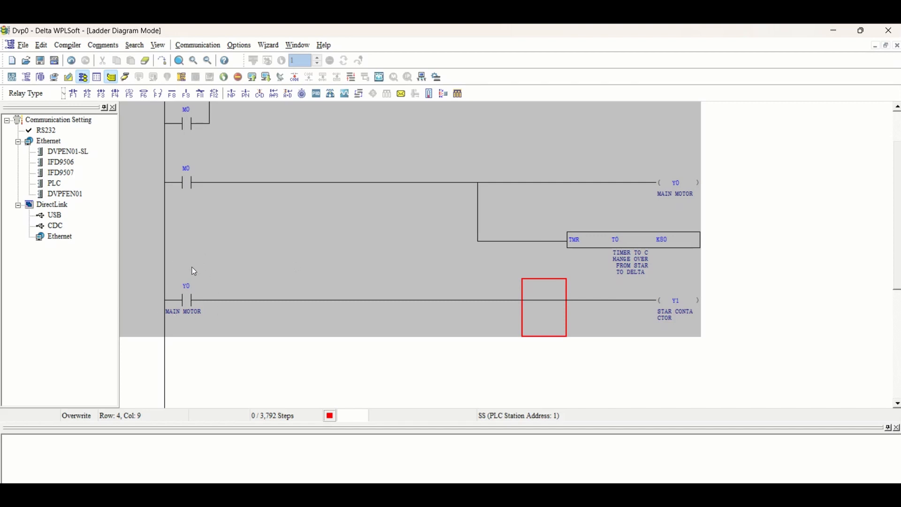
mouse_move(842, 383)
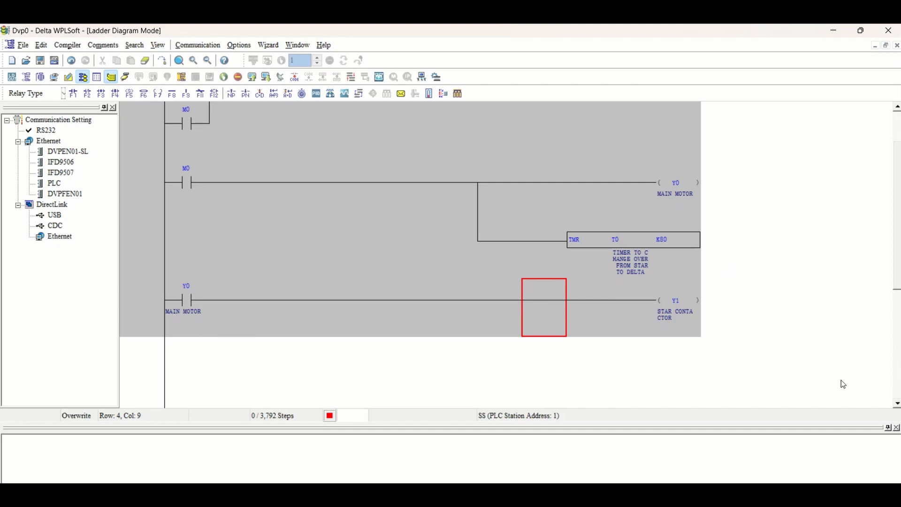
scroll(down, 3)
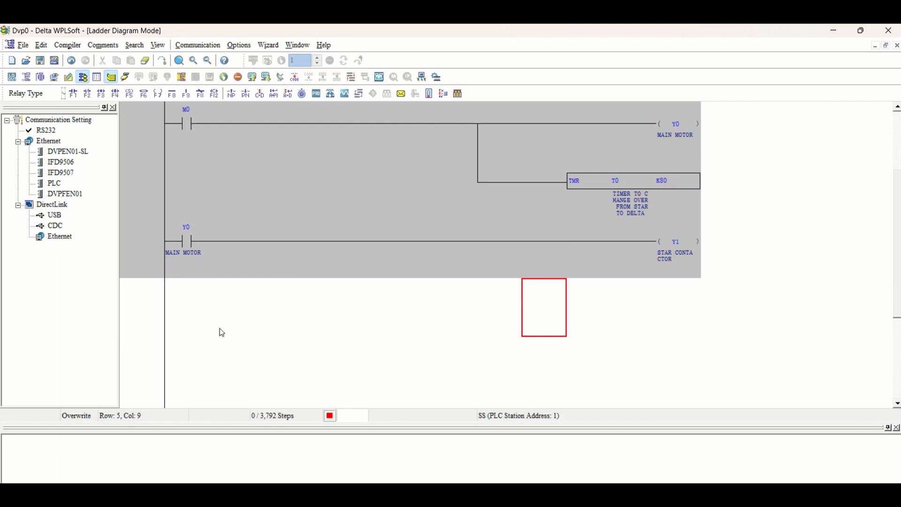
click(186, 307)
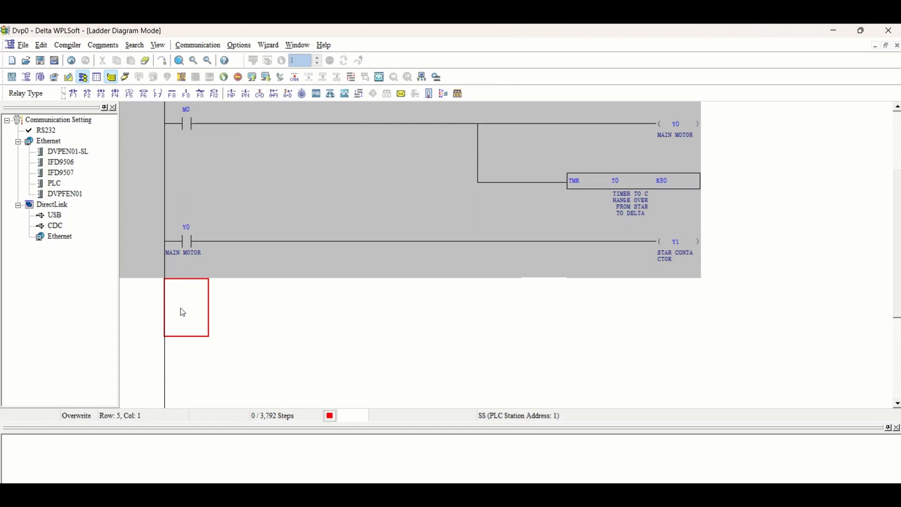
mouse_move(86, 93)
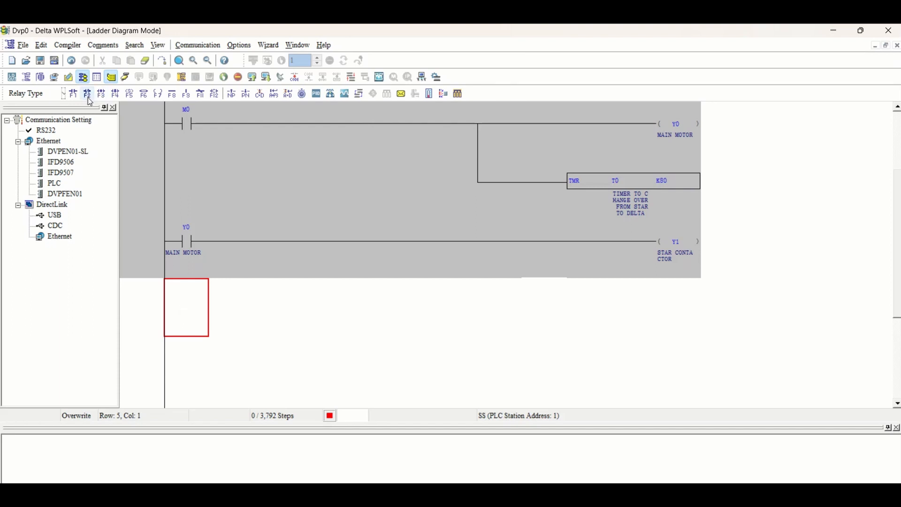
- Place a normally open T0 timer contact at the start of row 5
click(73, 92)
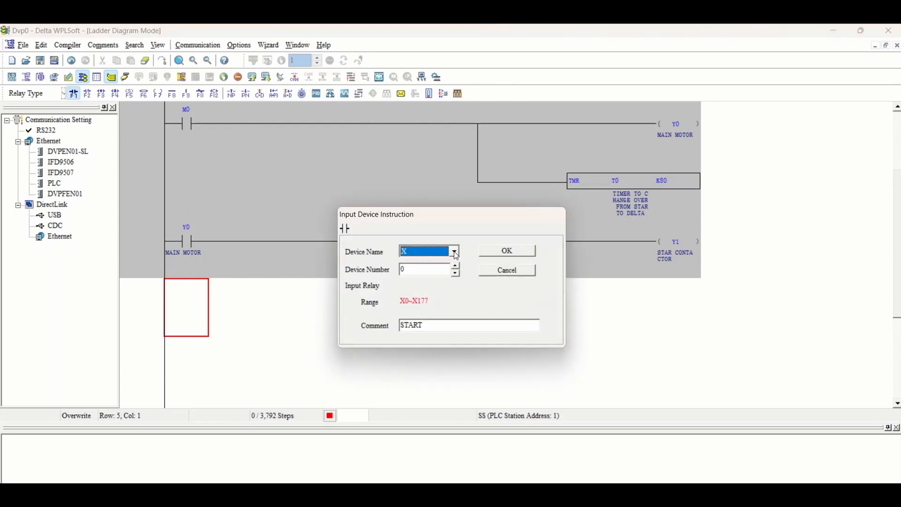
click(455, 251)
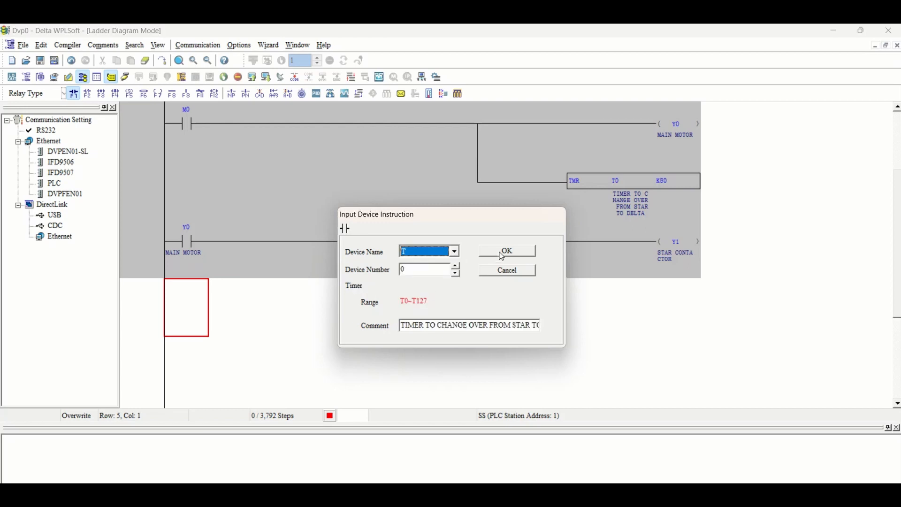
click(506, 251)
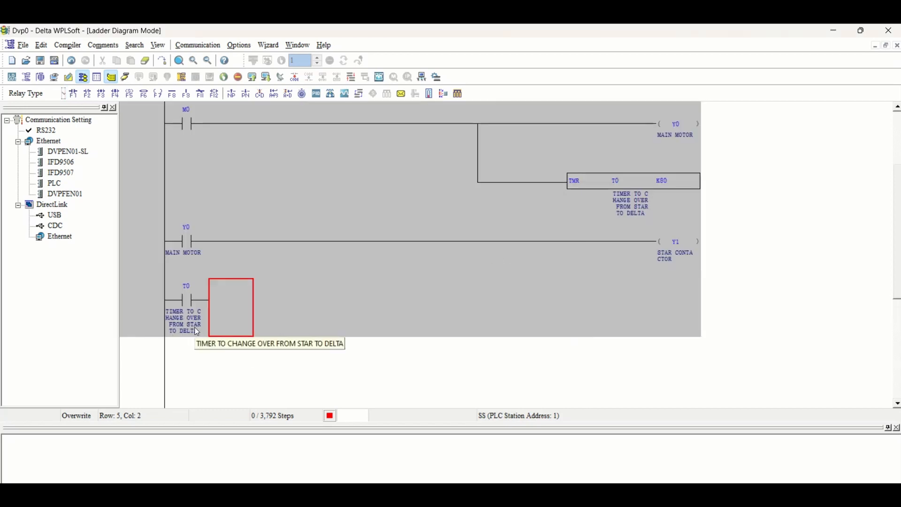
mouse_move(302, 291)
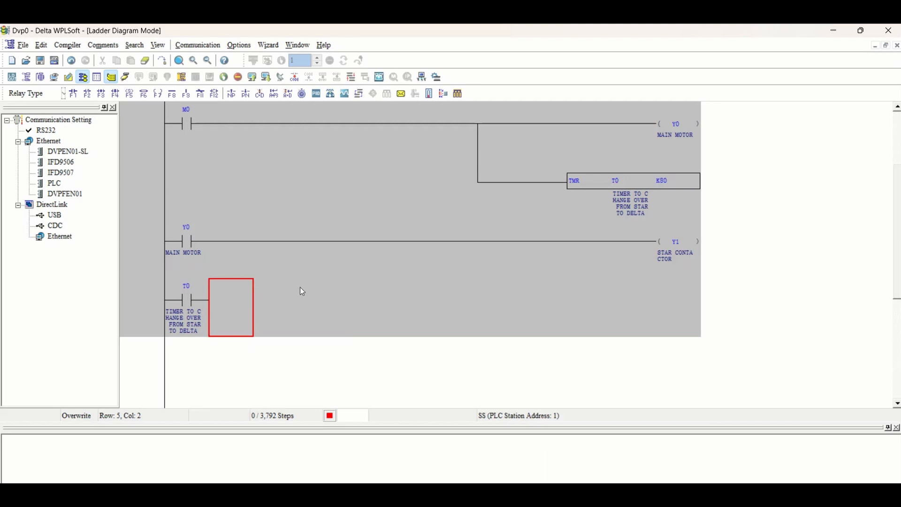
mouse_move(306, 298)
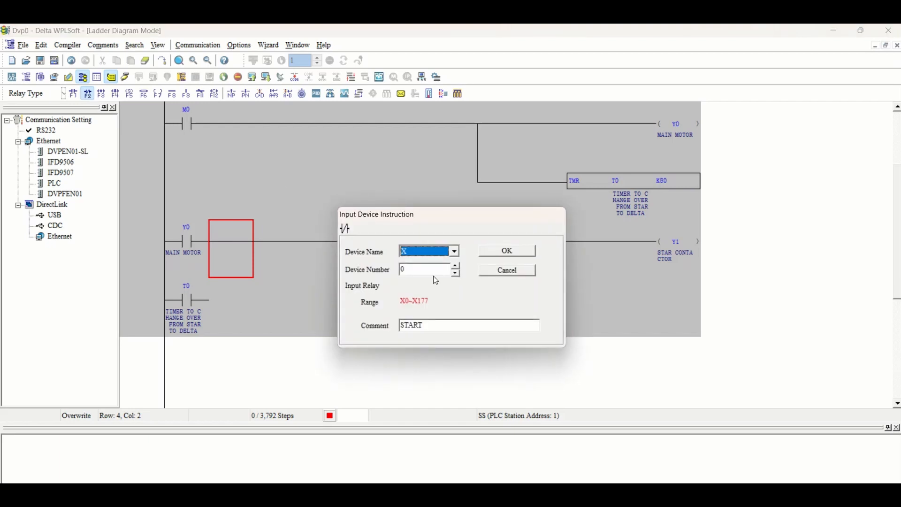
- Set the star-rung interlock contact to T0 and make the T0 rung drive coil Y2, DELTA CONTACTOR
click(454, 251)
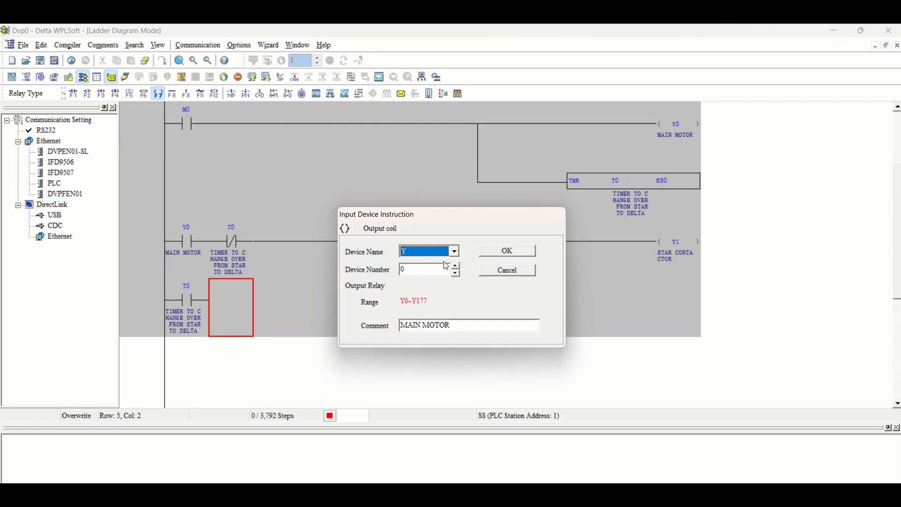
click(455, 266)
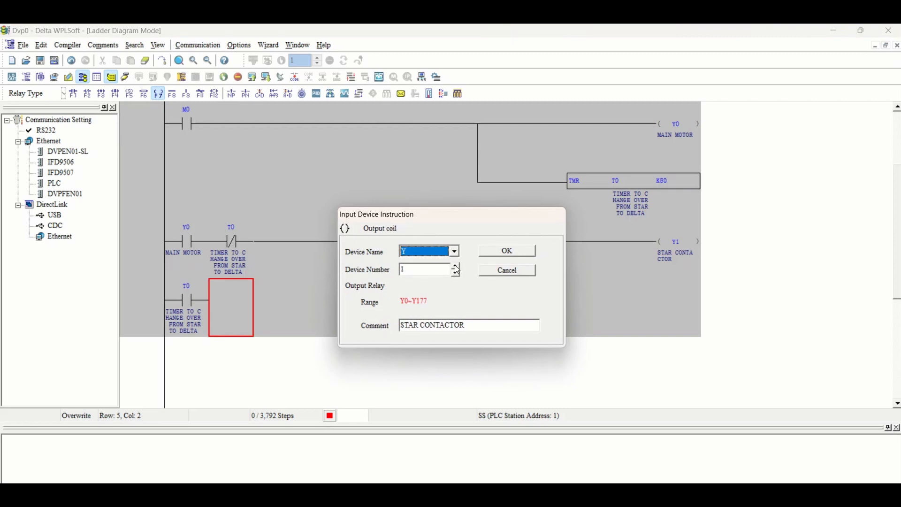
click(506, 251)
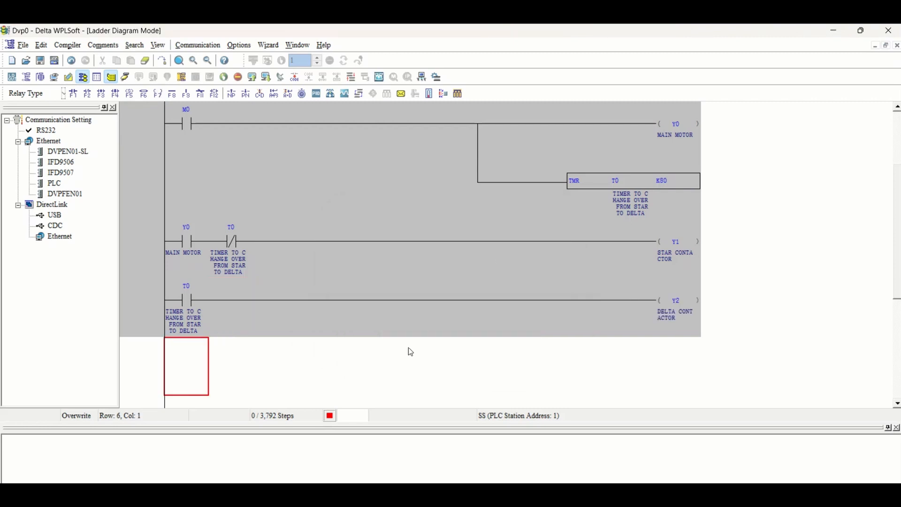
mouse_move(695, 324)
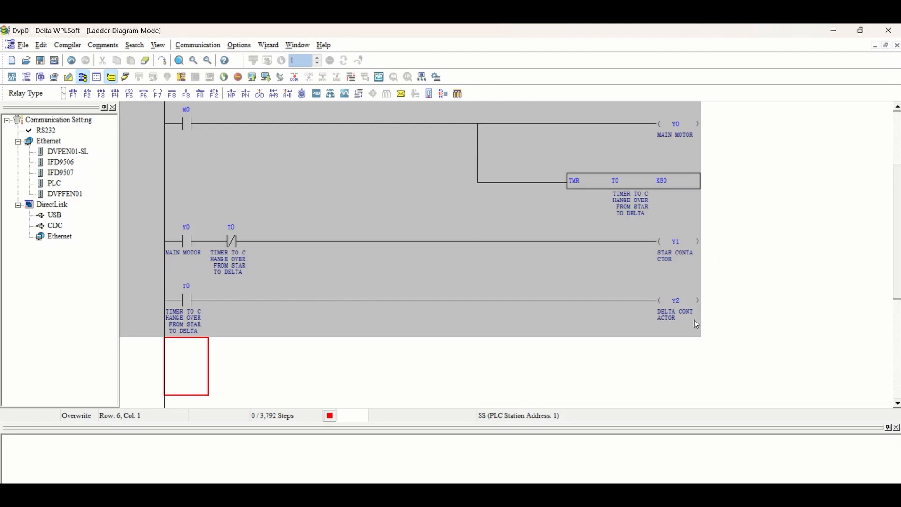
mouse_move(418, 142)
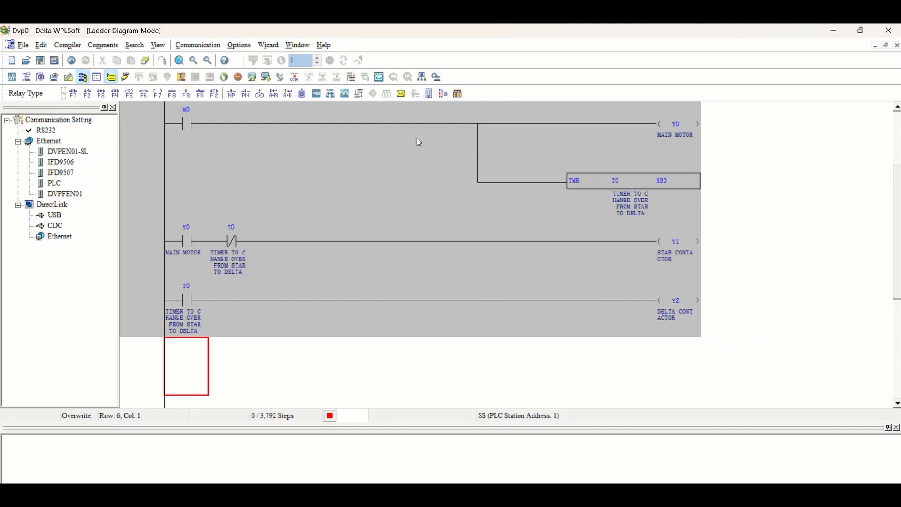
mouse_move(660, 155)
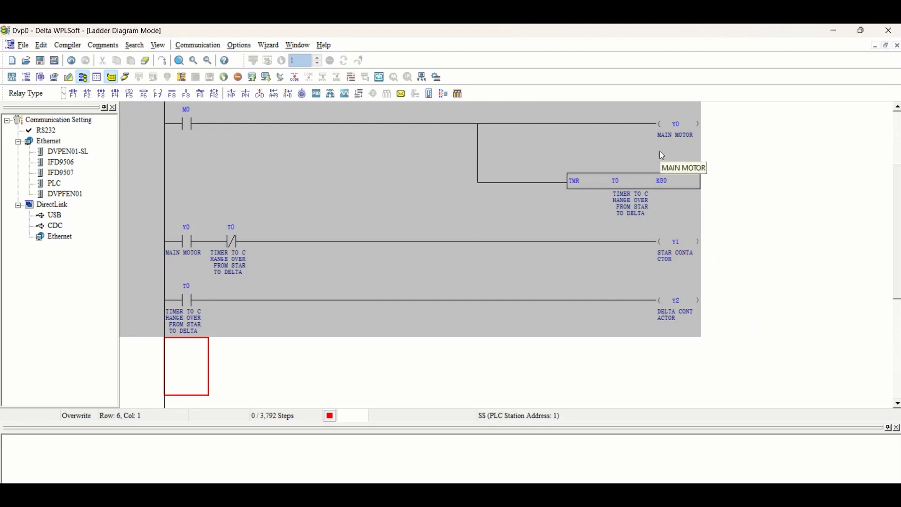
mouse_move(661, 154)
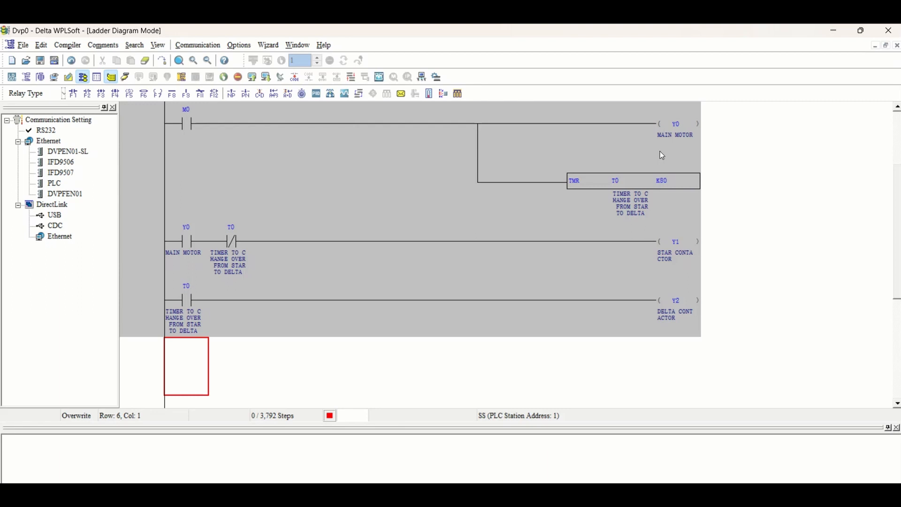
mouse_move(433, 166)
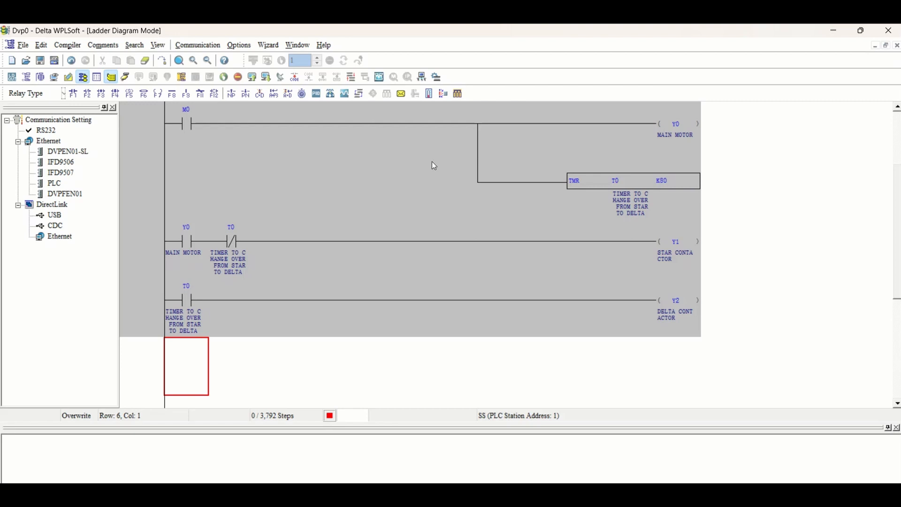
mouse_move(657, 262)
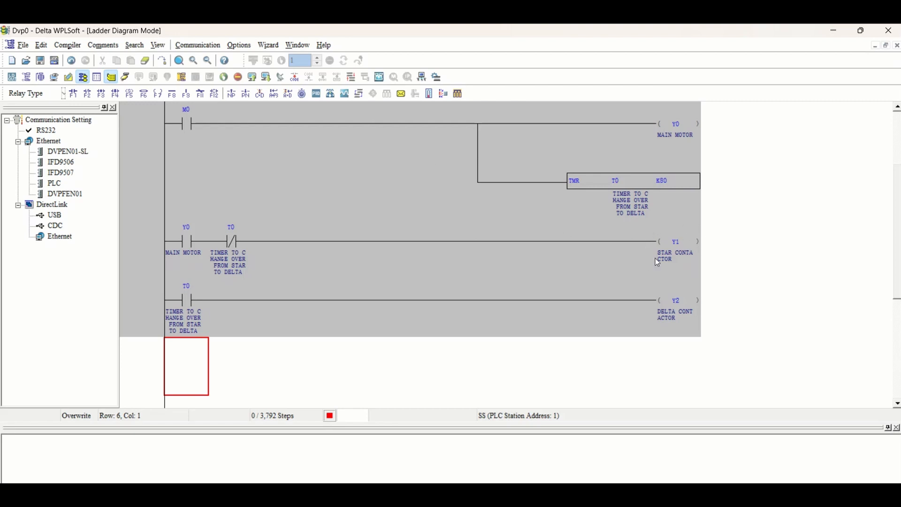
mouse_move(681, 294)
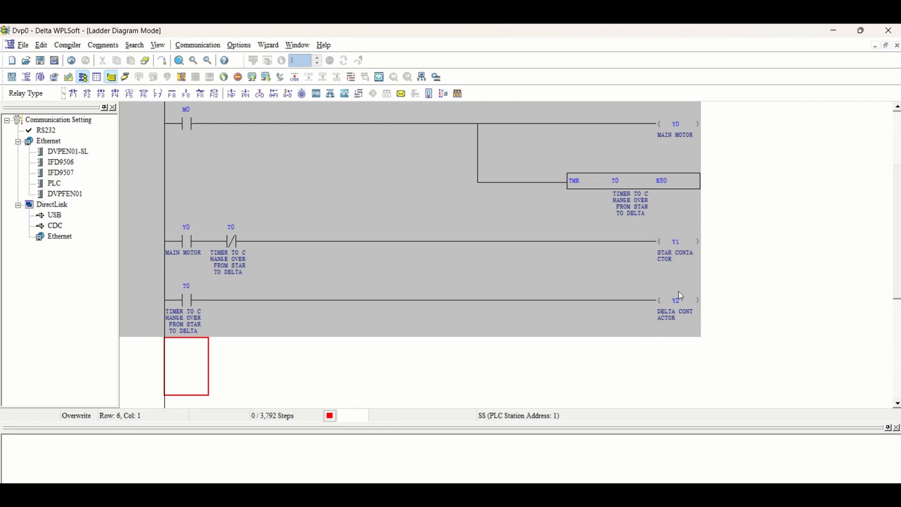
mouse_move(698, 351)
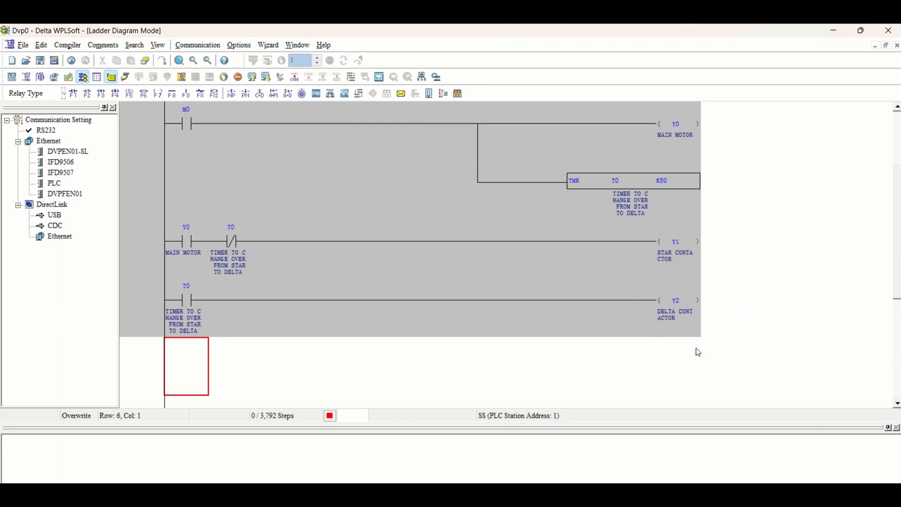
- Insert a normally closed Y2 contact after T0 on the Y1 star contactor rung
click(274, 248)
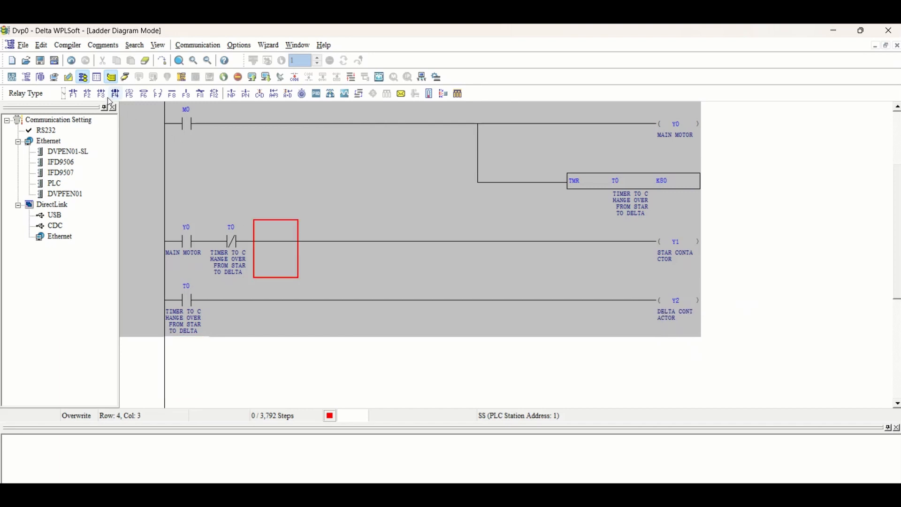
click(86, 93)
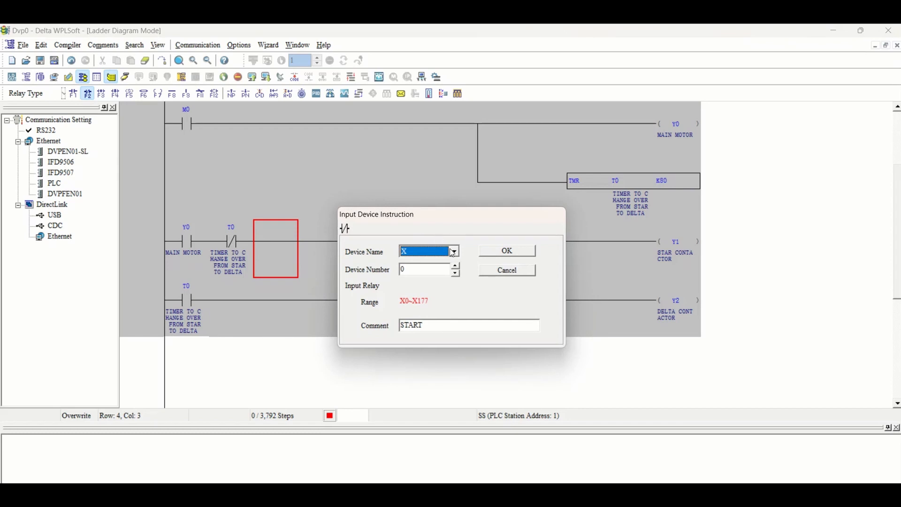
click(453, 251)
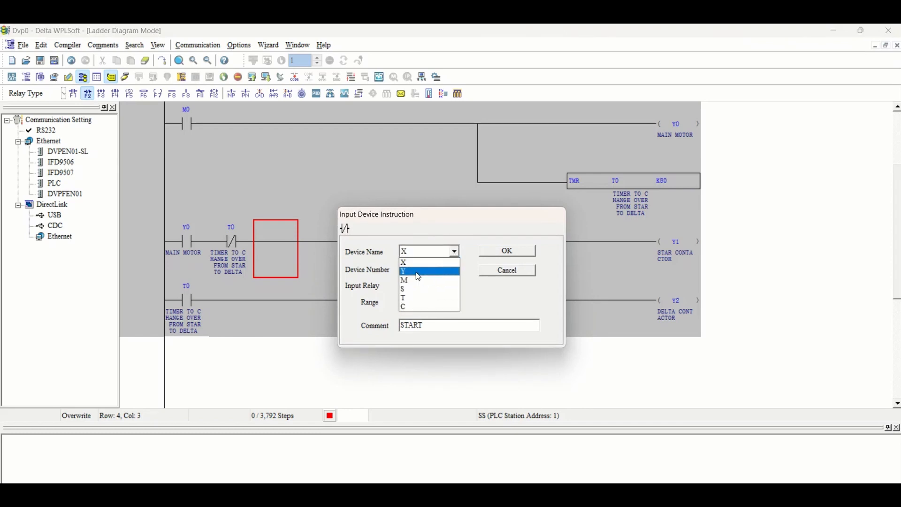
click(404, 271)
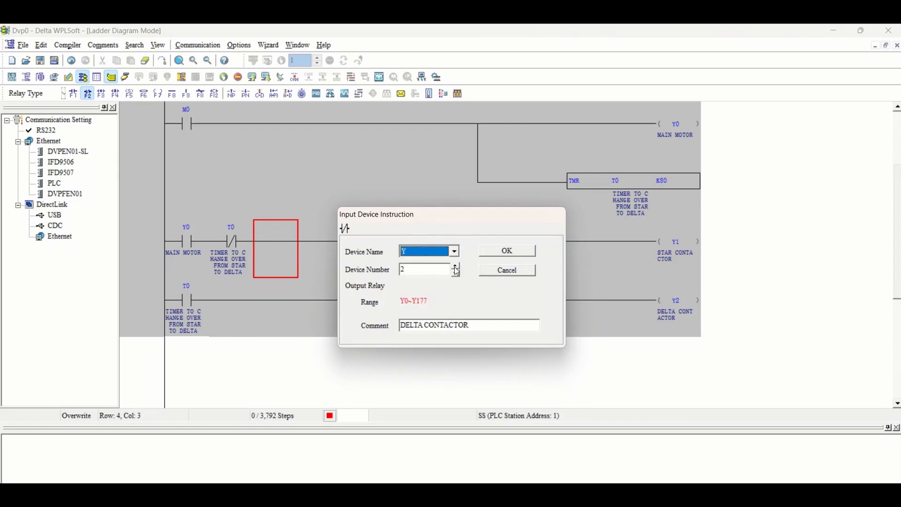
click(505, 250)
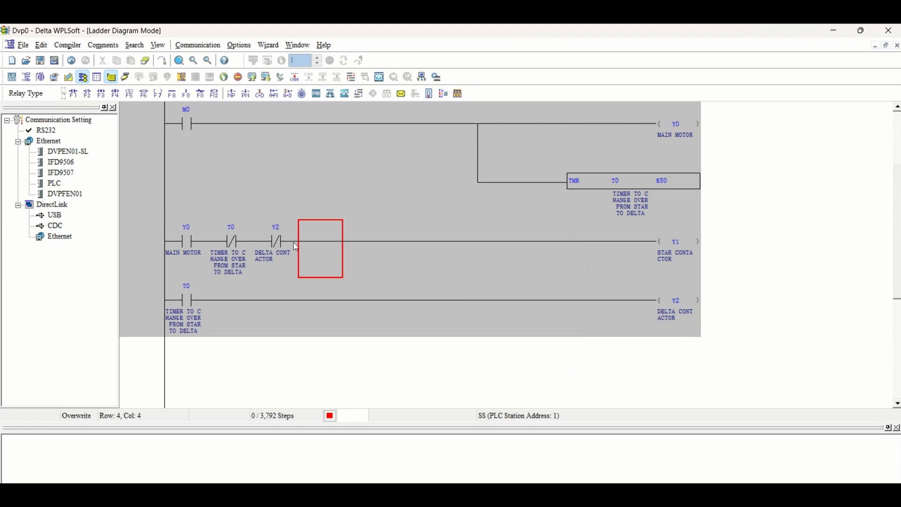
mouse_move(701, 230)
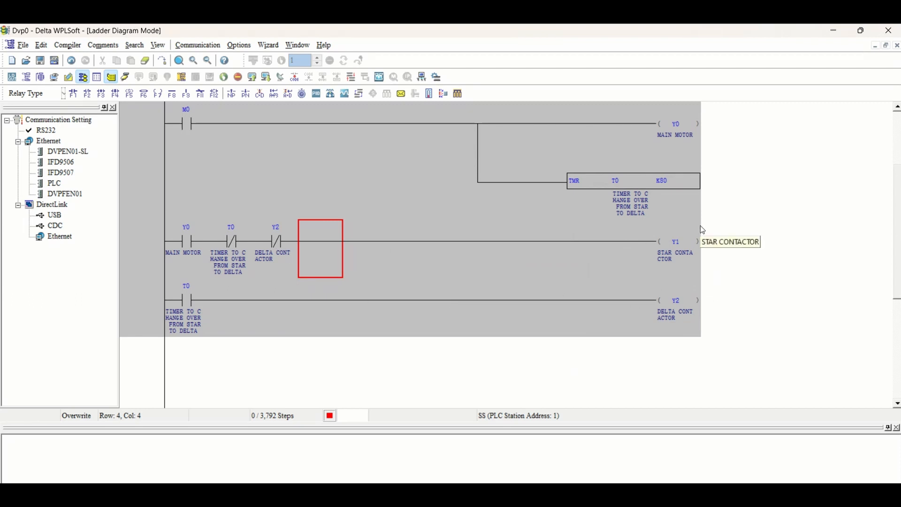
mouse_move(704, 290)
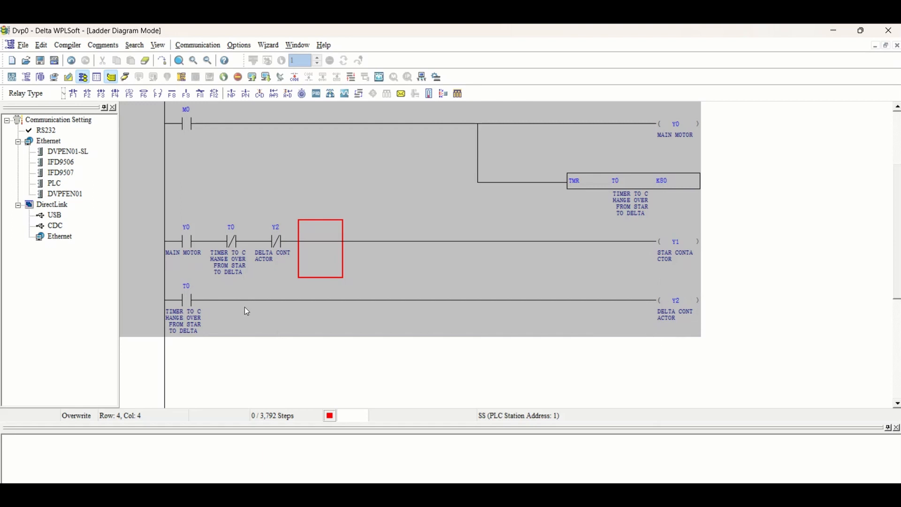
- Insert a normally closed Y1 contact after T0 on the Y2 delta contactor rung
click(230, 308)
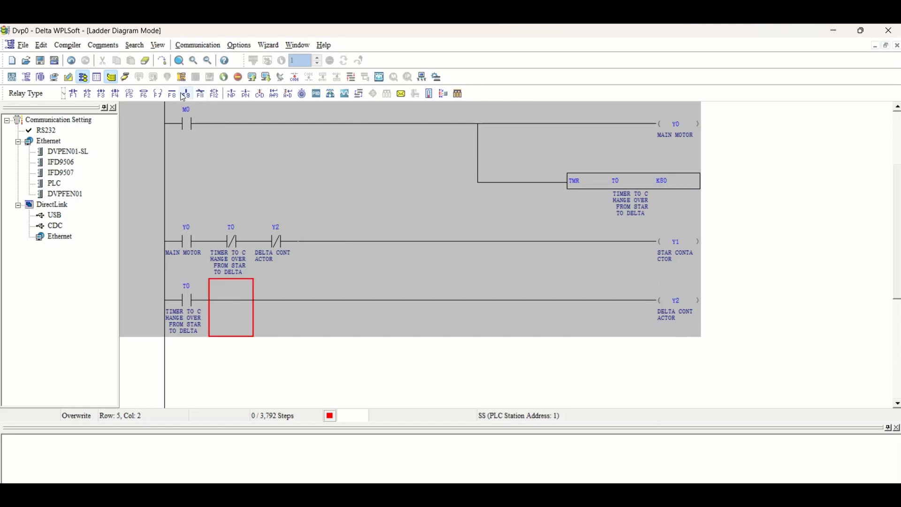
click(87, 93)
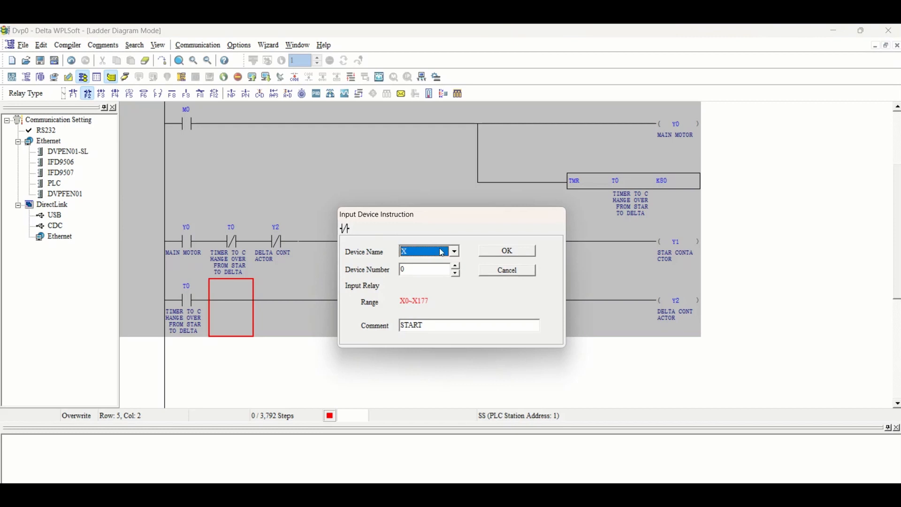
click(453, 251)
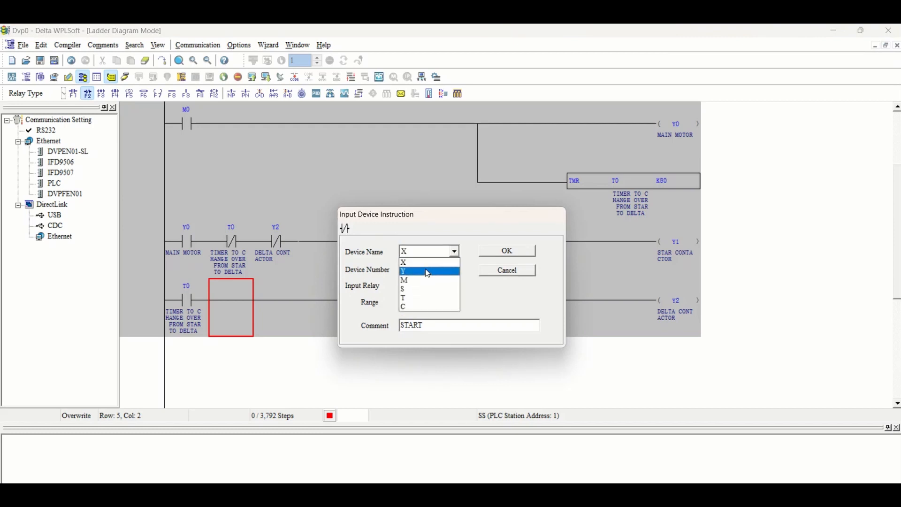
click(404, 271)
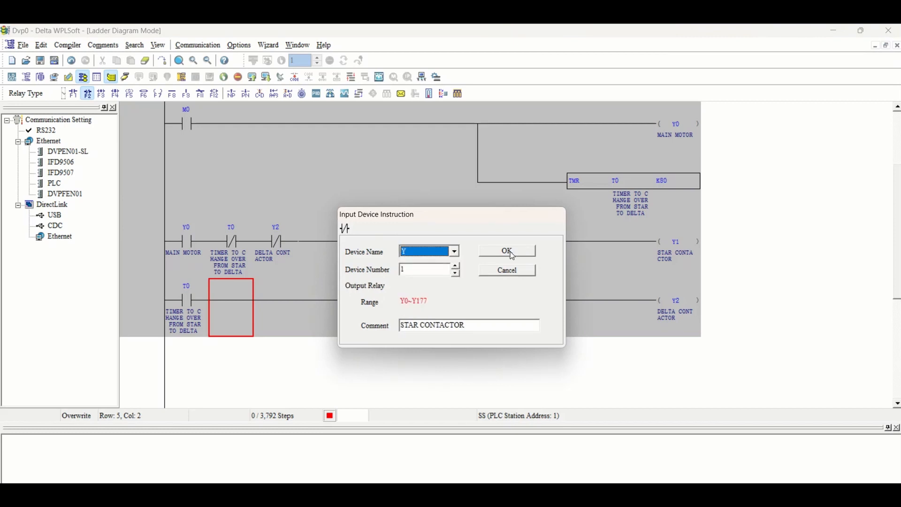
click(506, 251)
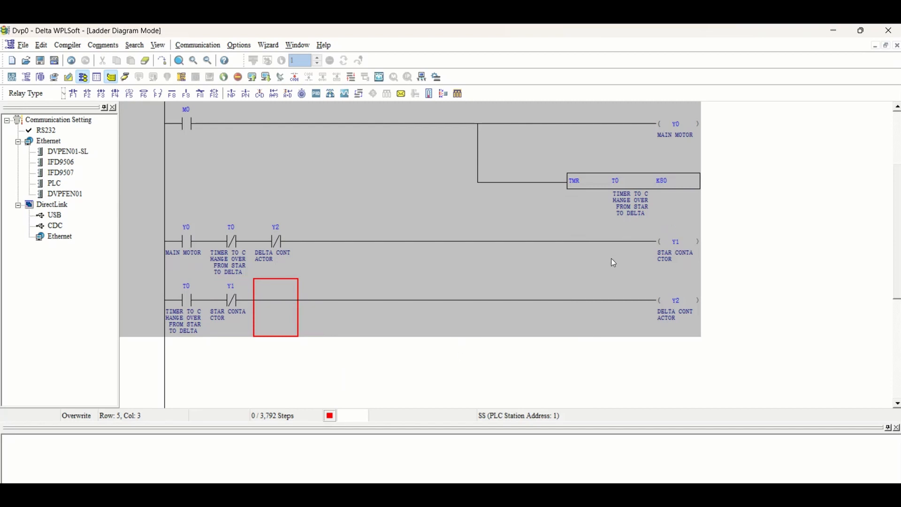
mouse_move(468, 347)
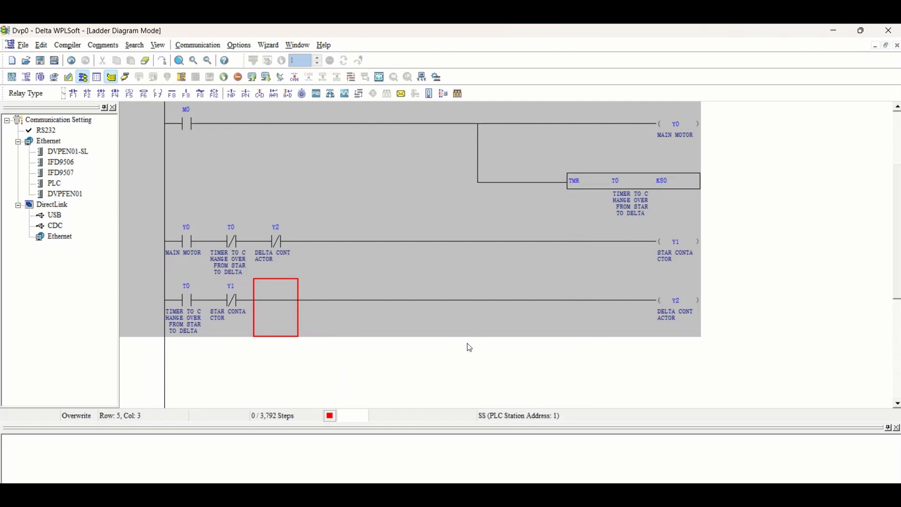
mouse_move(515, 397)
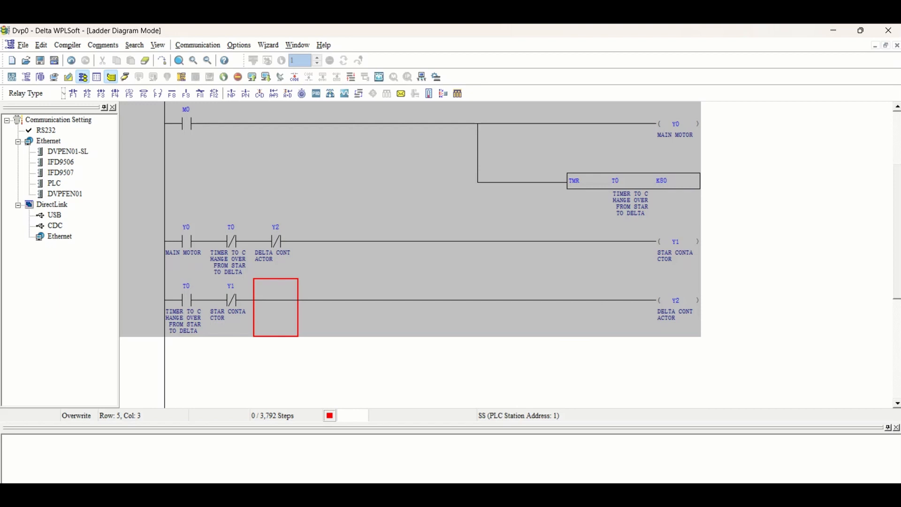
click(275, 241)
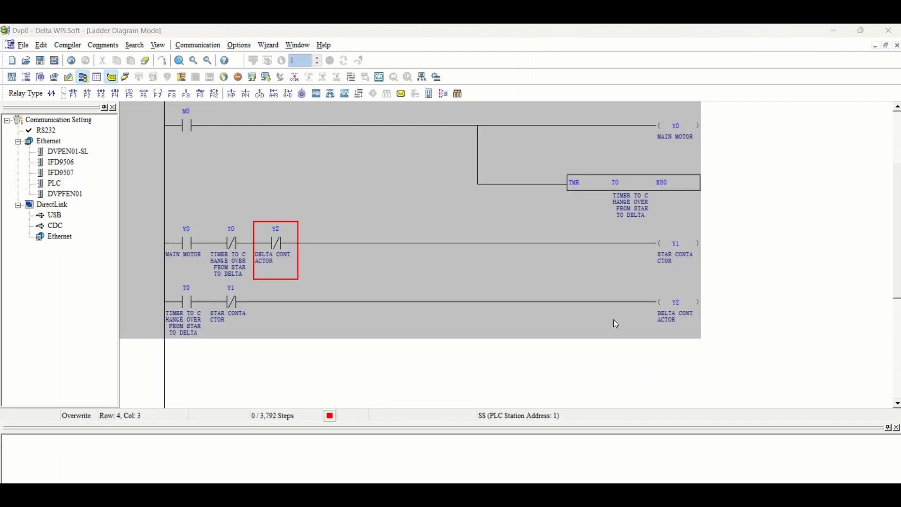
mouse_move(857, 252)
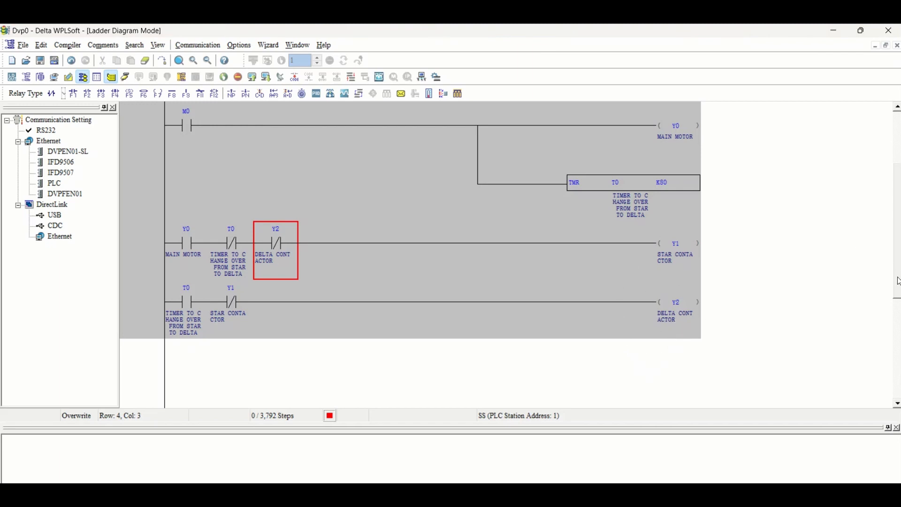
- Insert a normally closed X2 contact after STOP on the M0 latch rung and comment it OLR
scroll(up, 3)
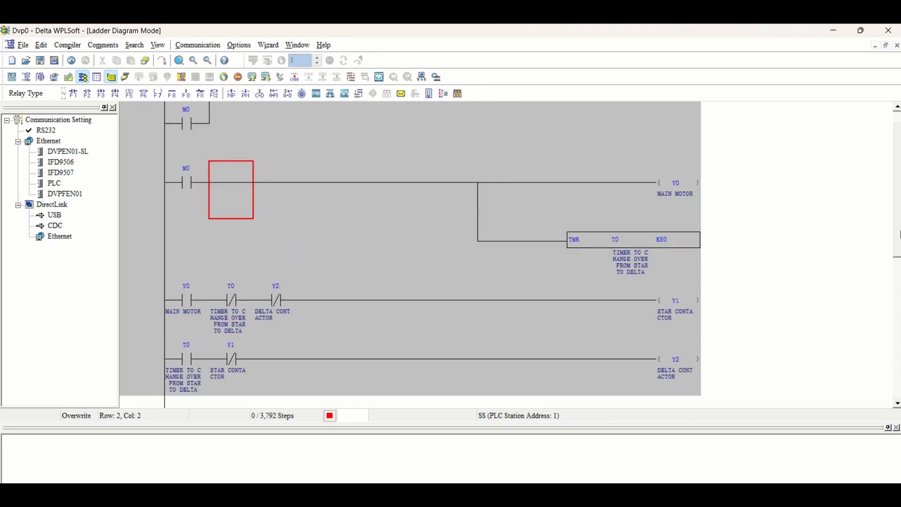
scroll(up, 3)
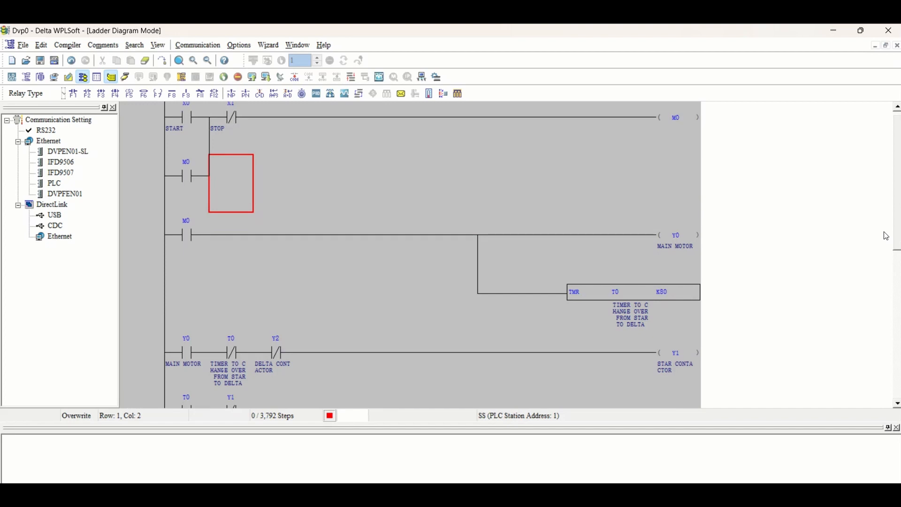
mouse_move(271, 120)
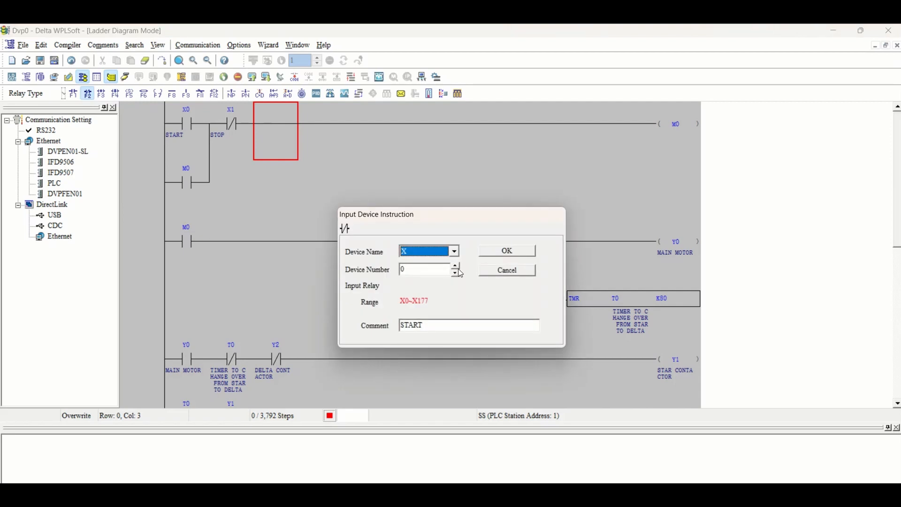
click(456, 266)
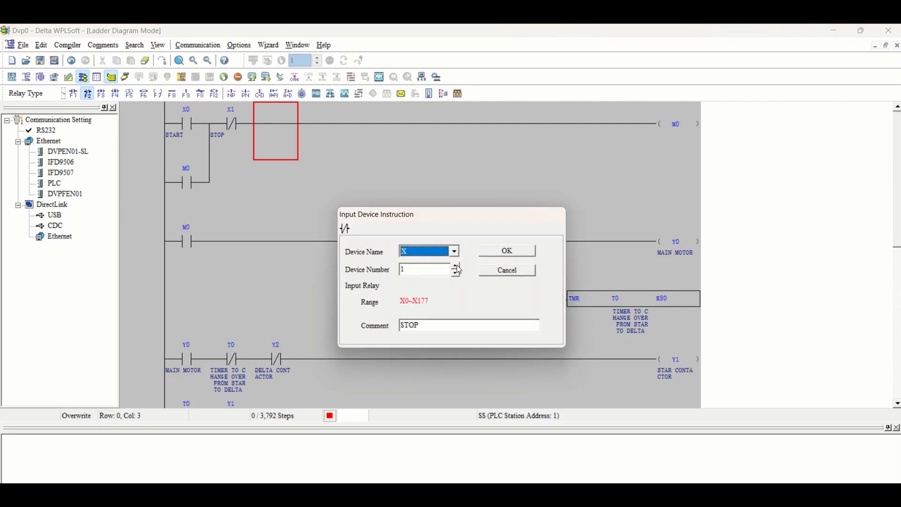
click(505, 251)
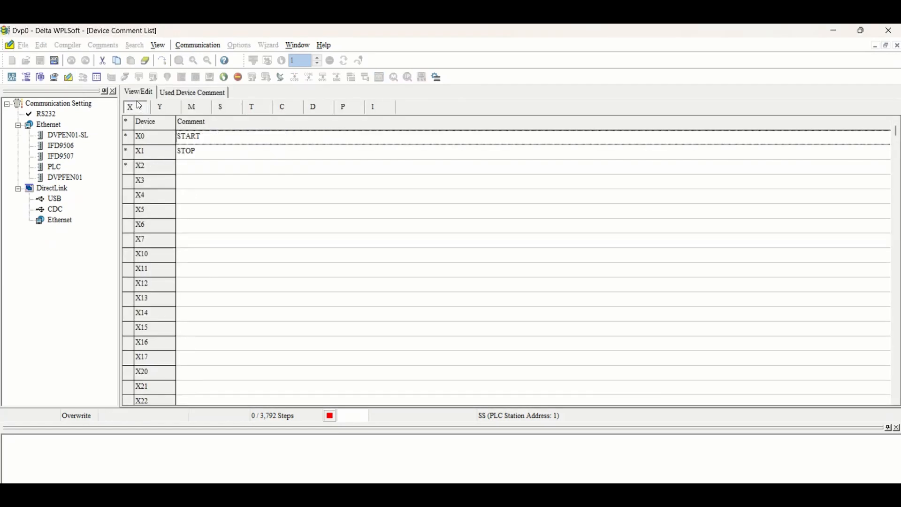
text(O)
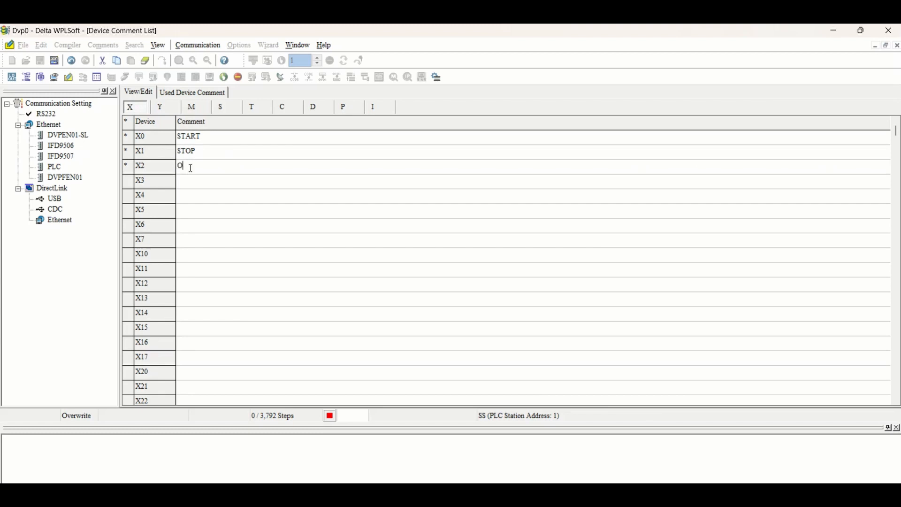
text(LR)
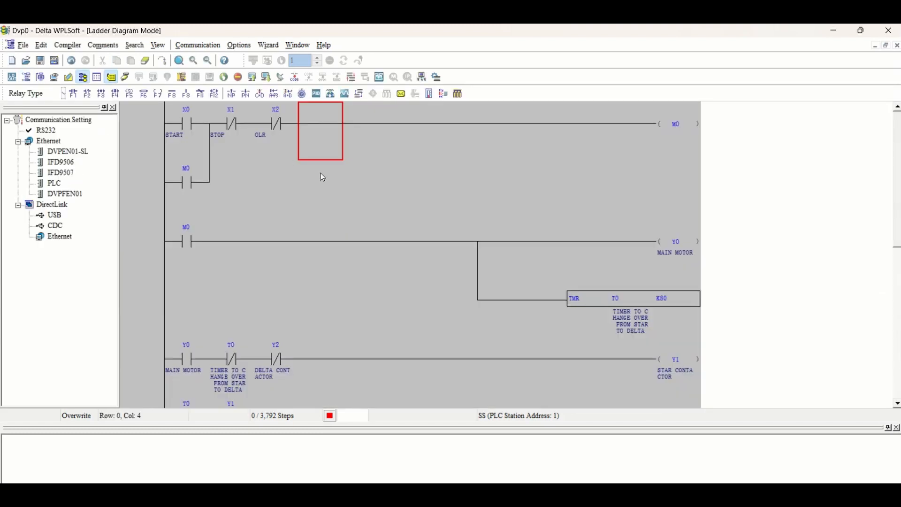
mouse_move(673, 320)
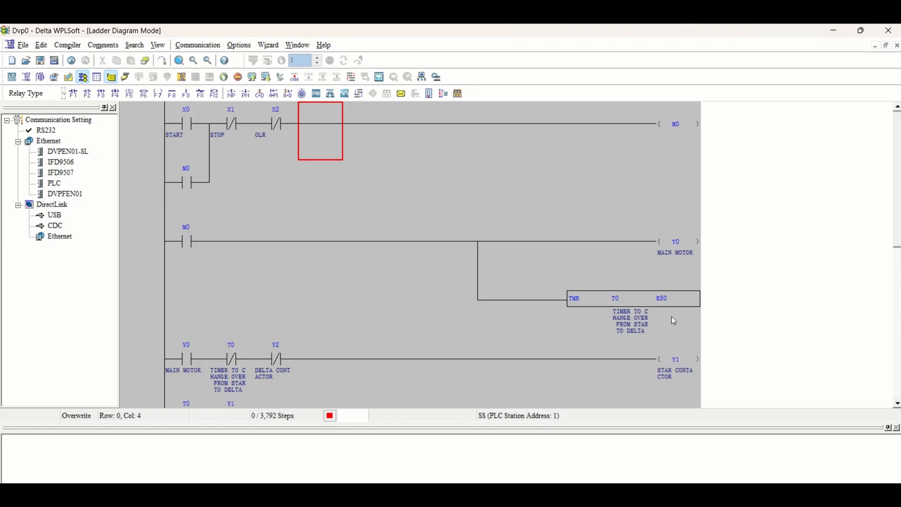
mouse_move(627, 269)
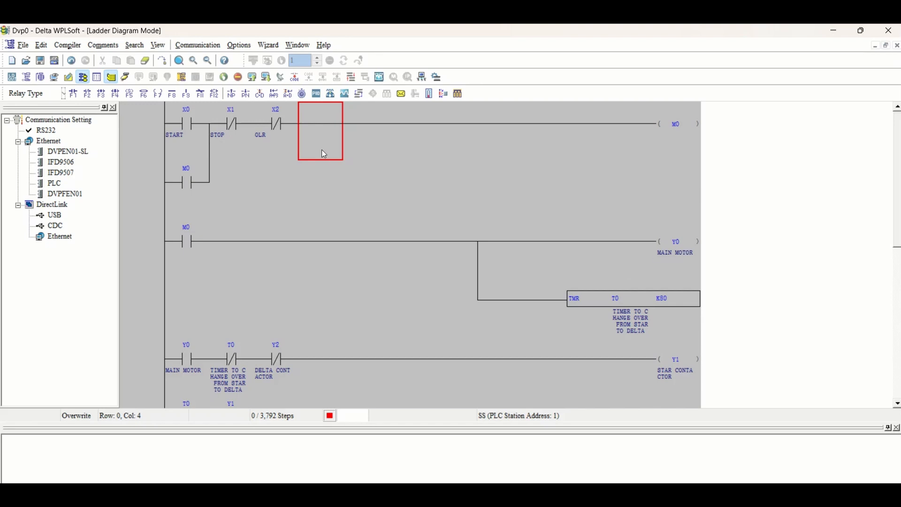
mouse_move(297, 121)
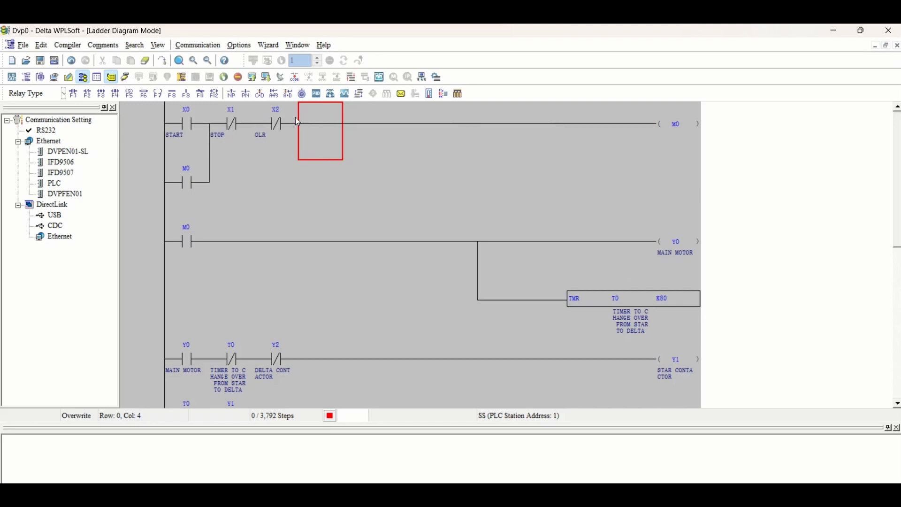
mouse_move(219, 233)
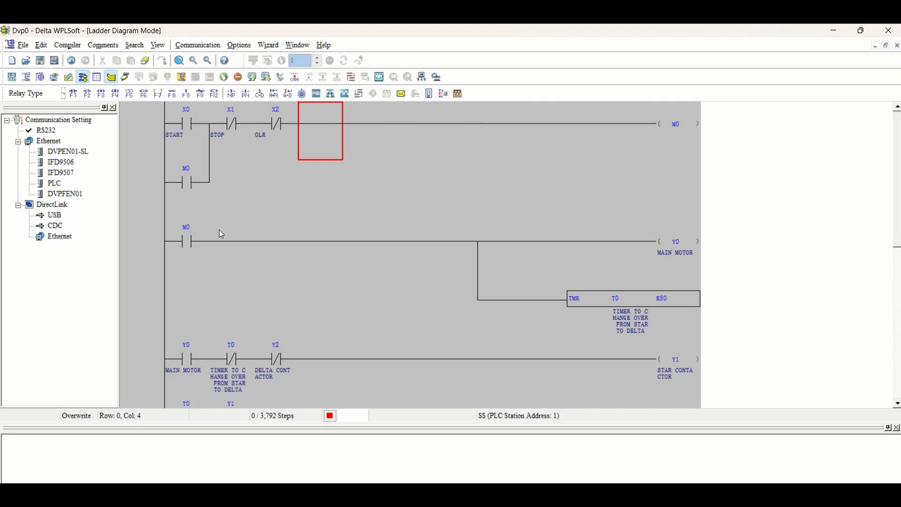
mouse_move(661, 241)
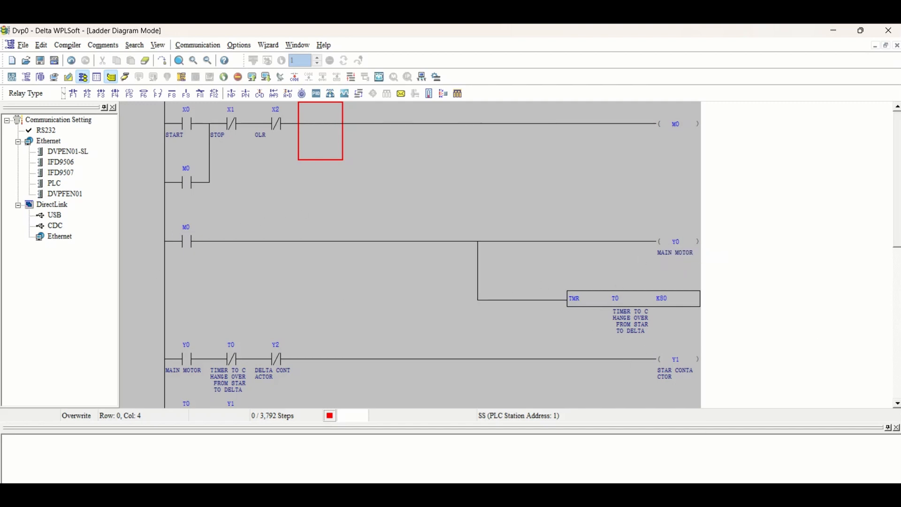
mouse_move(877, 374)
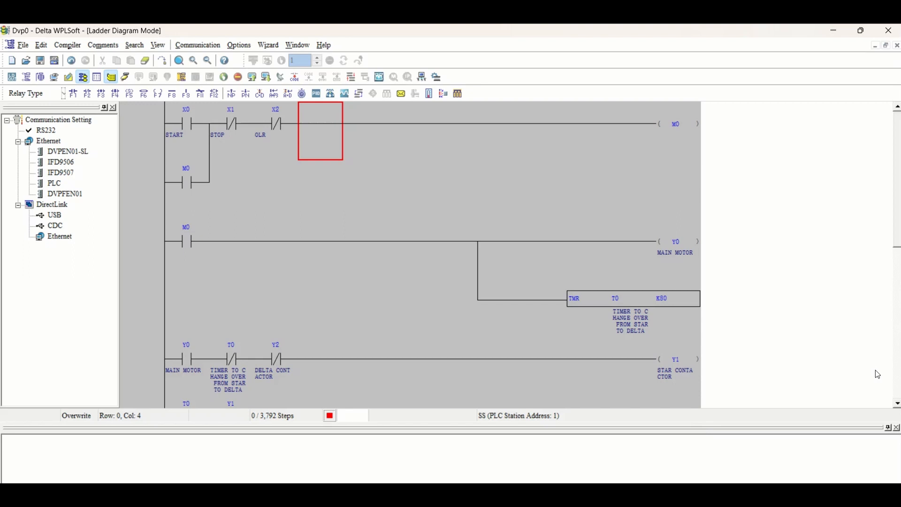
mouse_move(590, 69)
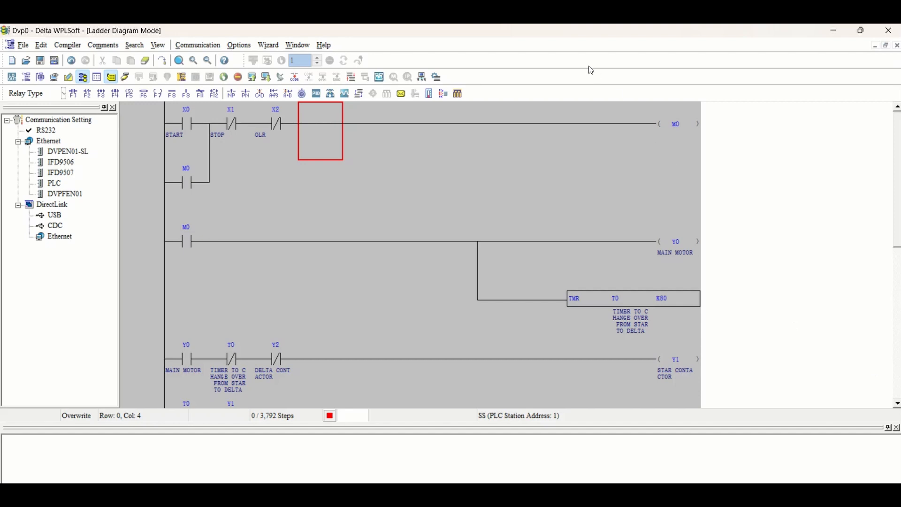
- Enable the simulator, compile Ladder => Instruction, start monitoring and put the PLC in RUN
click(435, 76)
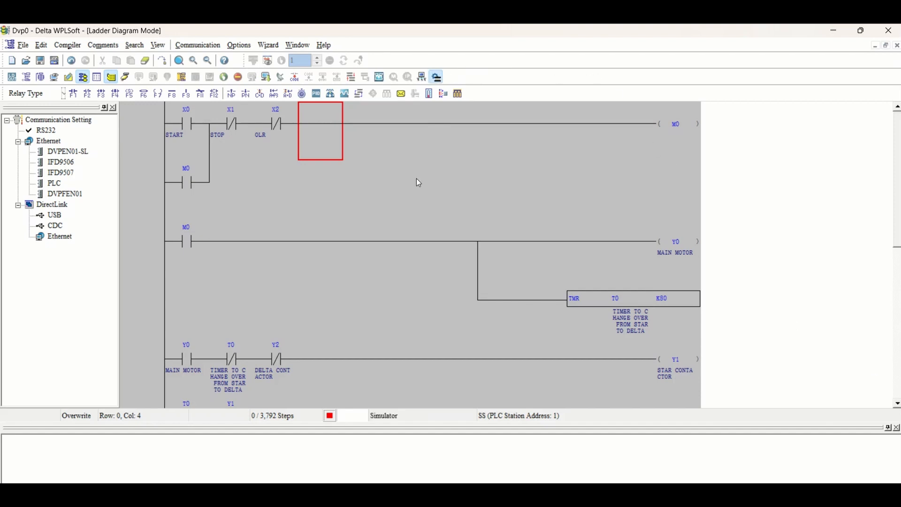
click(66, 45)
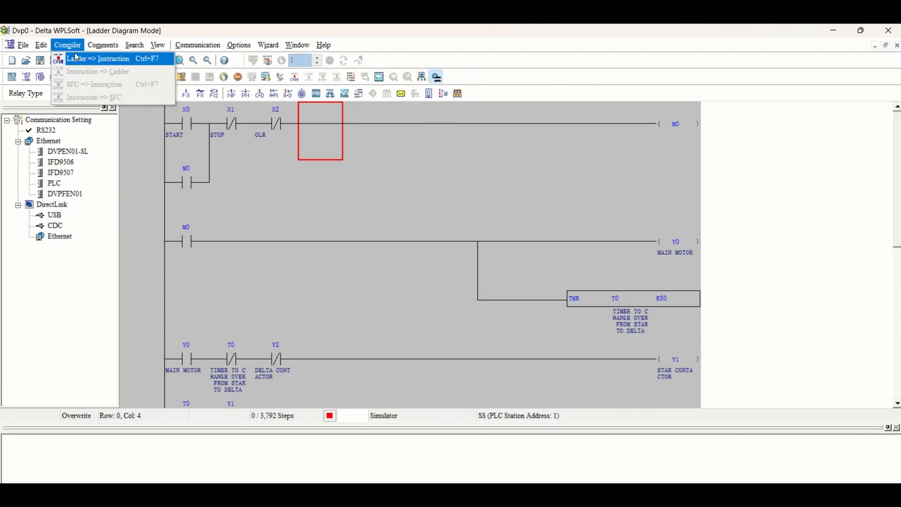
click(98, 58)
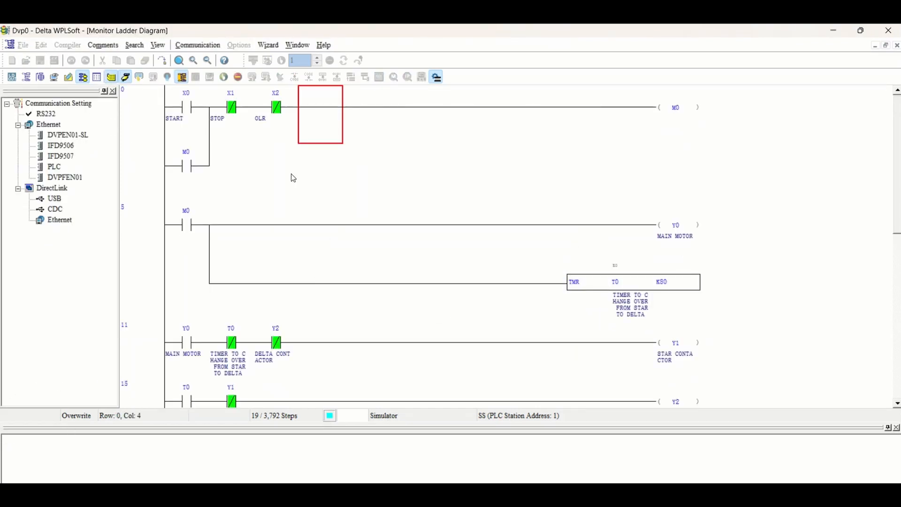
click(224, 76)
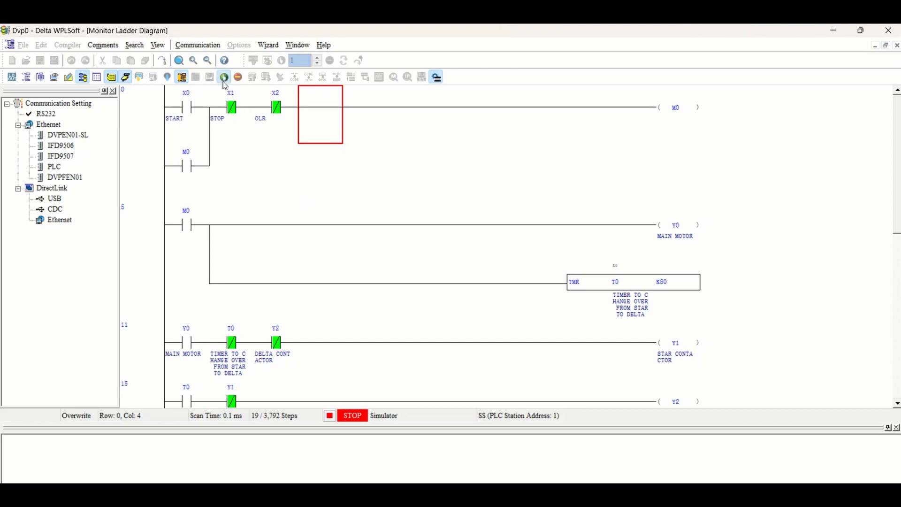
click(223, 77)
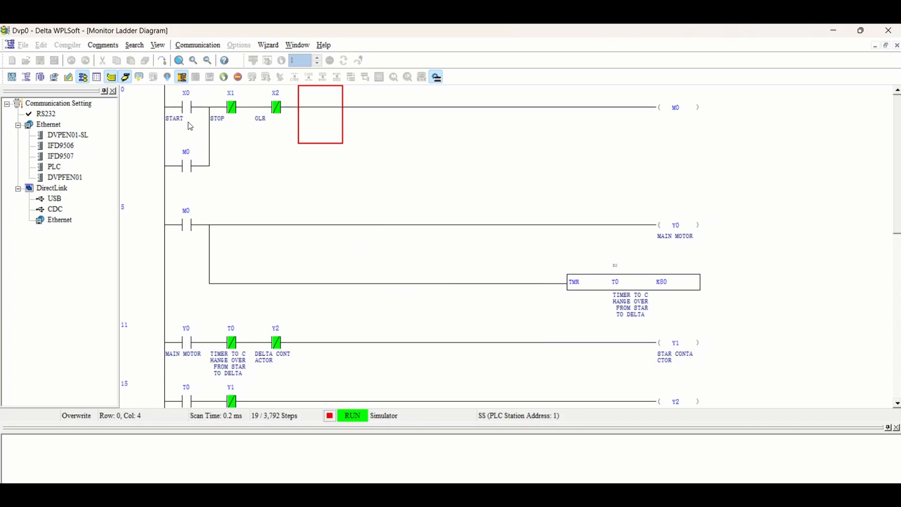
- Set X0 START on and scroll to watch M0, Y0, Y1, T0 and Y2 energise
right_click(186, 107)
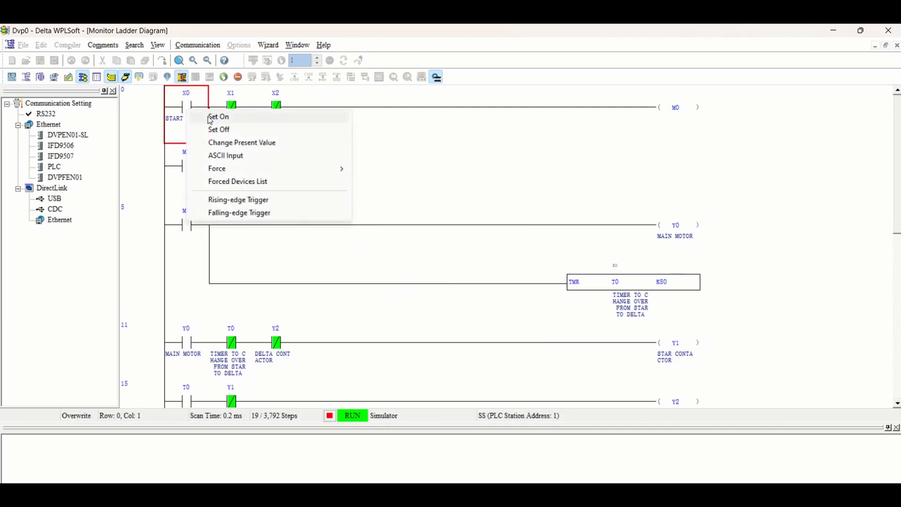
click(218, 117)
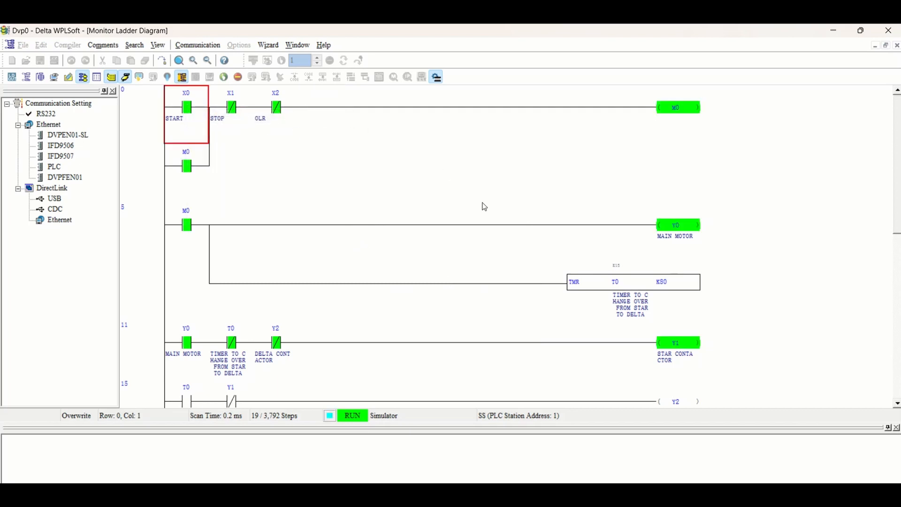
mouse_move(813, 349)
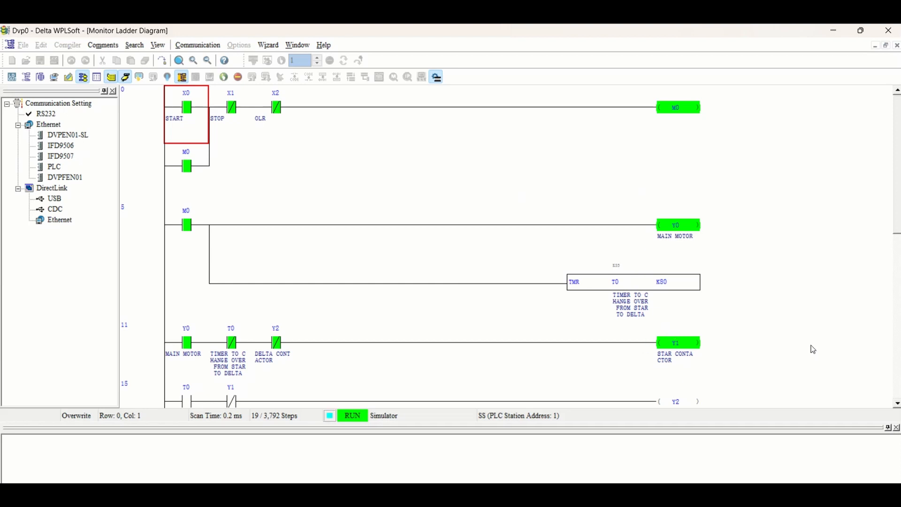
scroll(down, 3)
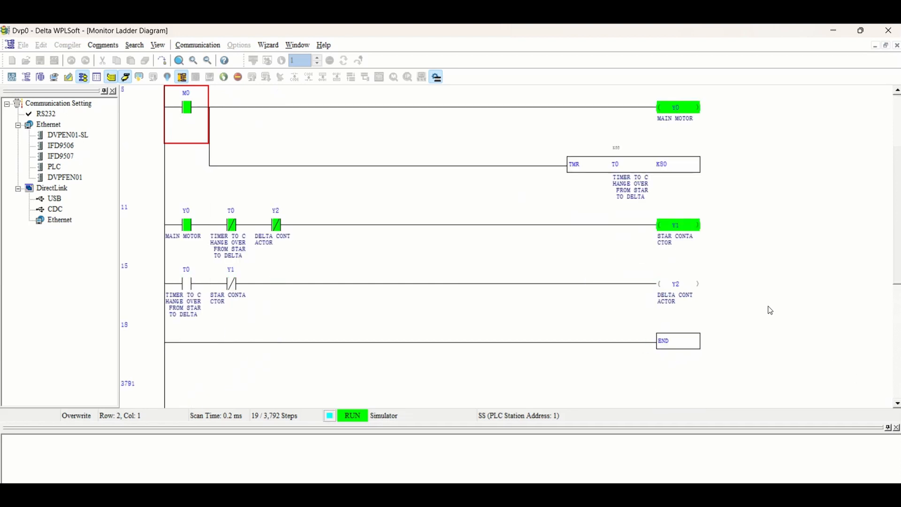
mouse_move(769, 230)
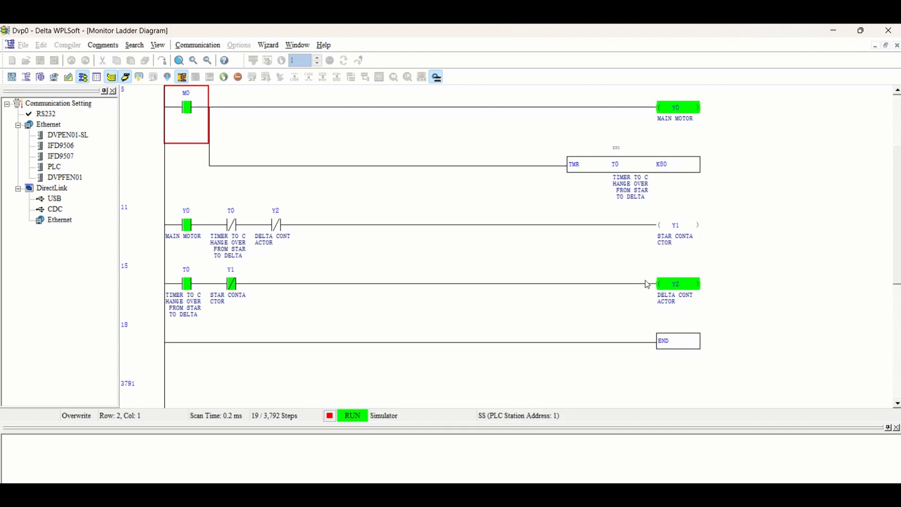
mouse_move(768, 327)
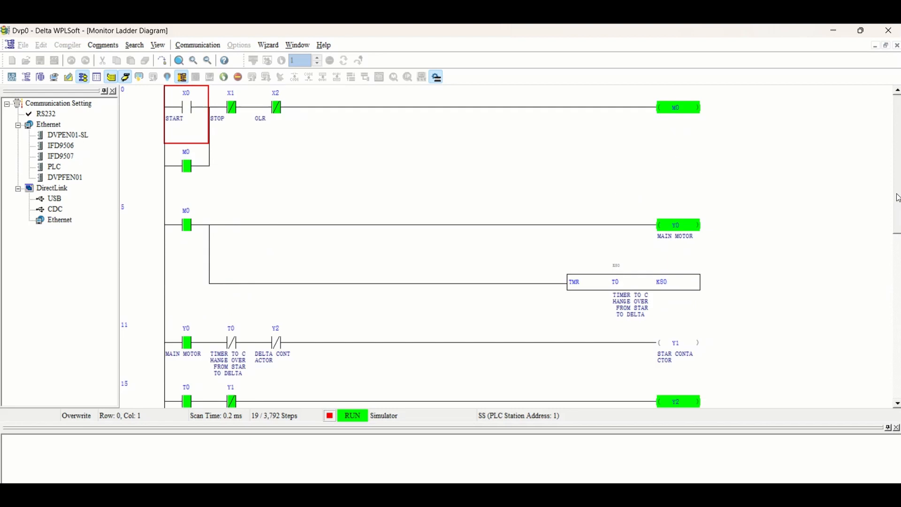
mouse_move(185, 108)
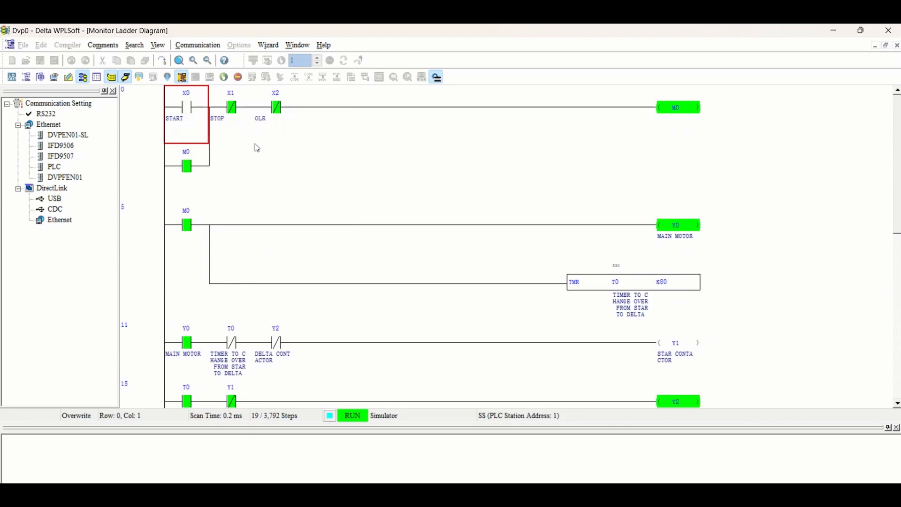
- Operate the X1 STOP contact to break the M0 latch and switch off all outputs
click(230, 107)
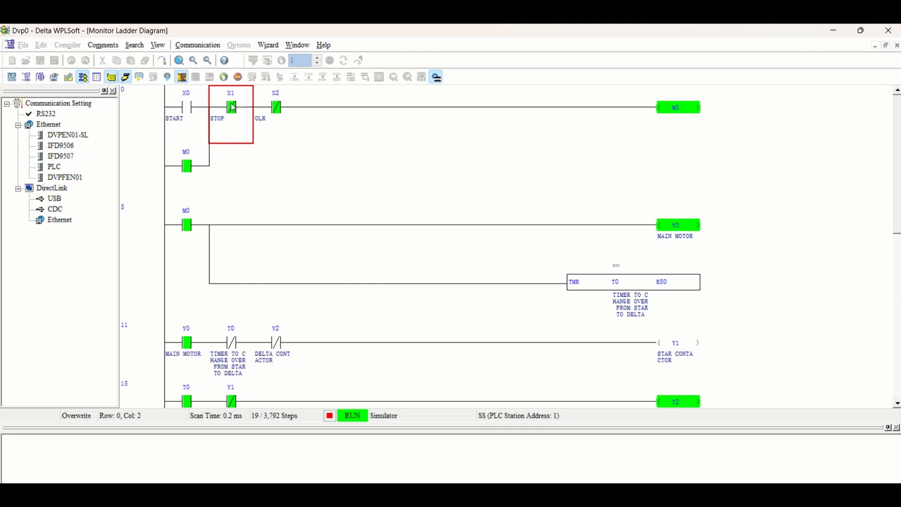
right_click(231, 107)
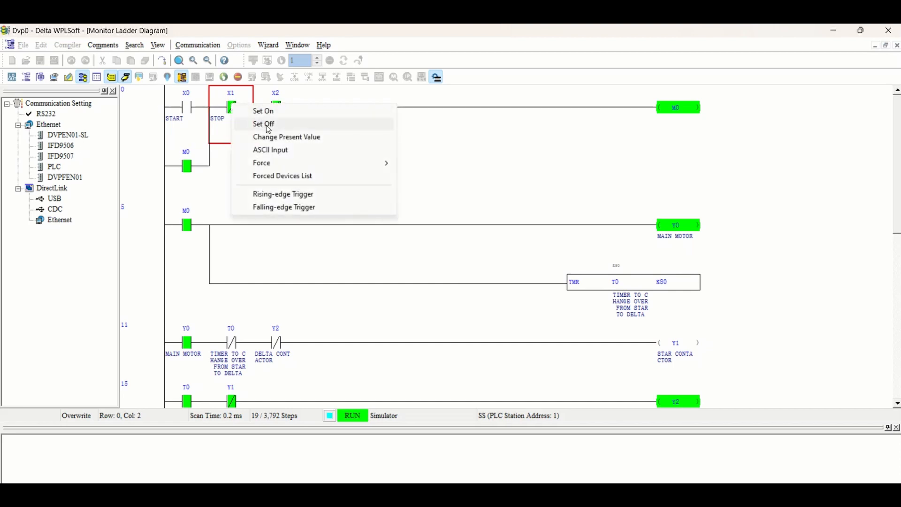
click(263, 124)
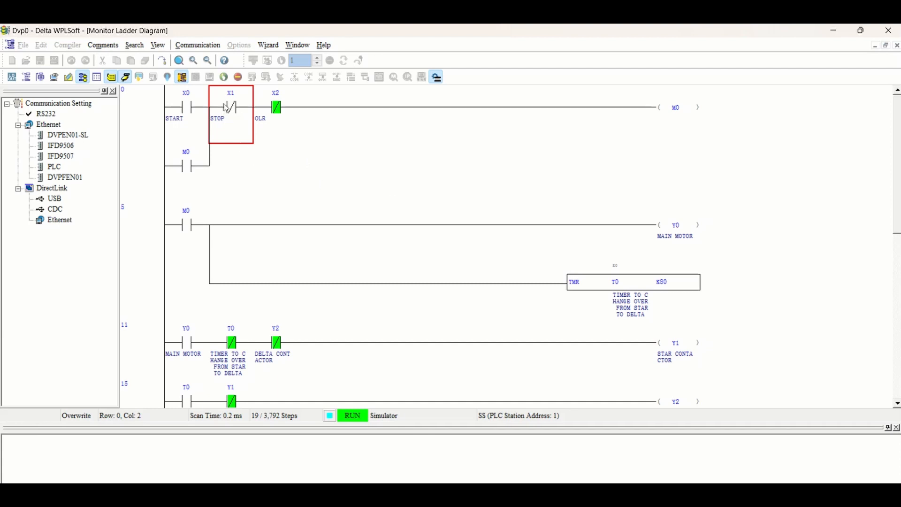
right_click(230, 106)
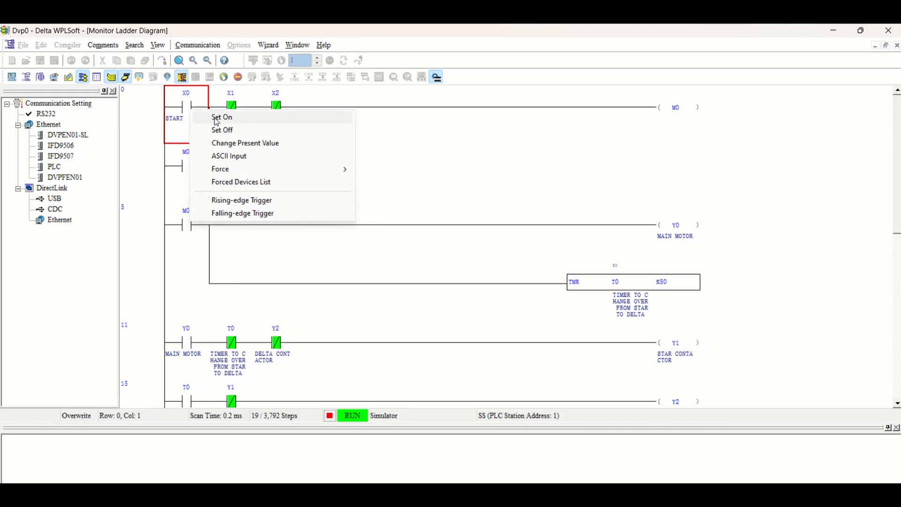
- Set X0 START on again and watch Y1 energise, then Y2 after T0
click(222, 117)
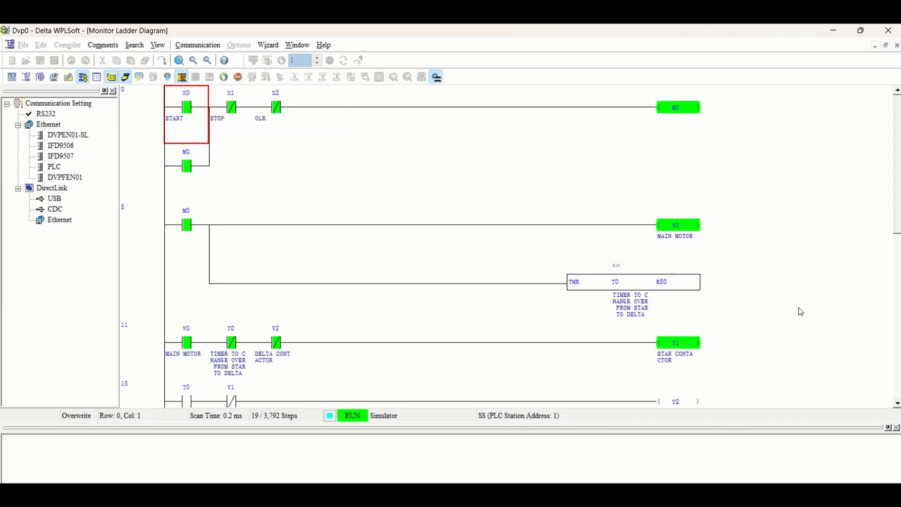
click(329, 415)
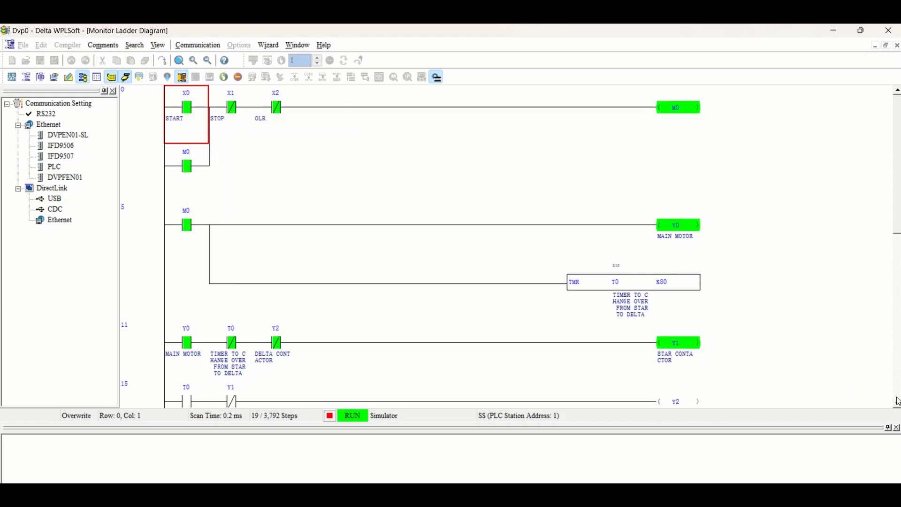
scroll(down, 3)
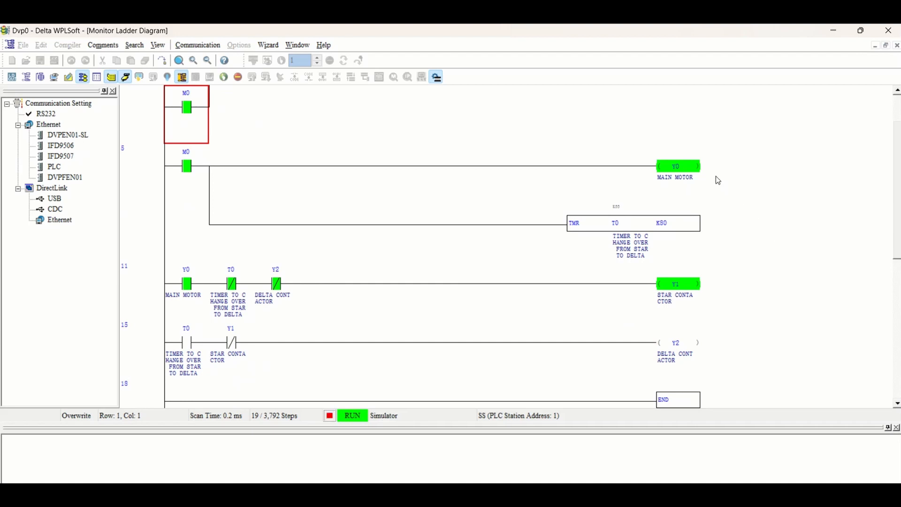
mouse_move(689, 196)
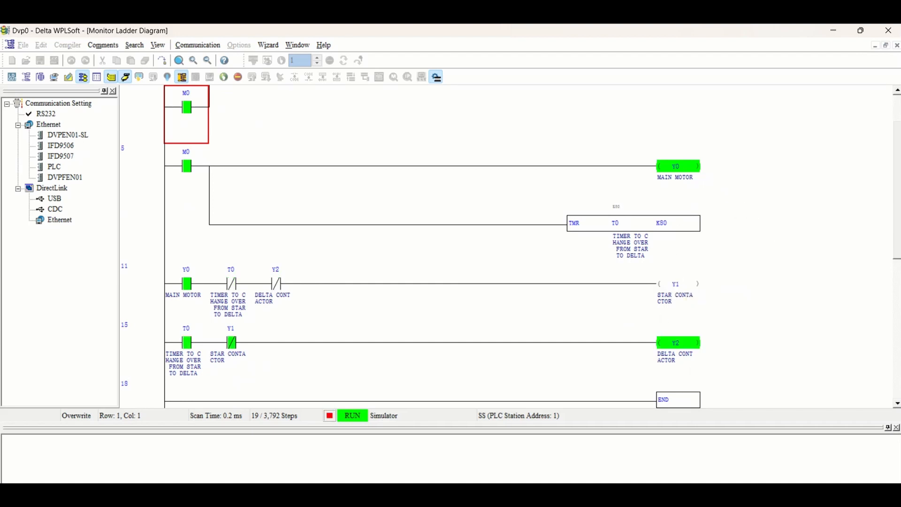
scroll(up, 3)
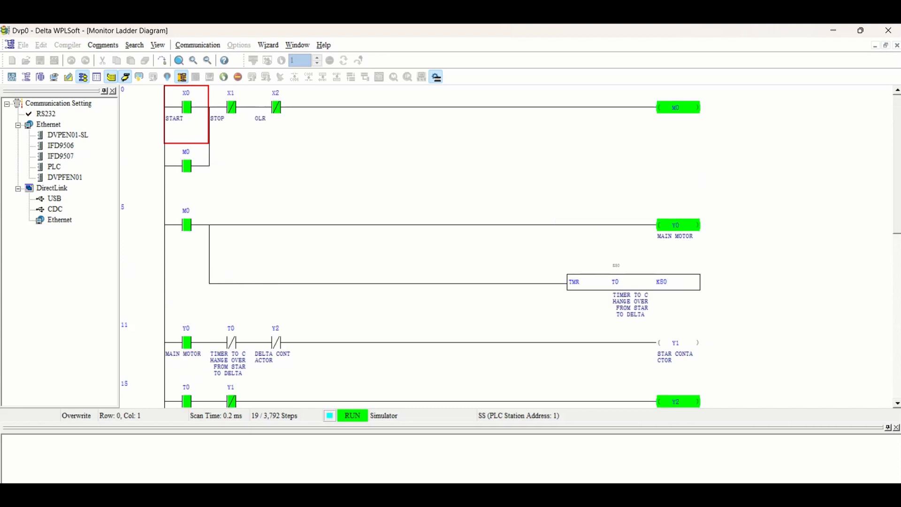
click(275, 107)
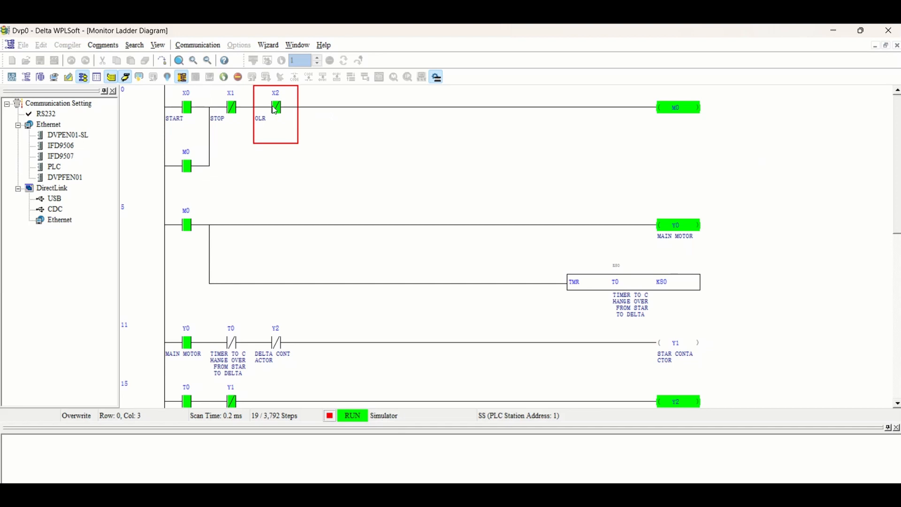
- Set X2 OLR on and scroll to confirm M0, Y0, Y1 and Y2 are off
right_click(274, 107)
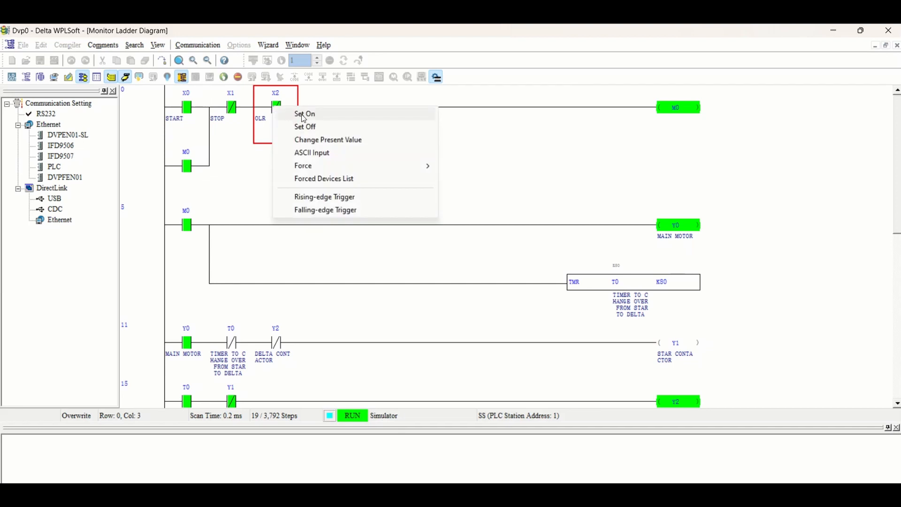
click(305, 113)
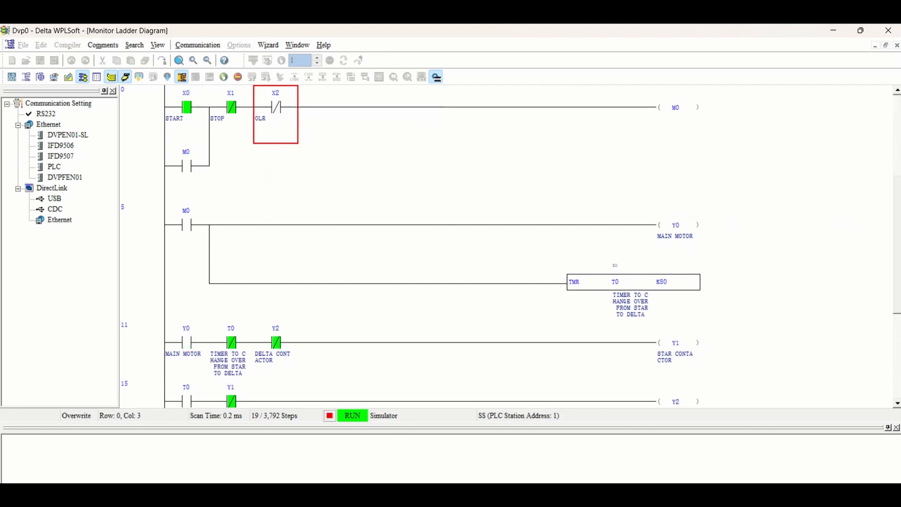
scroll(down, 3)
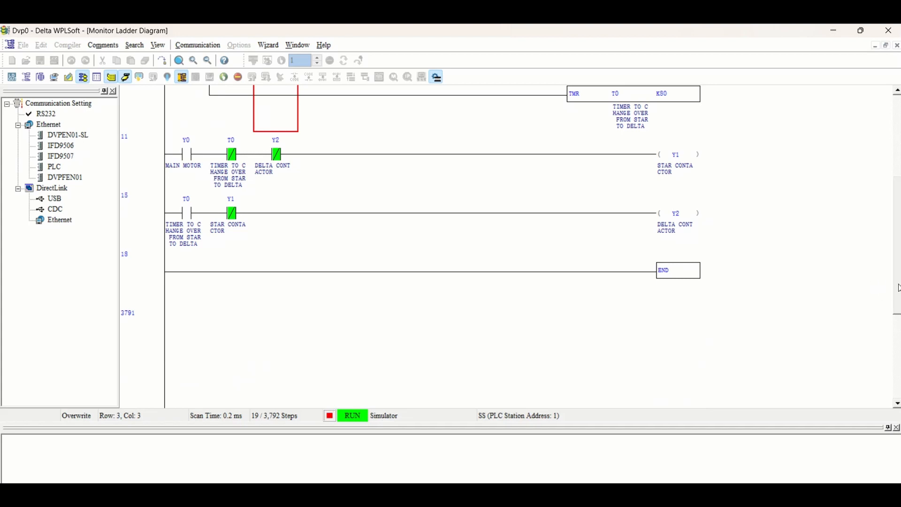
scroll(up, 3)
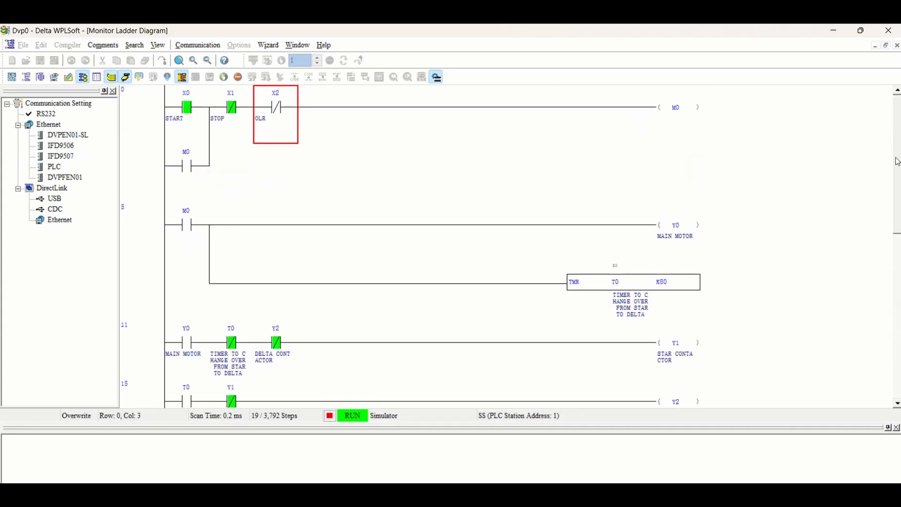